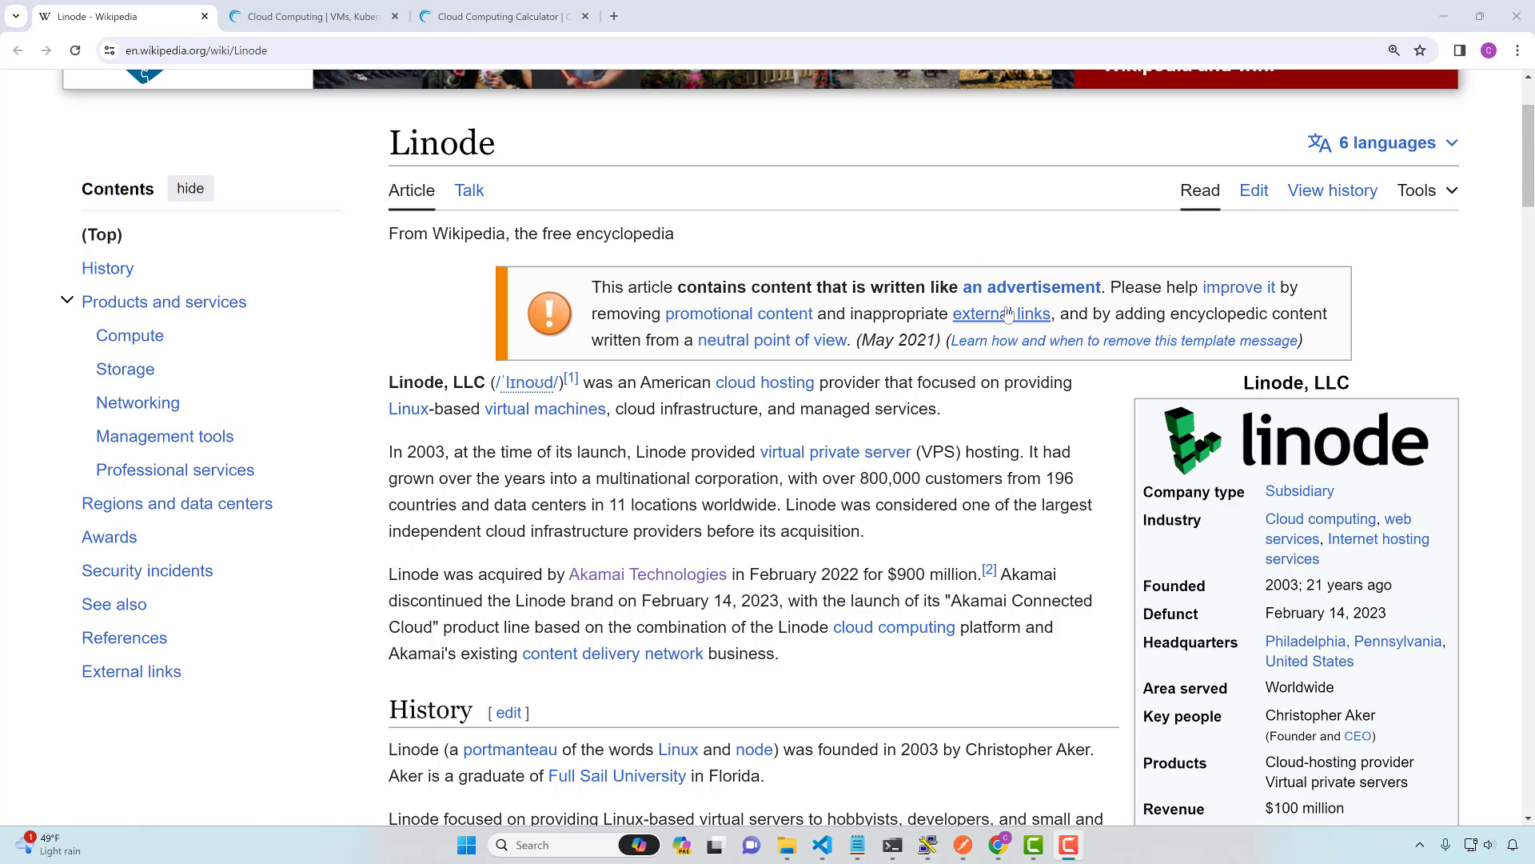
{"action": "mouse_move", "coordinate": [1000, 314]}
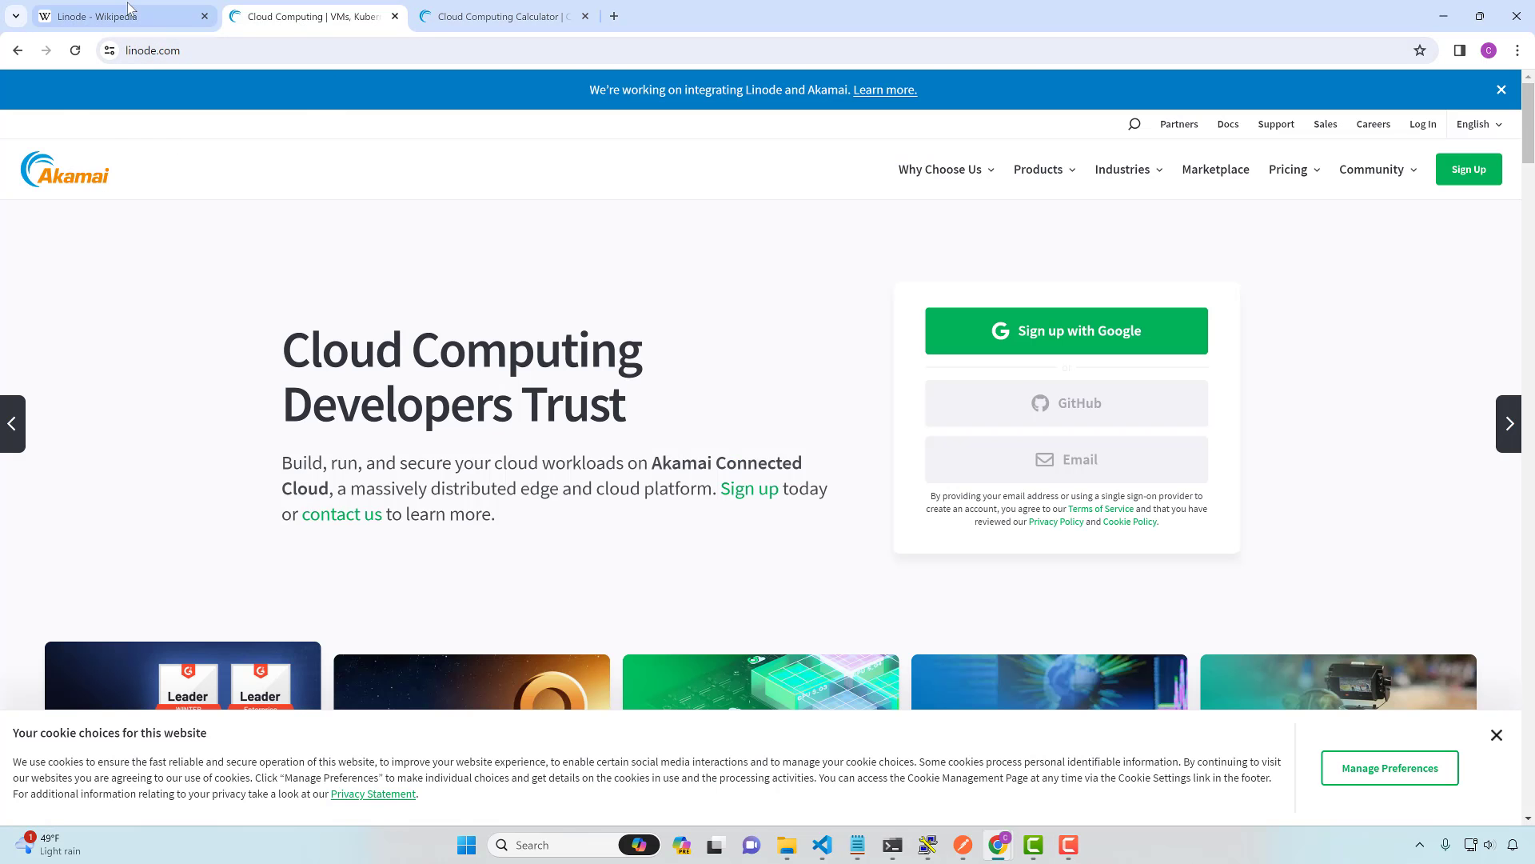
Skim the TechHQ article on Linode becoming Akamai Connected Cloud, then return to the Linode Wikipedia tab
{"action": "left_click", "coordinate": [118, 16]}
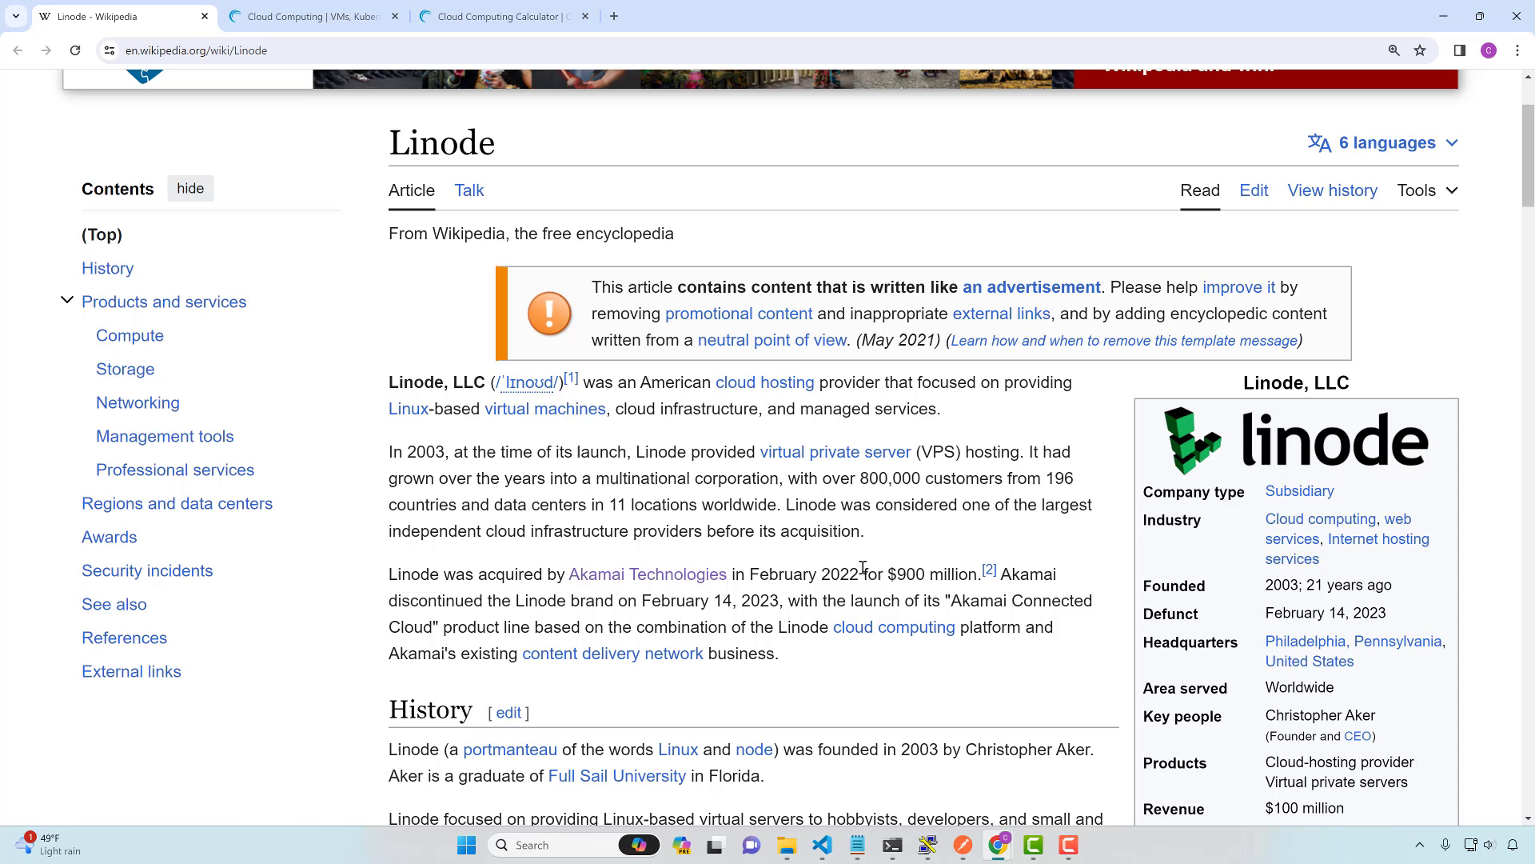
{"action": "mouse_move", "coordinate": [1021, 340]}
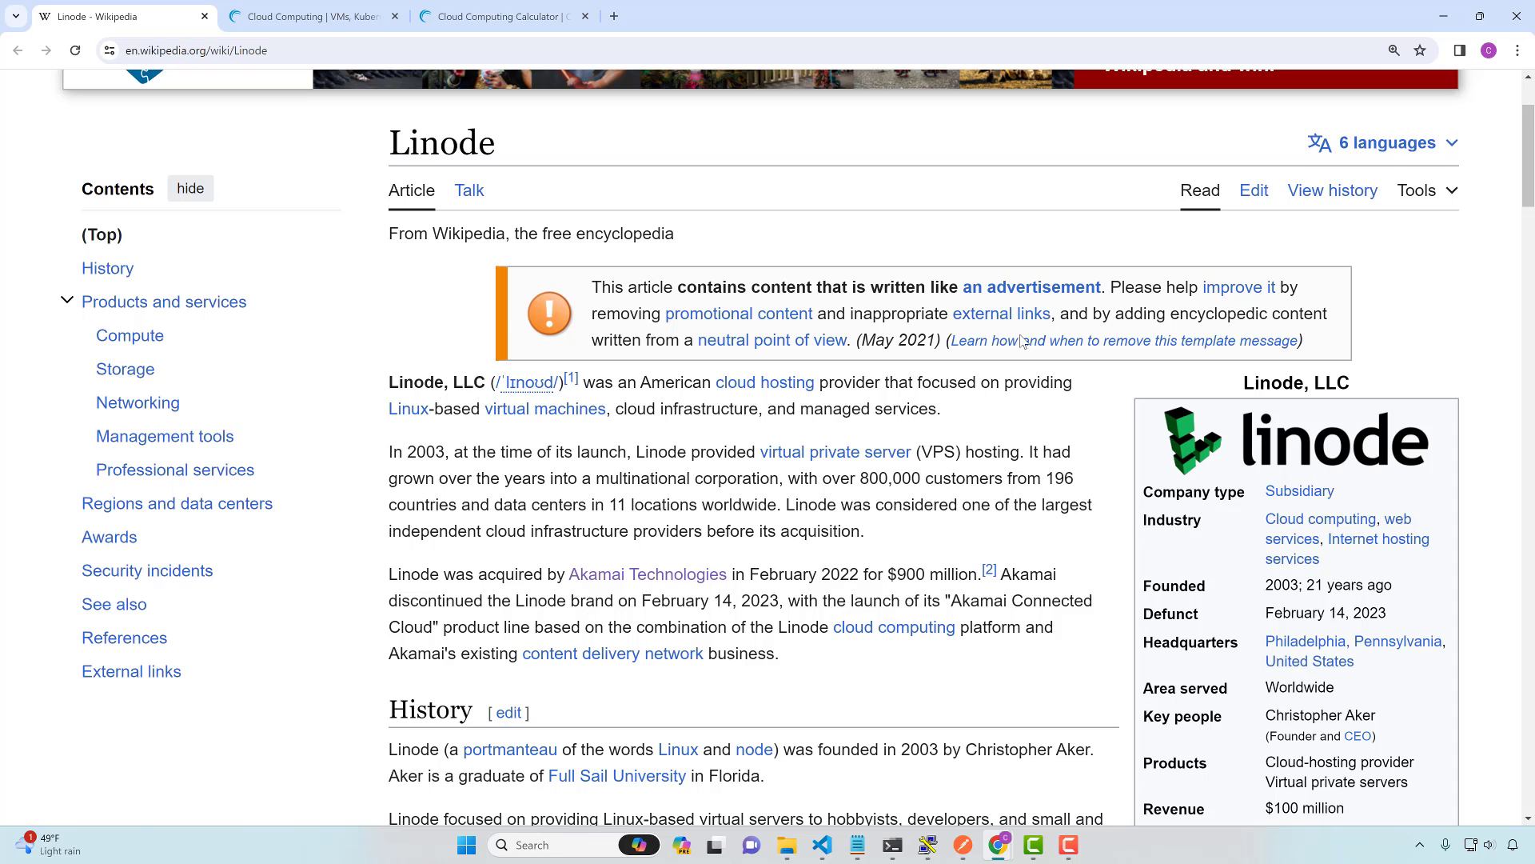
{"action": "mouse_move", "coordinate": [1321, 519]}
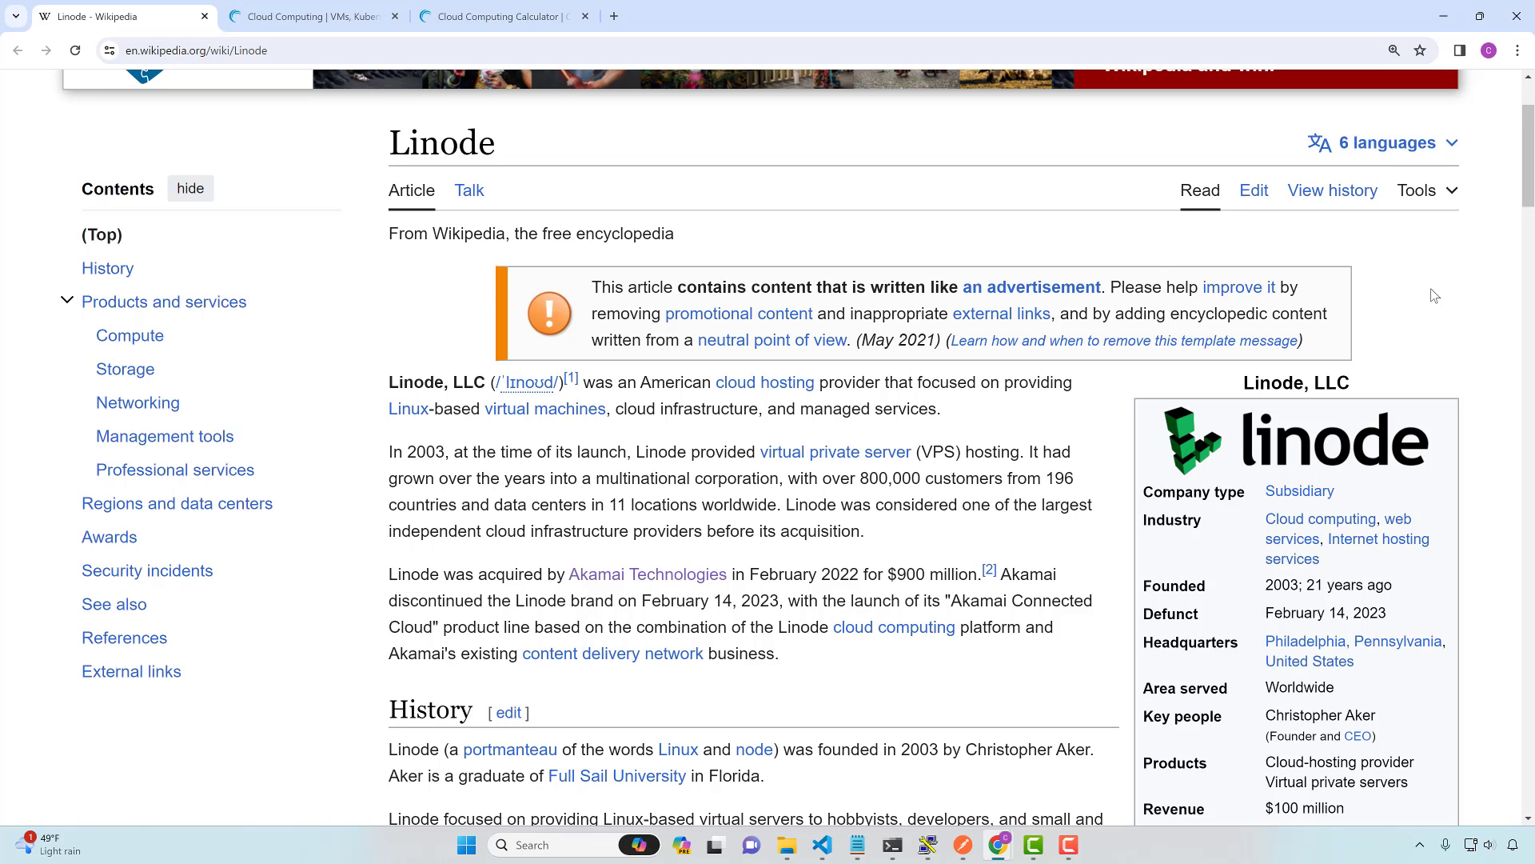
{"action": "mouse_move", "coordinate": [1440, 314]}
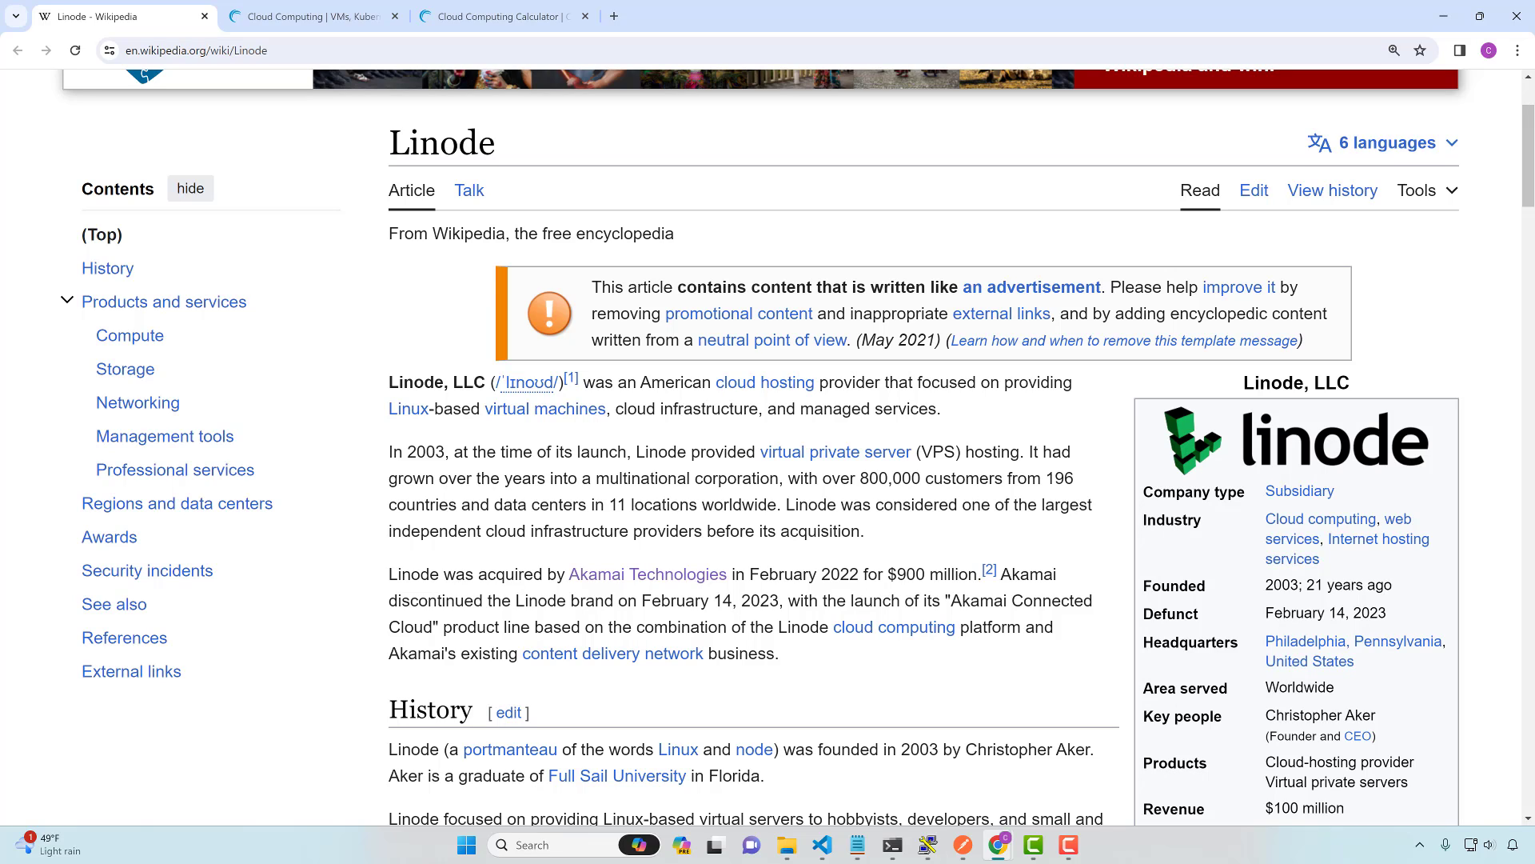
{"action": "mouse_move", "coordinate": [1195, 232]}
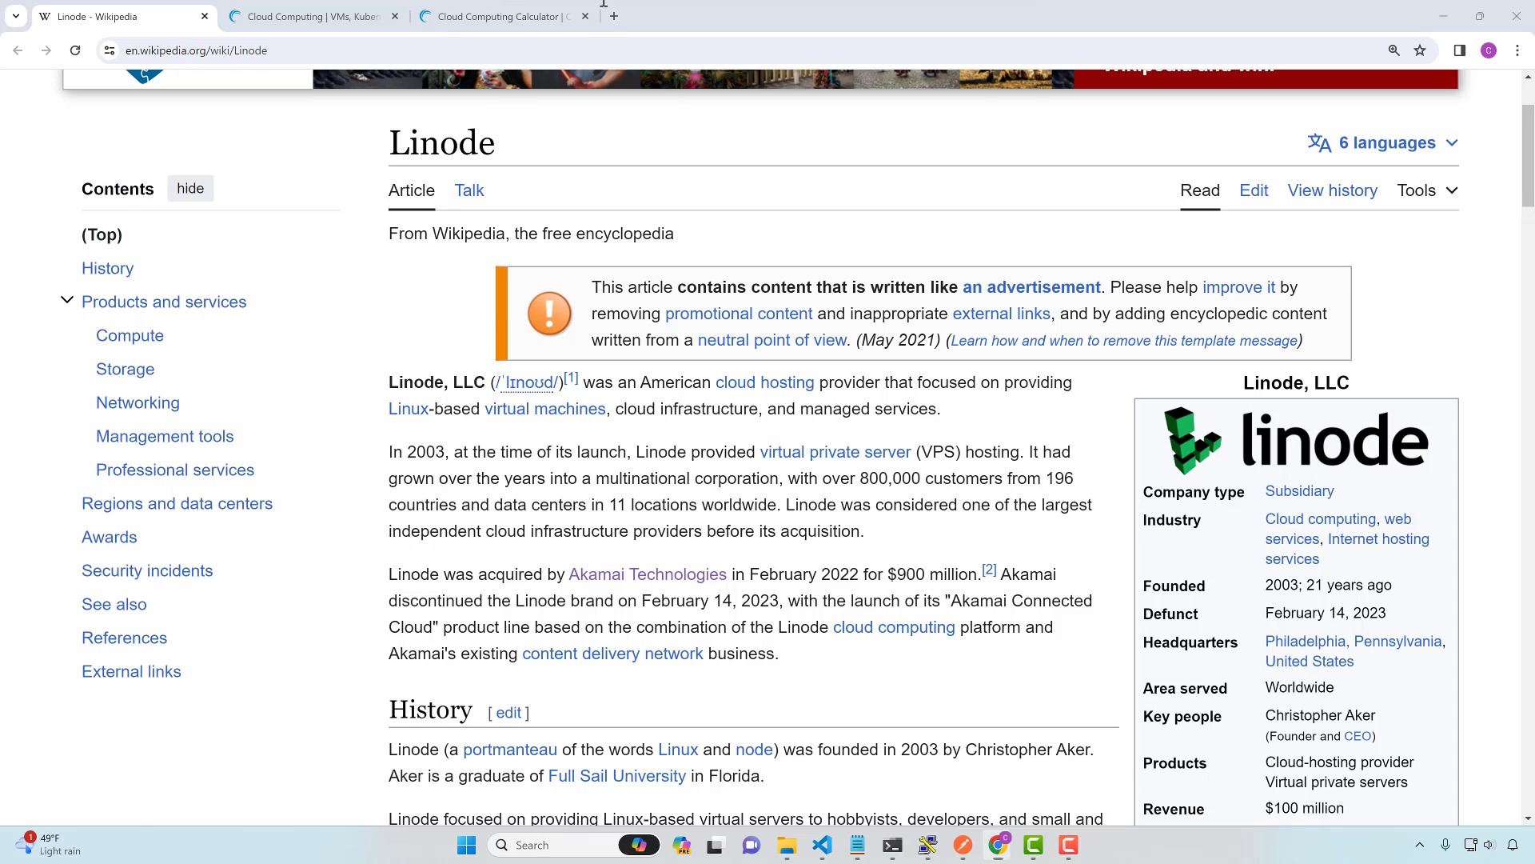
{"action": "left_click", "coordinate": [685, 16]}
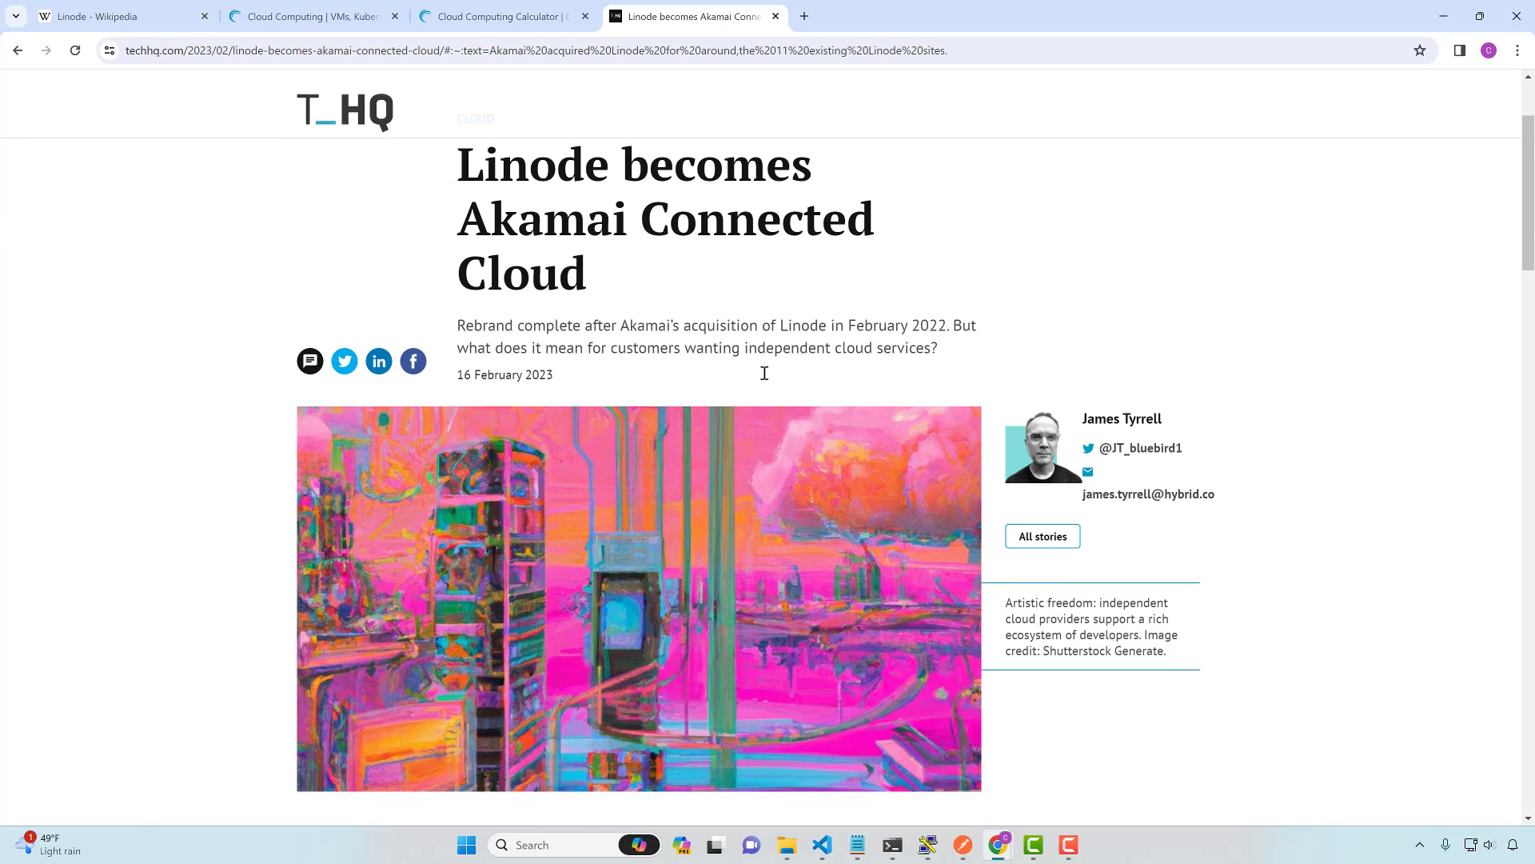
{"action": "scroll", "scroll_direction": "down", "scroll_amount": 3}
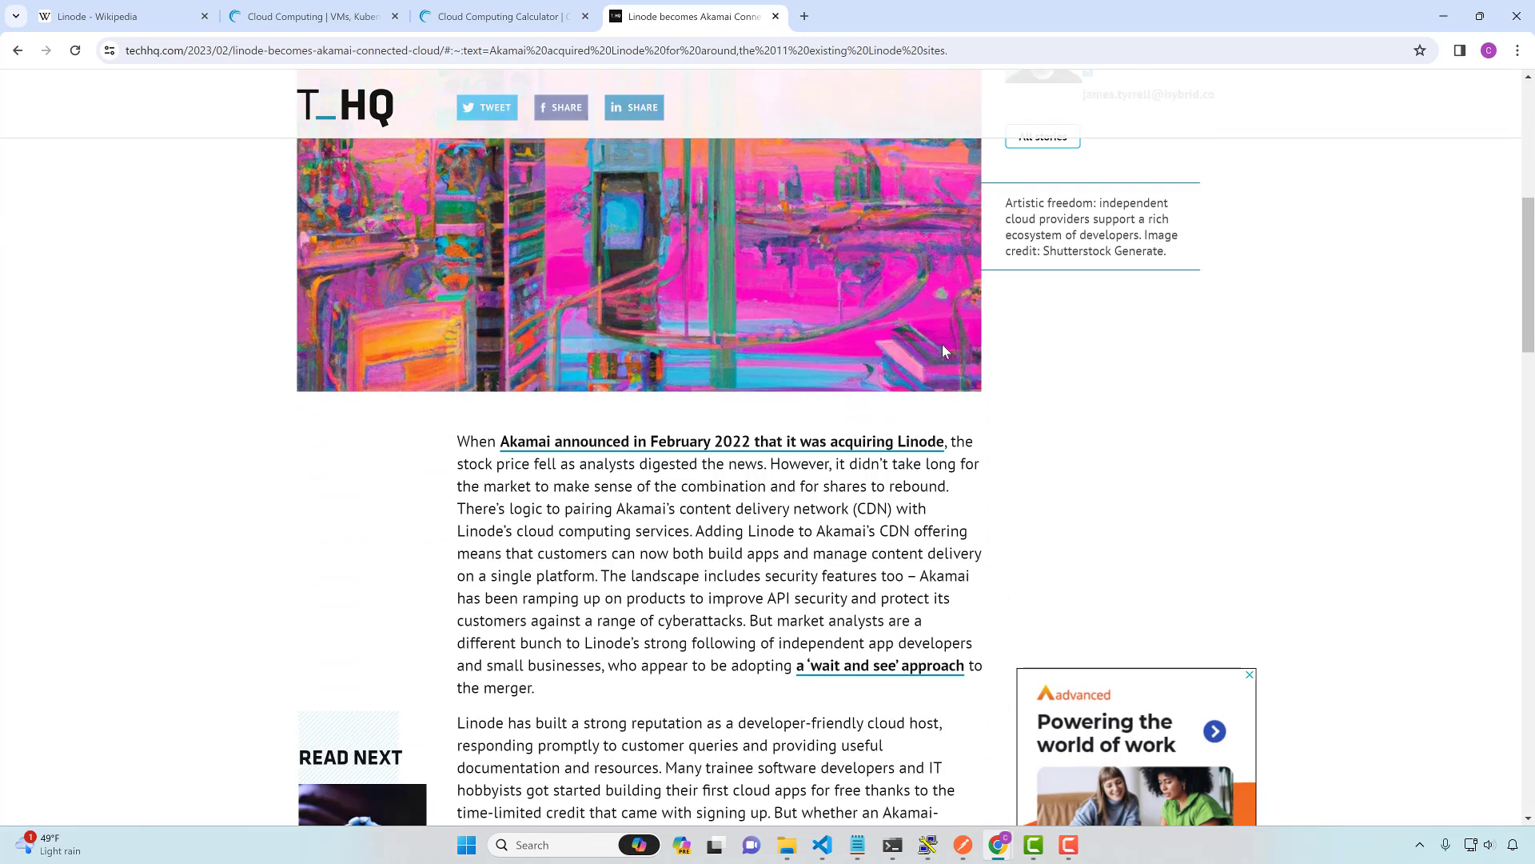
{"action": "scroll", "scroll_direction": "down", "scroll_amount": 3}
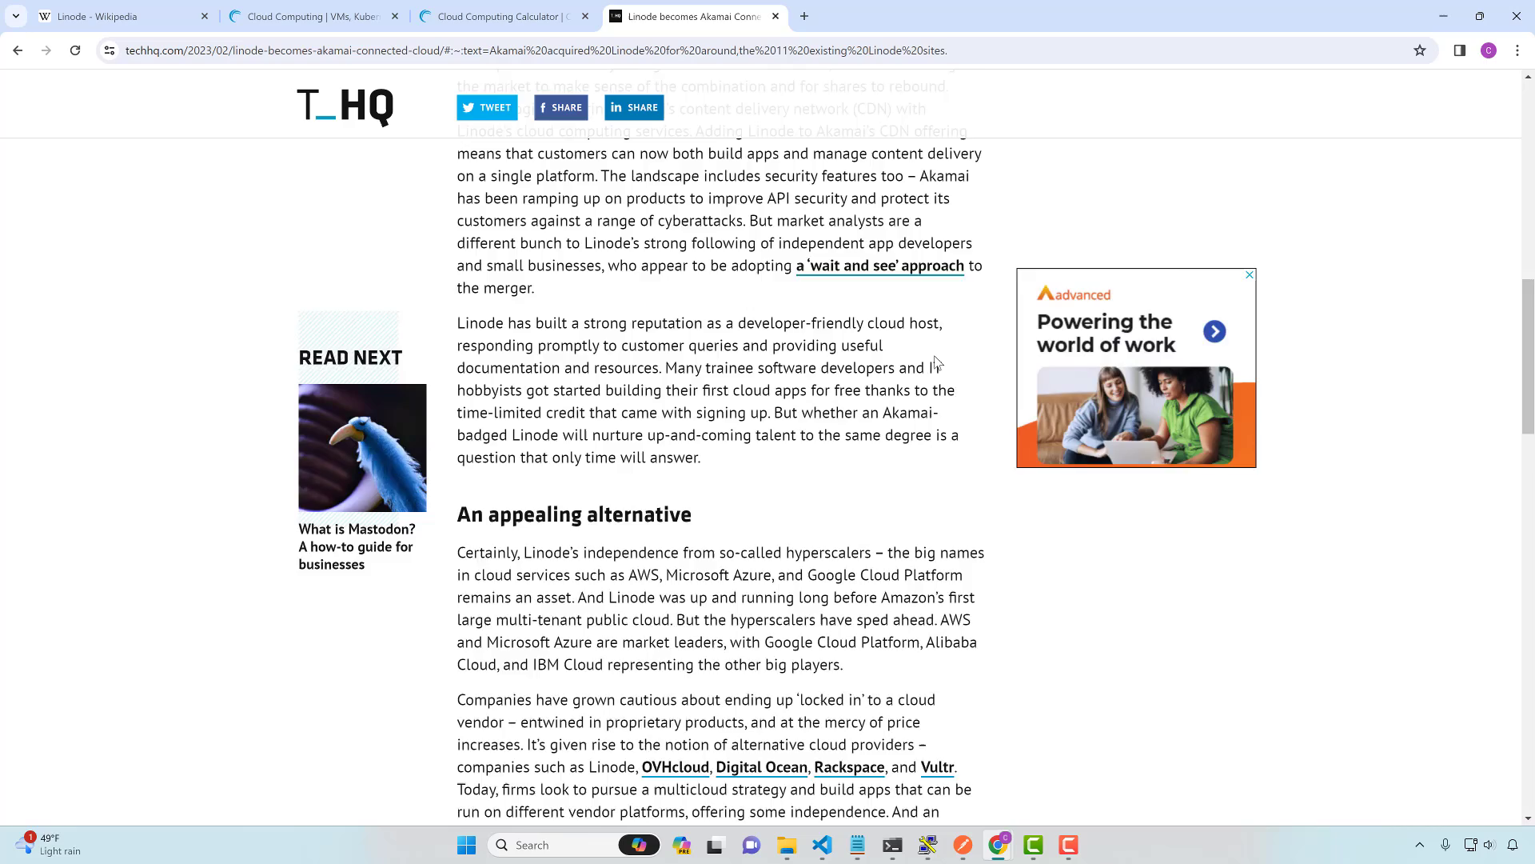
{"action": "scroll", "scroll_direction": "up", "scroll_amount": 3}
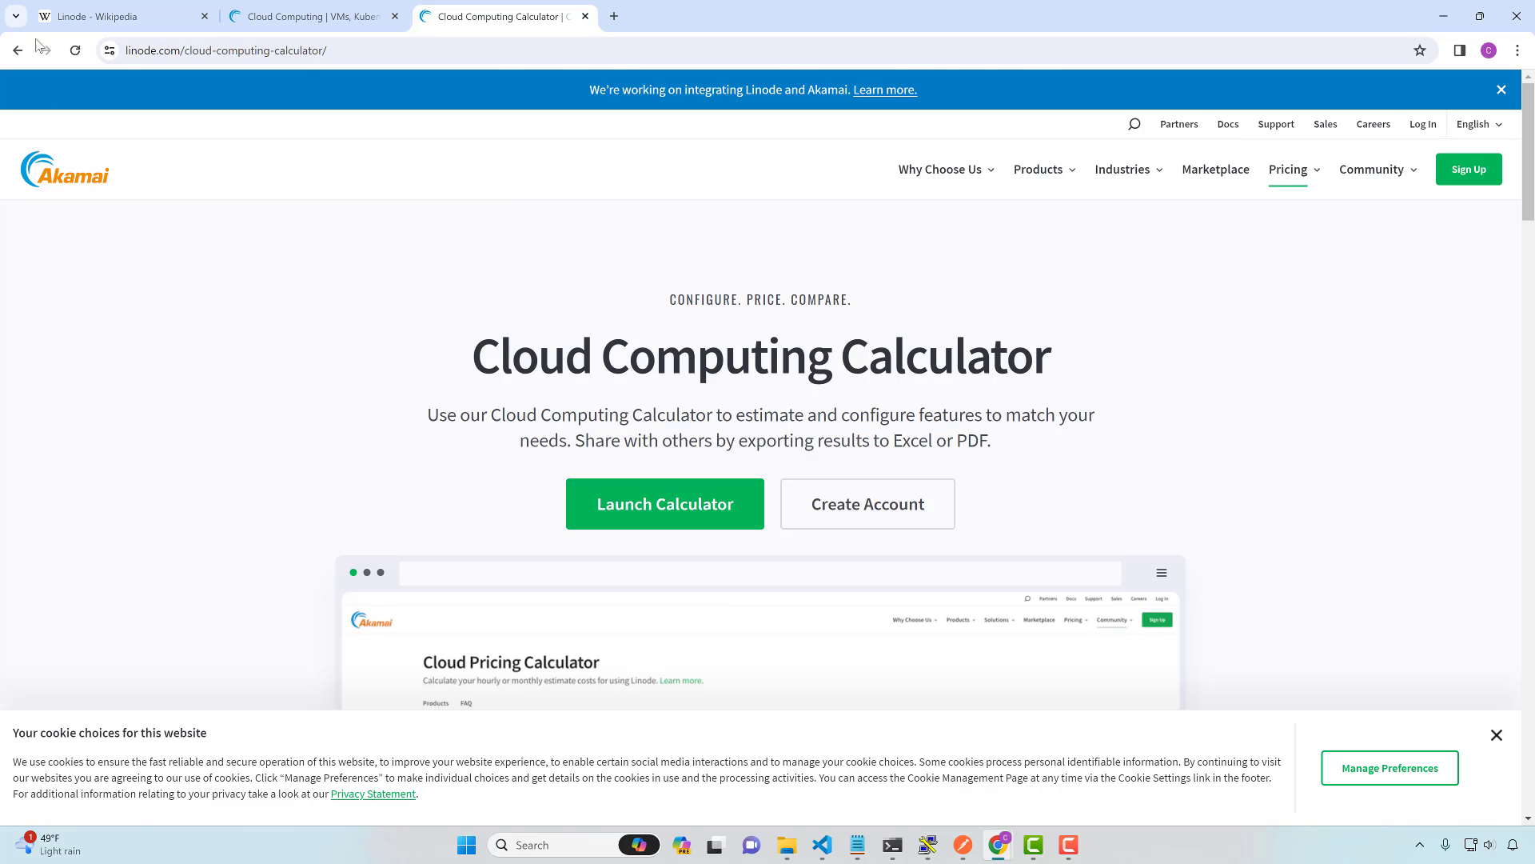
{"action": "left_click", "coordinate": [117, 16]}
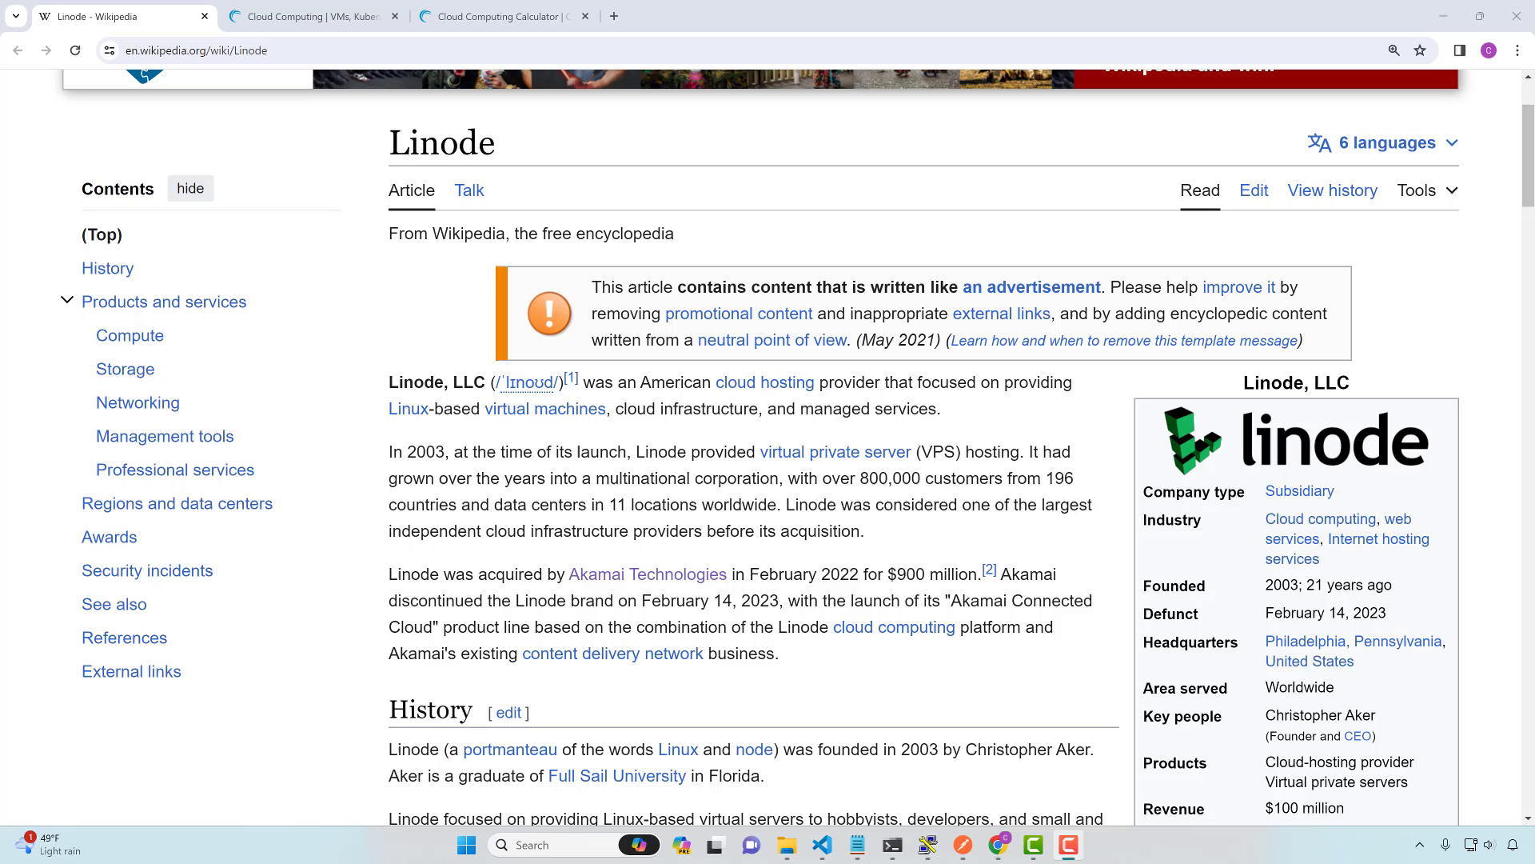
{"action": "mouse_move", "coordinate": [746, 589]}
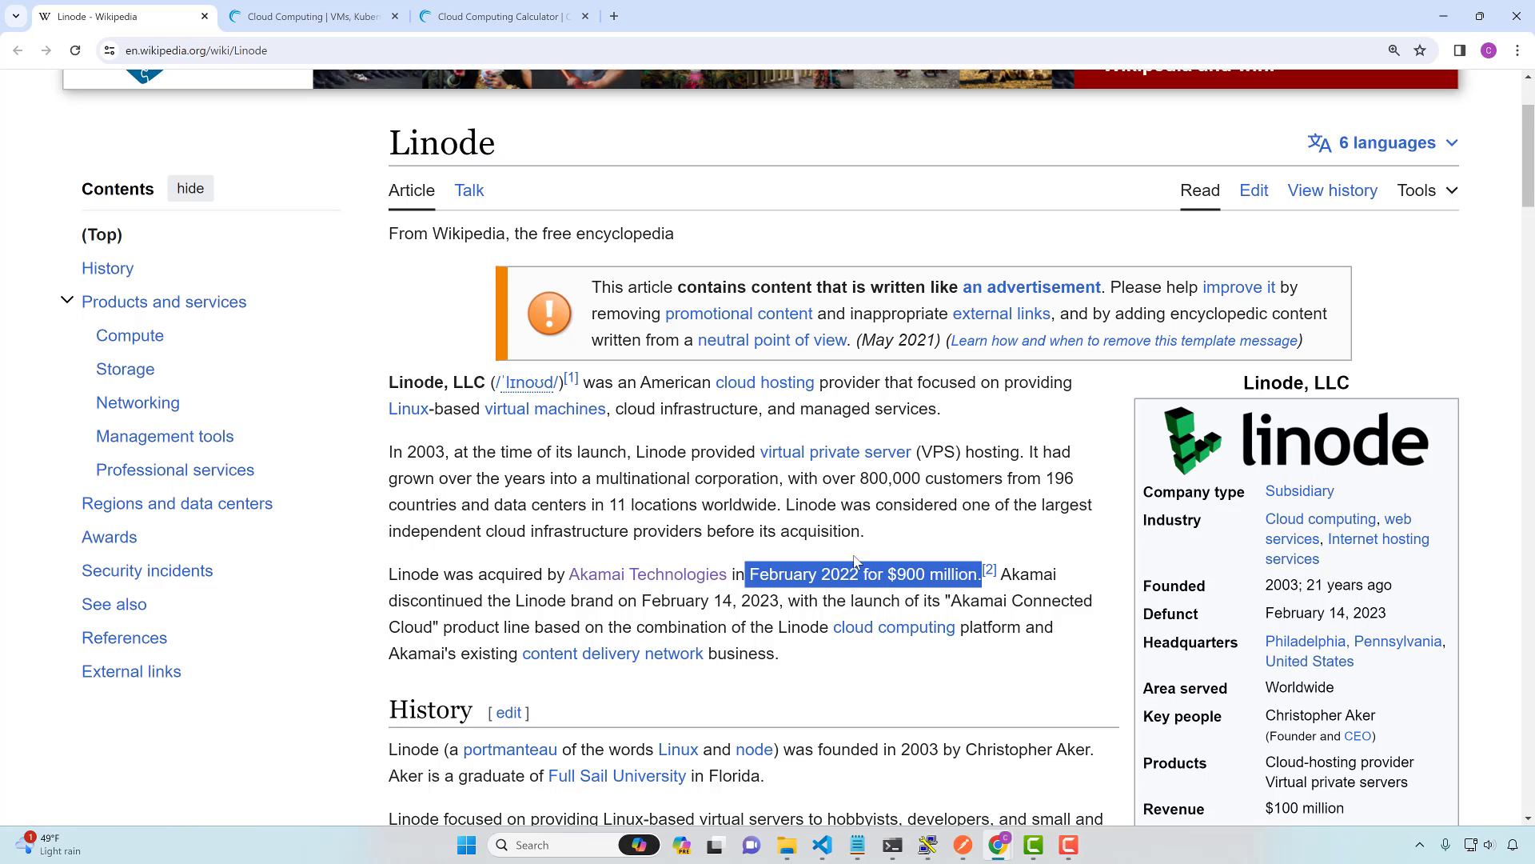
{"action": "mouse_move", "coordinate": [833, 451]}
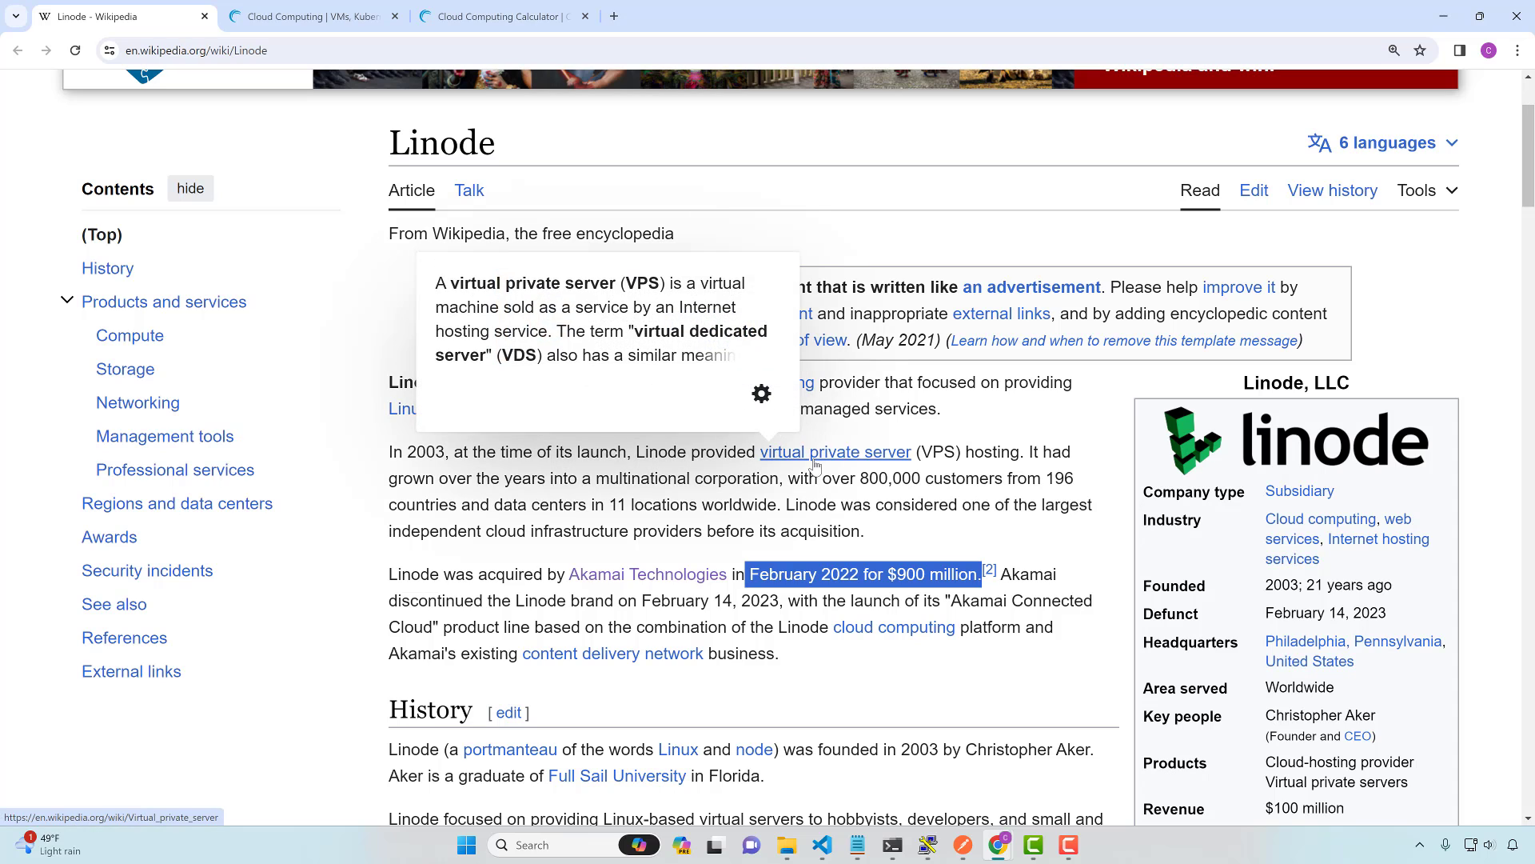
Switch to the Akamai-branded linode.com homepage and close its cookie choices banner
{"action": "left_click", "coordinate": [311, 16]}
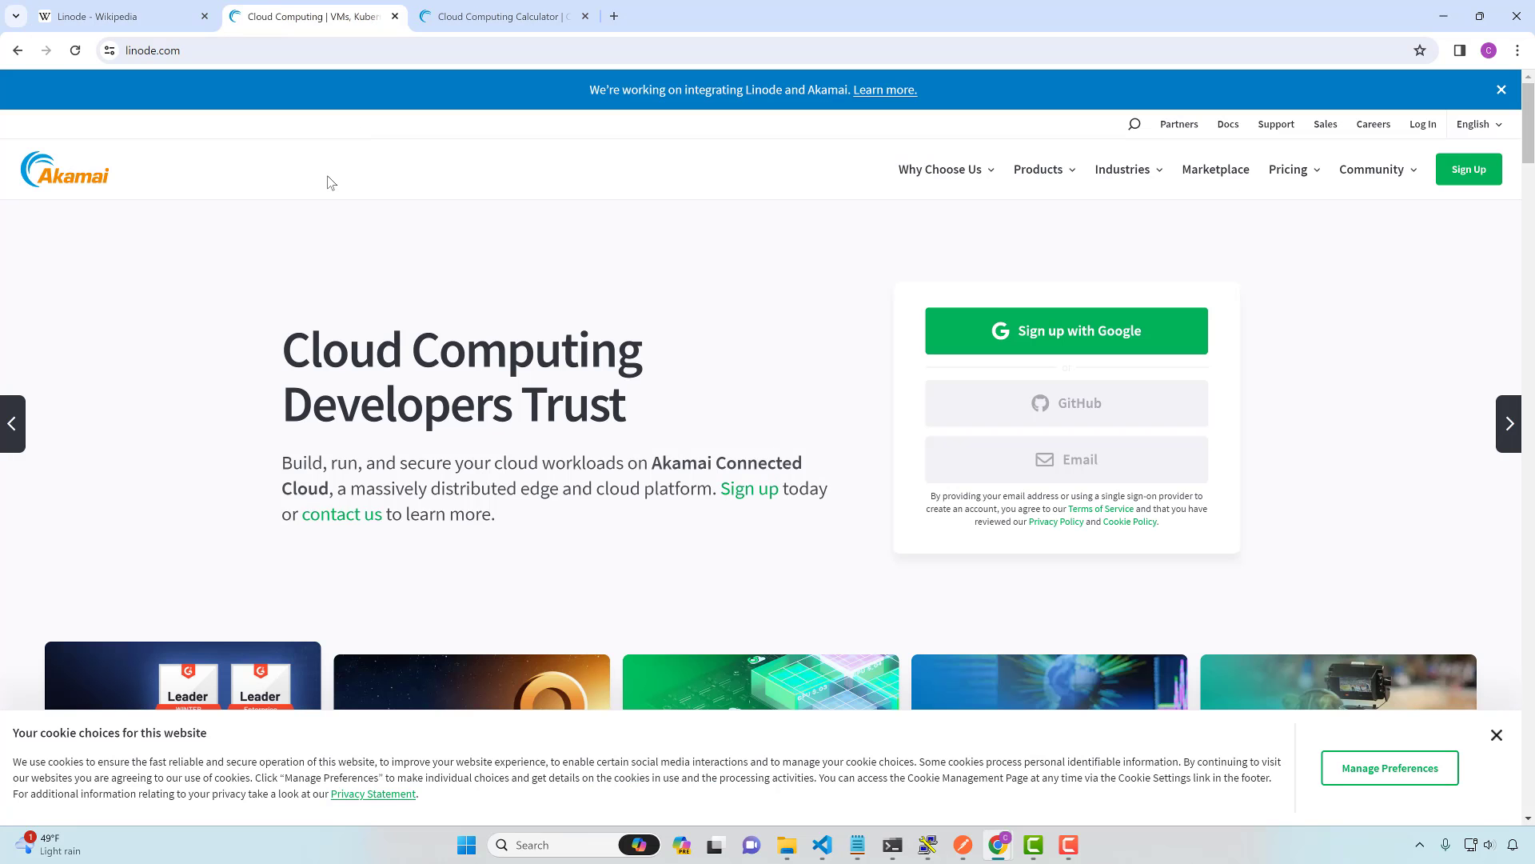
{"action": "mouse_move", "coordinate": [87, 199]}
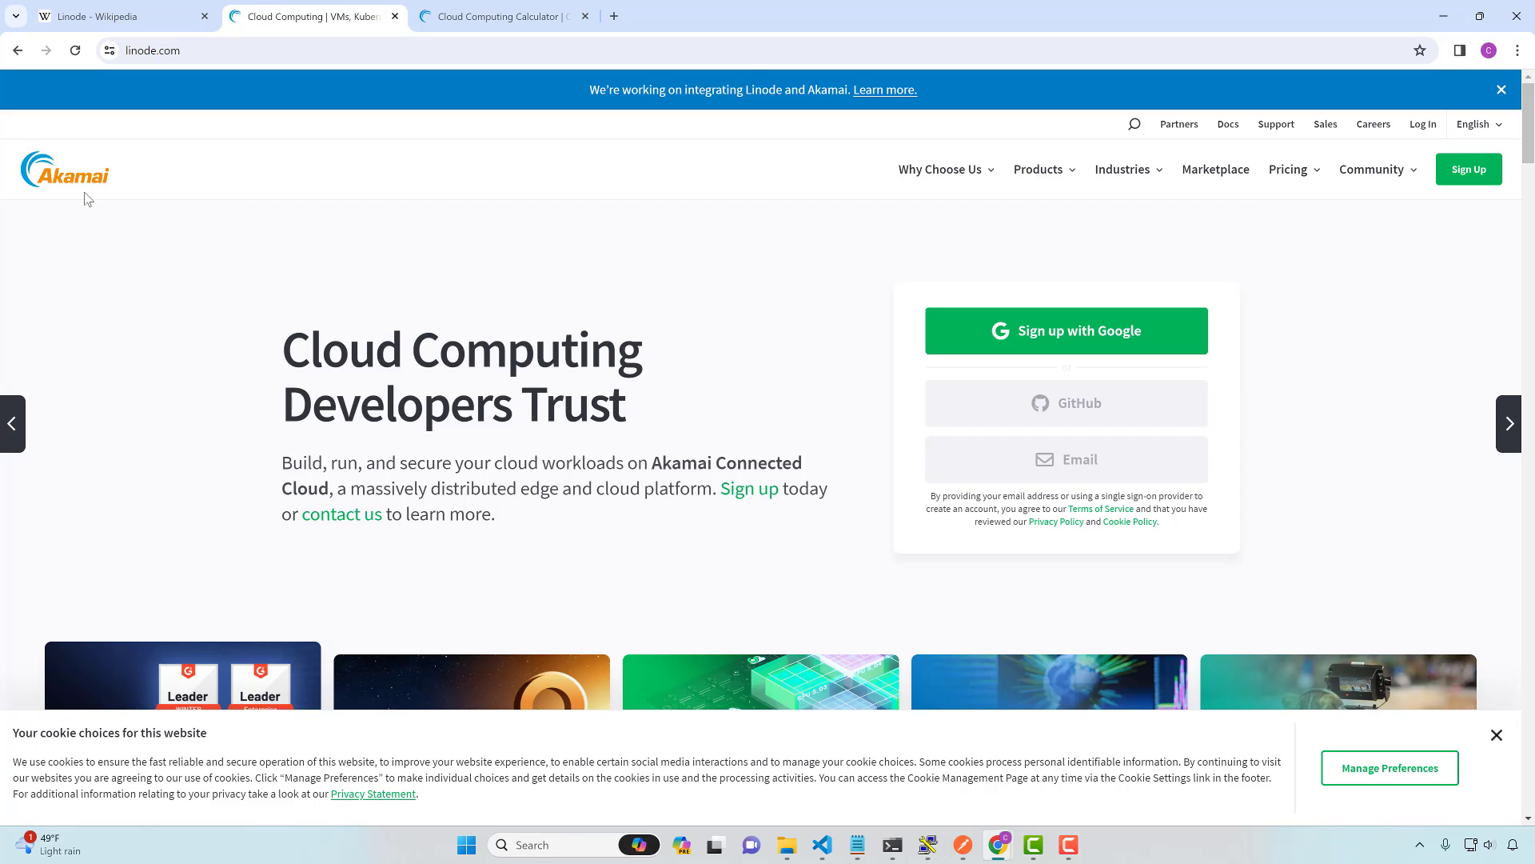
{"action": "mouse_move", "coordinate": [637, 235]}
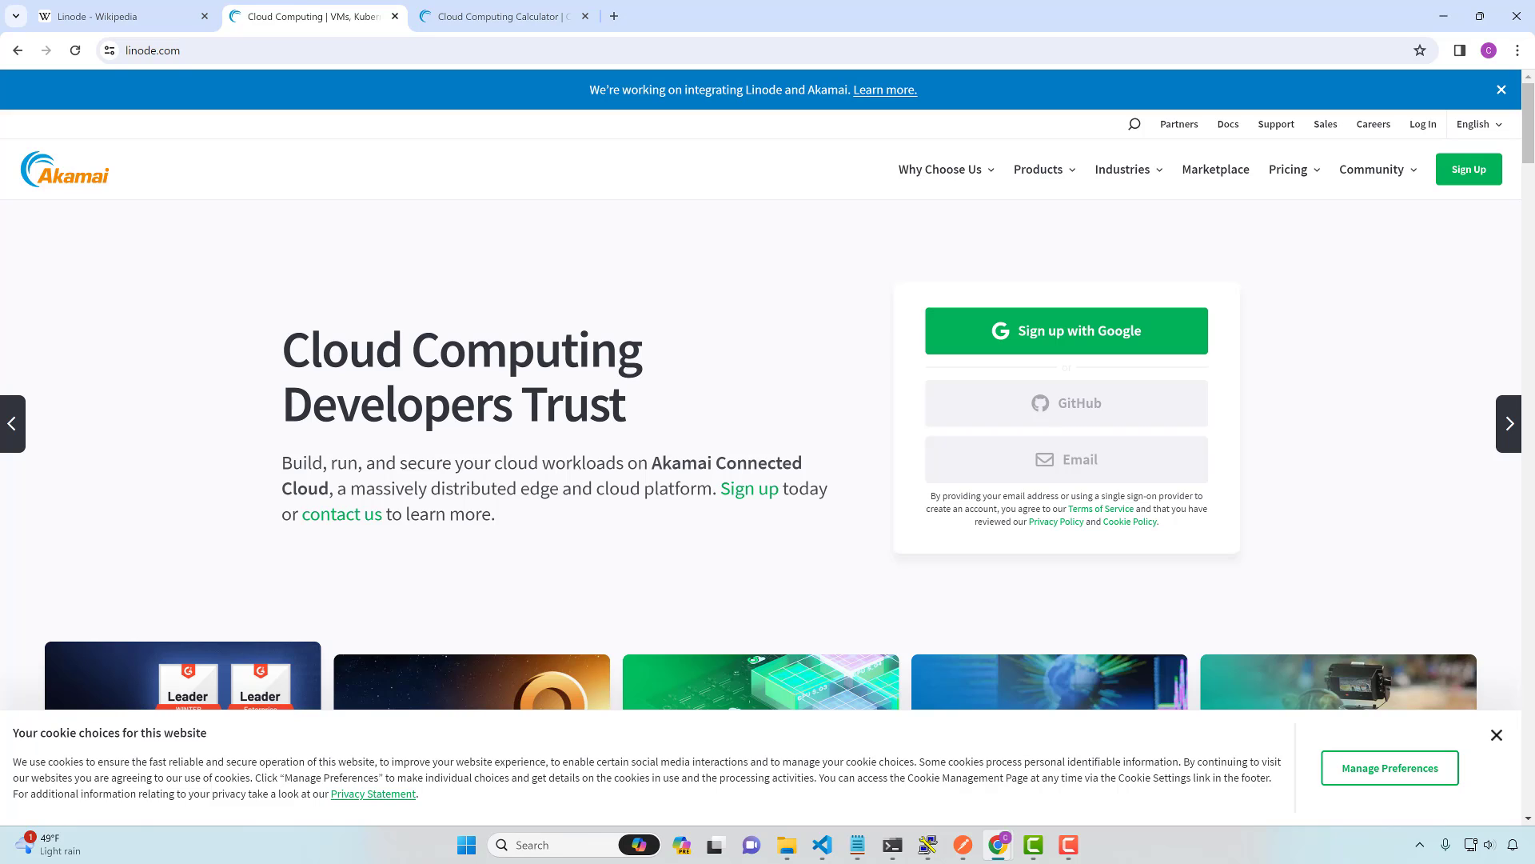
{"action": "mouse_move", "coordinate": [446, 314]}
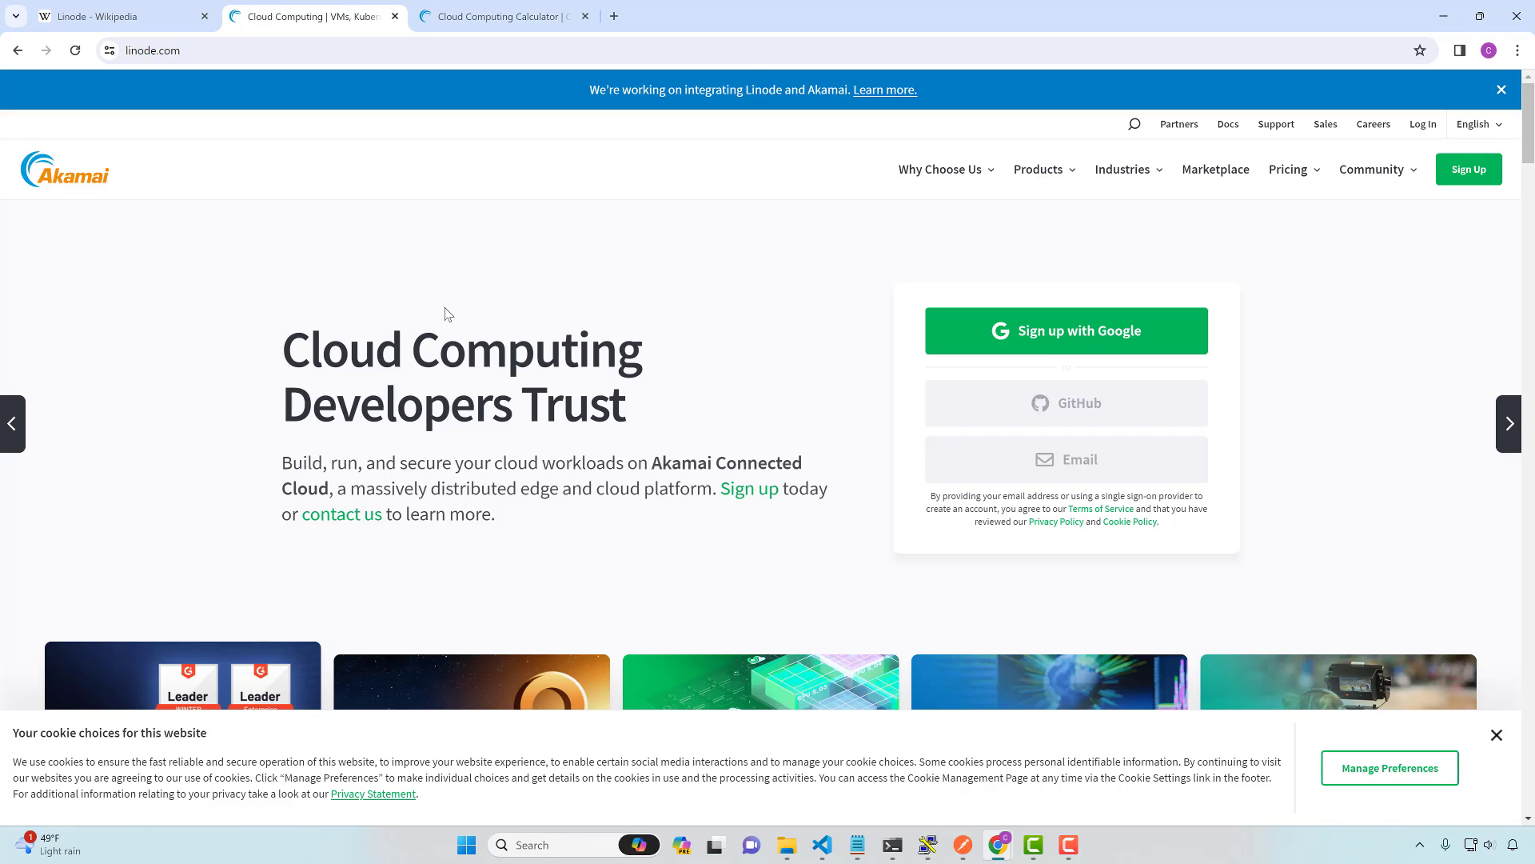
{"action": "mouse_move", "coordinate": [607, 272]}
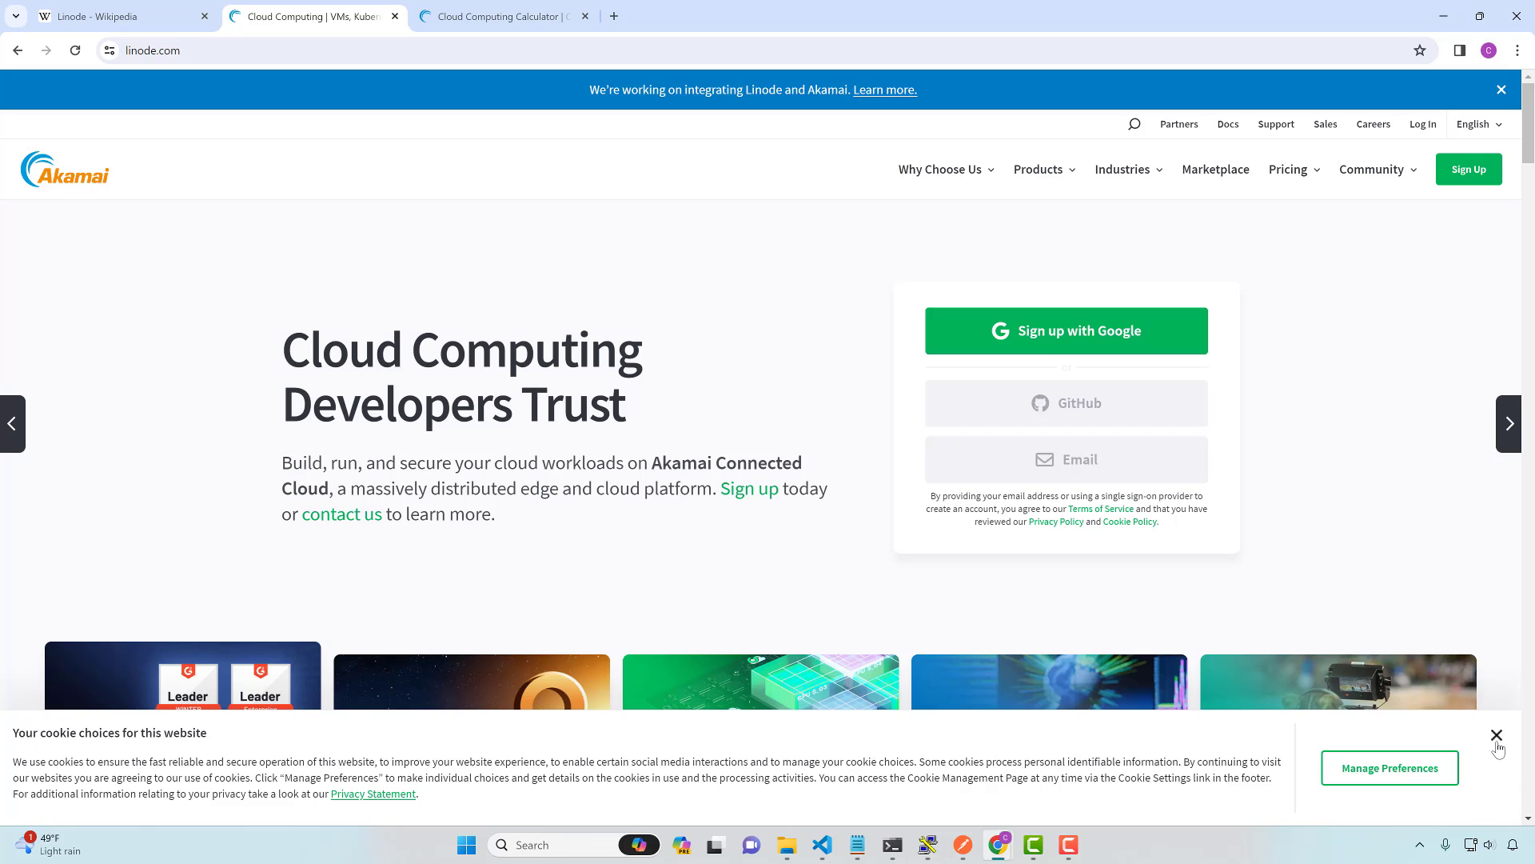
{"action": "left_click", "coordinate": [1496, 734]}
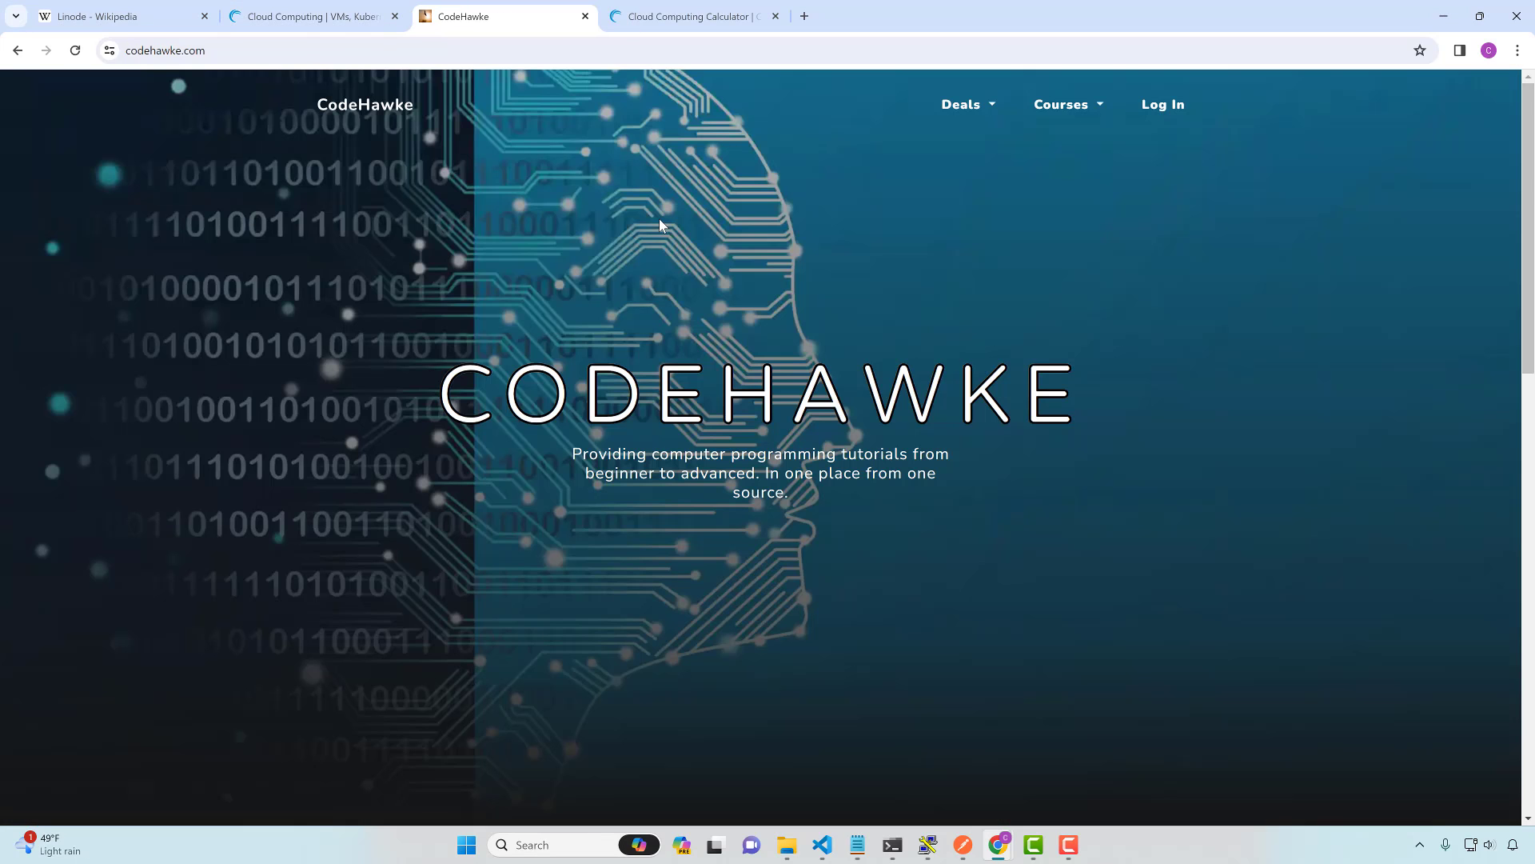
{"action": "mouse_move", "coordinate": [1027, 278]}
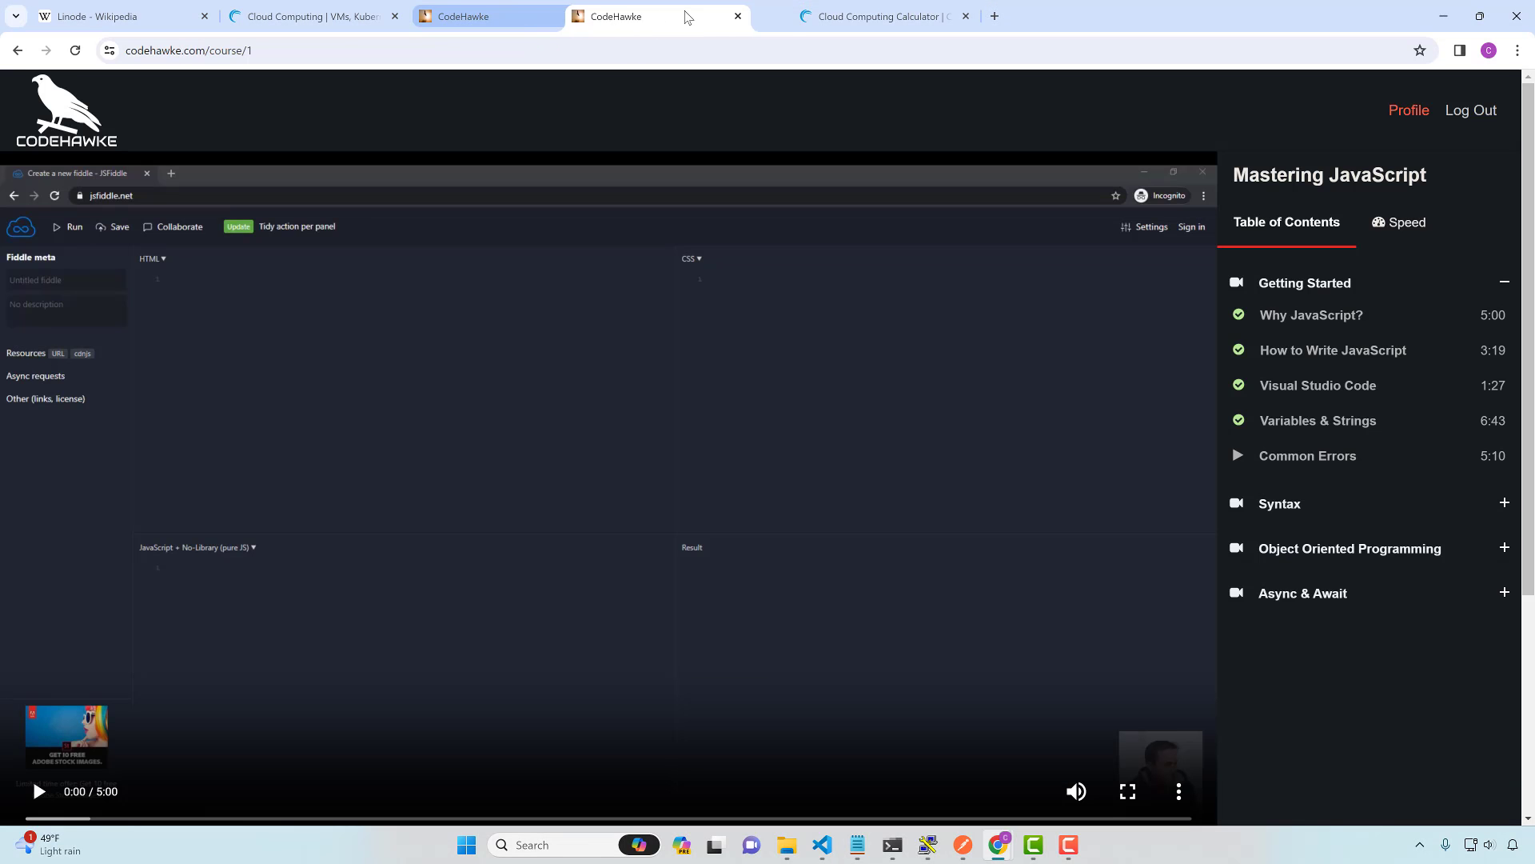
{"action": "left_click", "coordinate": [650, 16]}
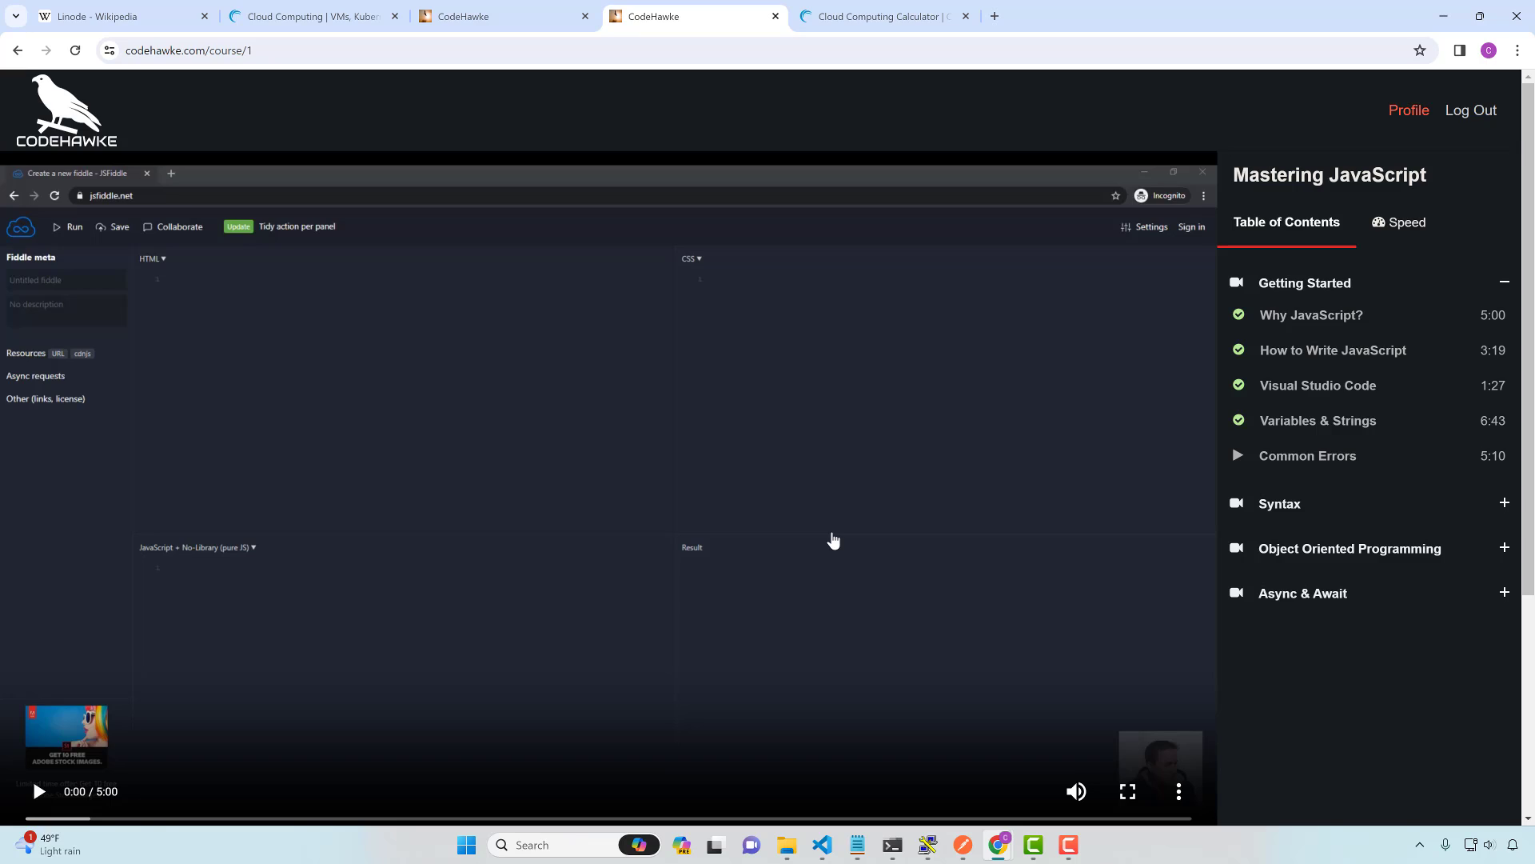
{"action": "mouse_move", "coordinate": [1041, 540]}
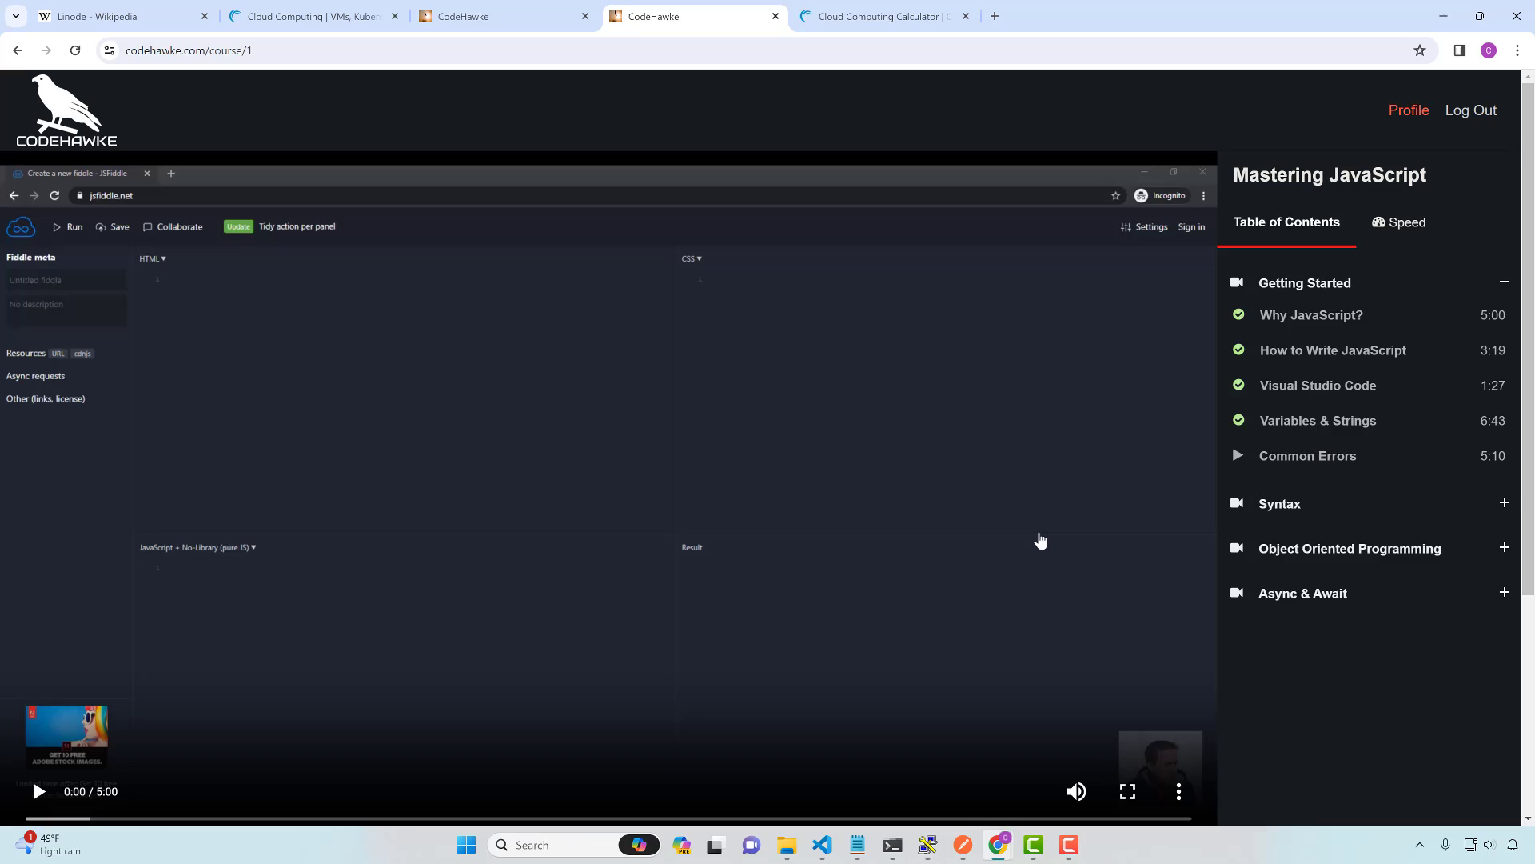
{"action": "mouse_move", "coordinate": [876, 210]}
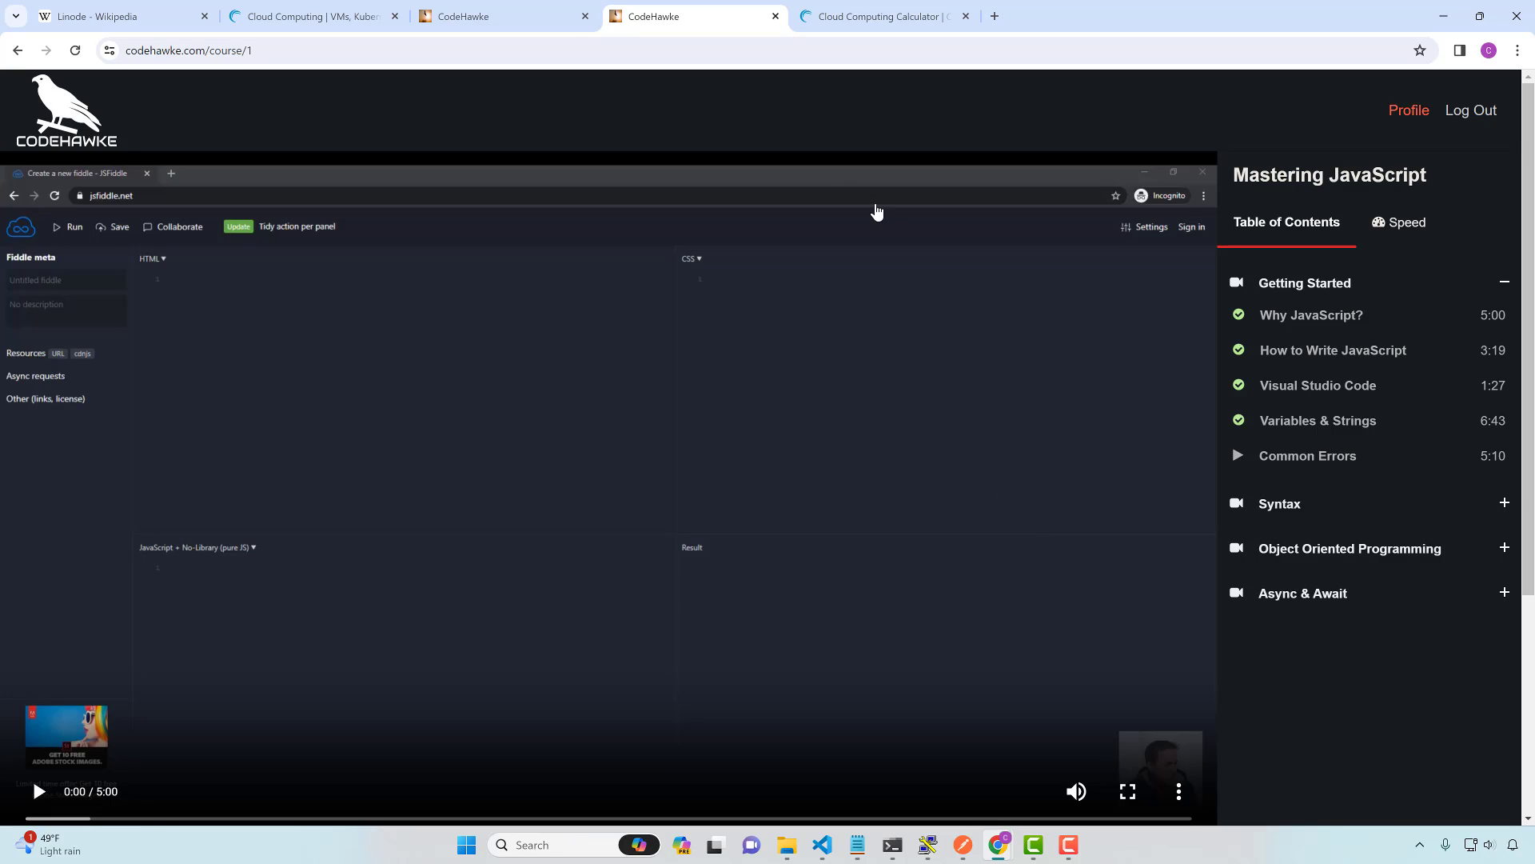
{"action": "mouse_move", "coordinate": [877, 213]}
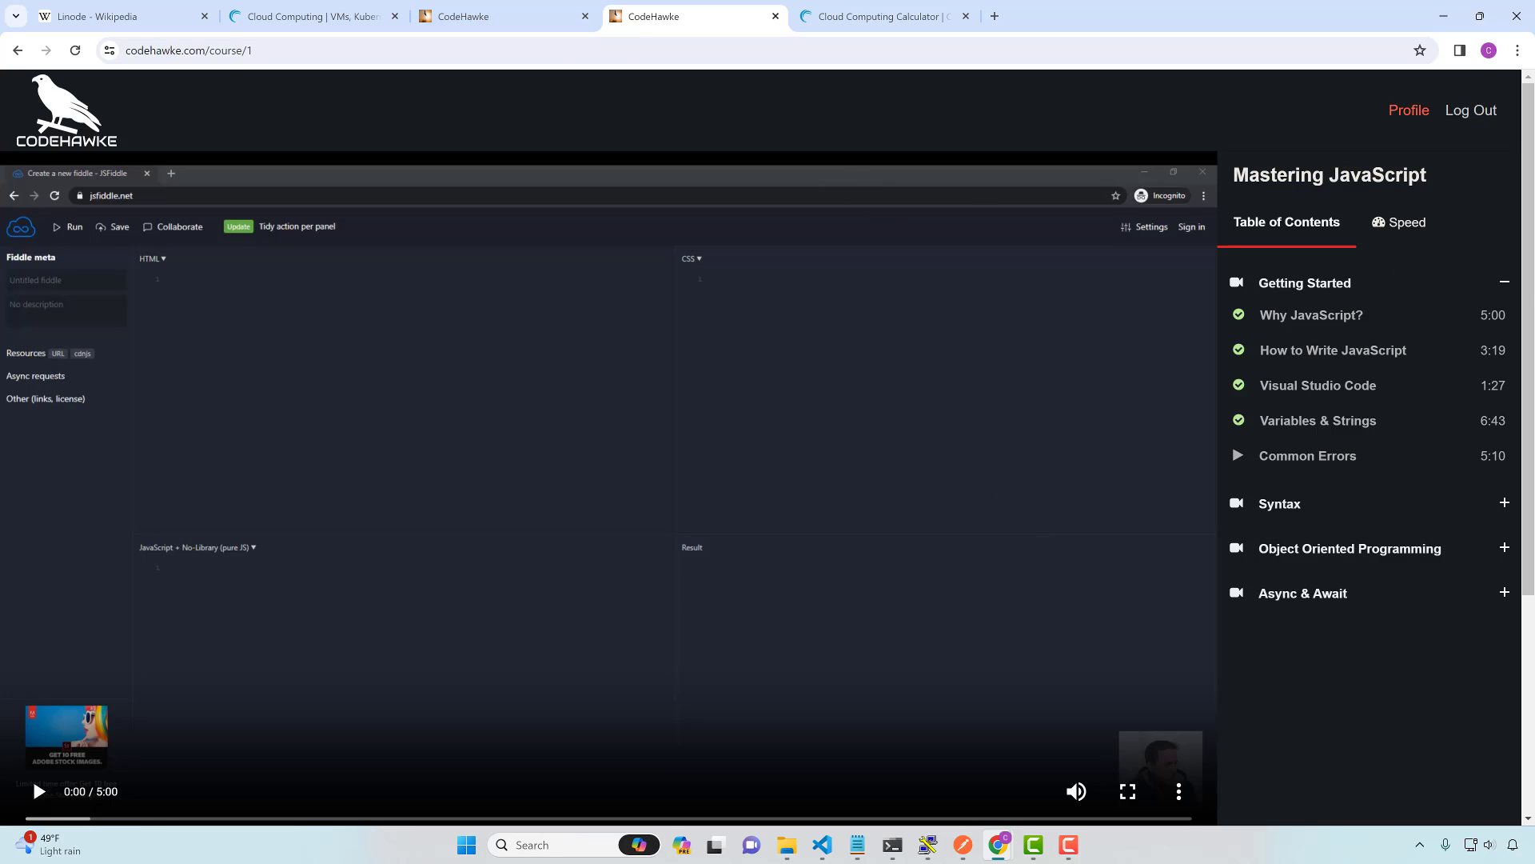
{"action": "mouse_move", "coordinate": [912, 275]}
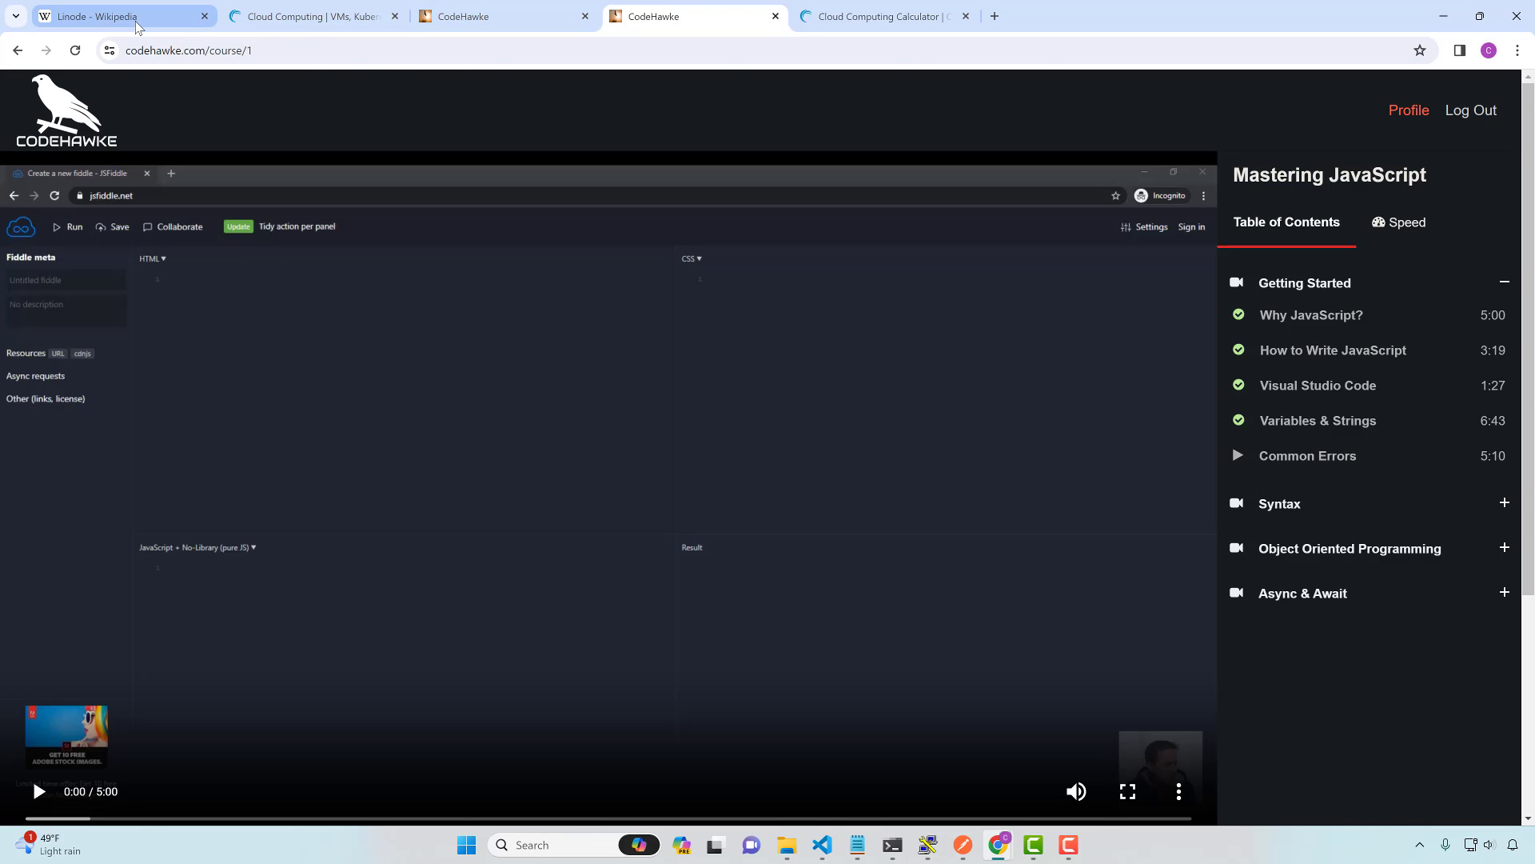
Scroll the AWS Free Tier landing page, then go back to the Linode homepage tab
{"action": "left_click", "coordinate": [117, 17]}
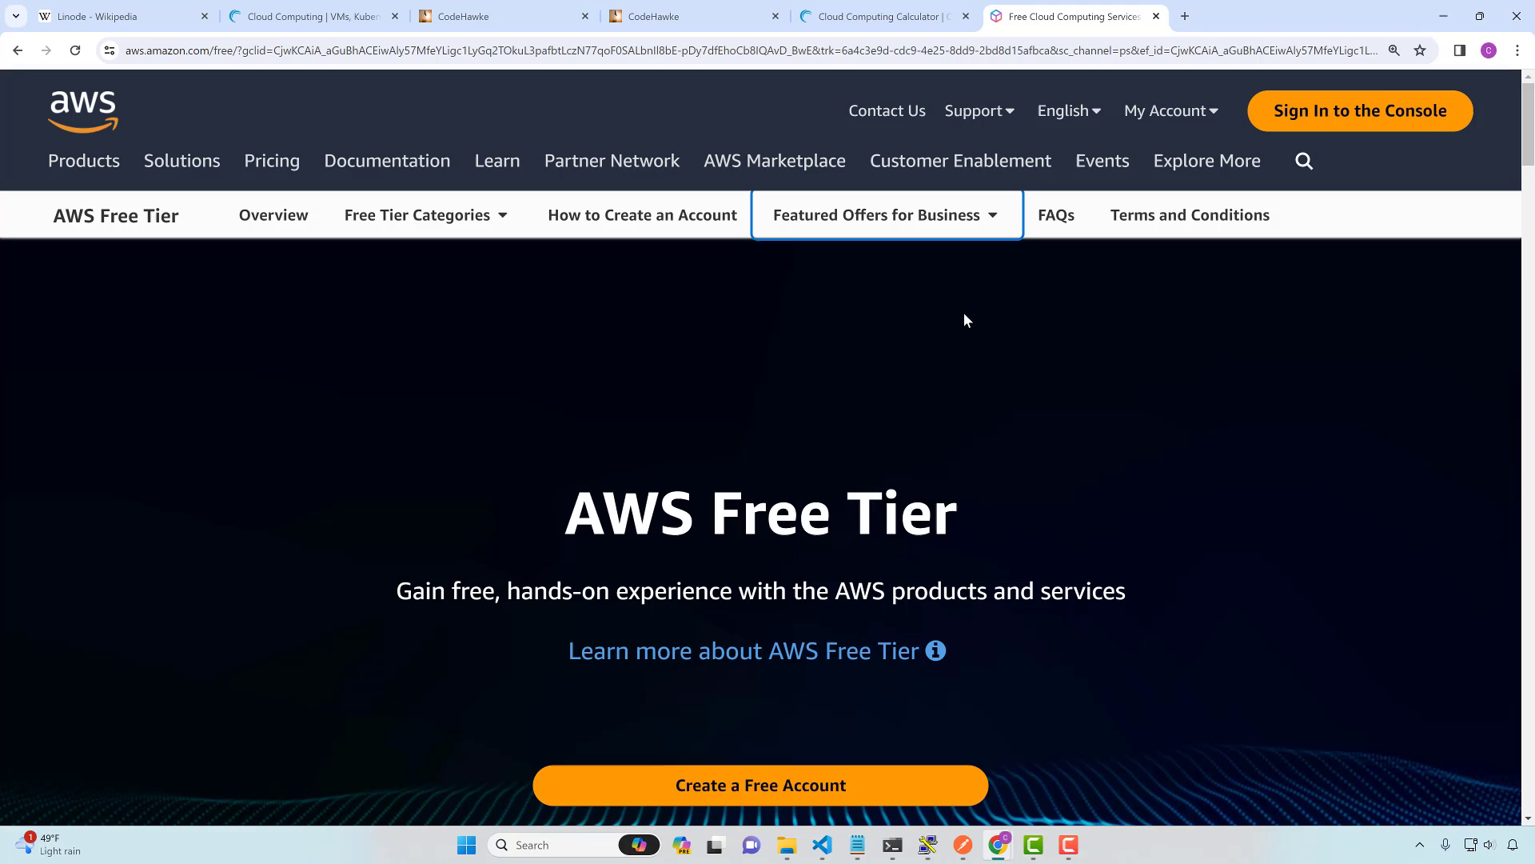
{"action": "scroll", "scroll_direction": "down", "scroll_amount": 3}
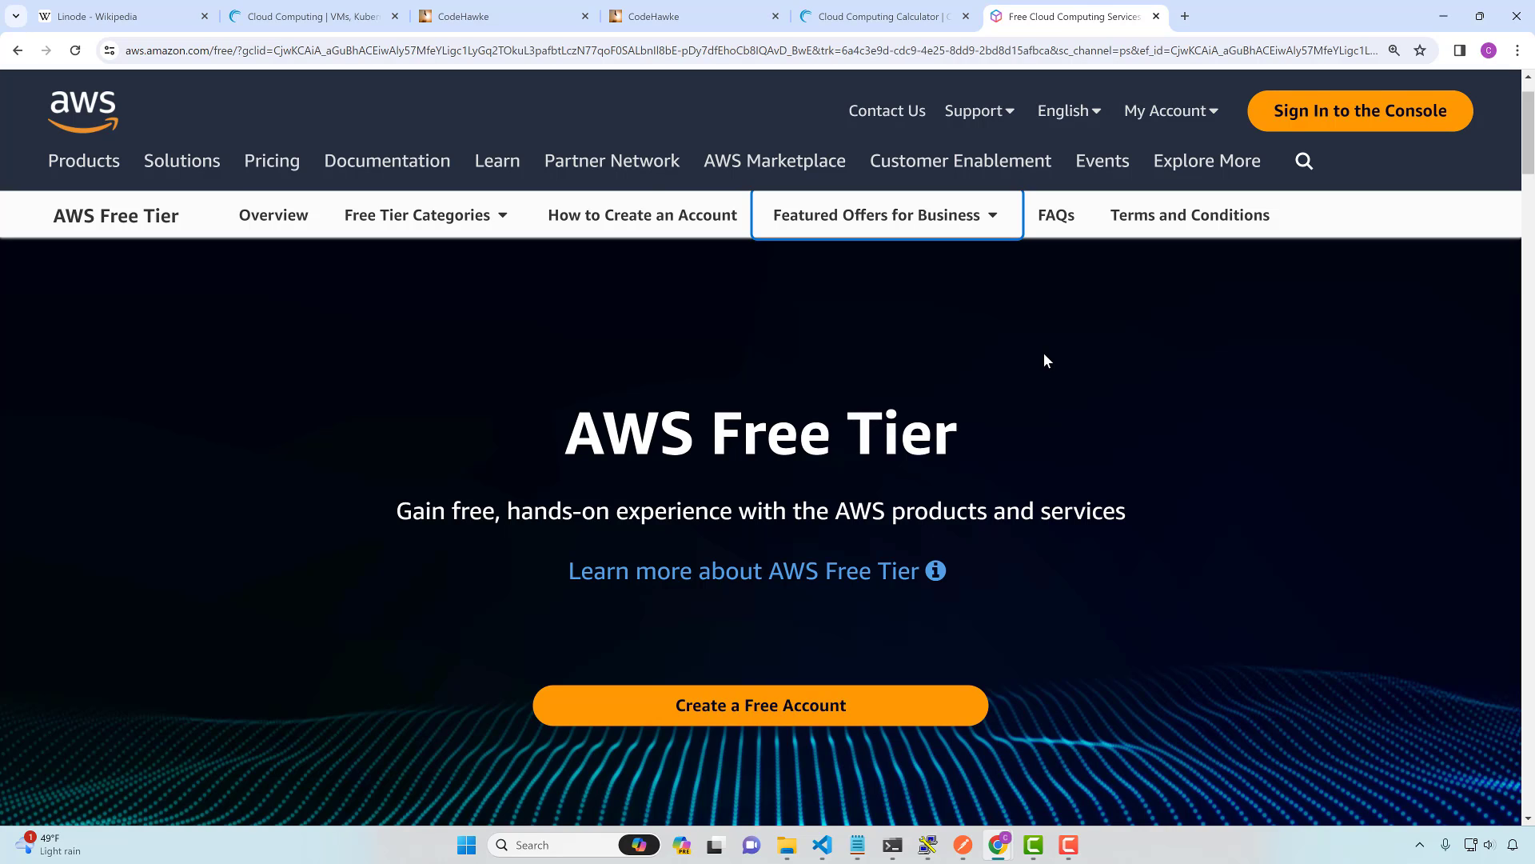
{"action": "mouse_move", "coordinate": [1385, 362]}
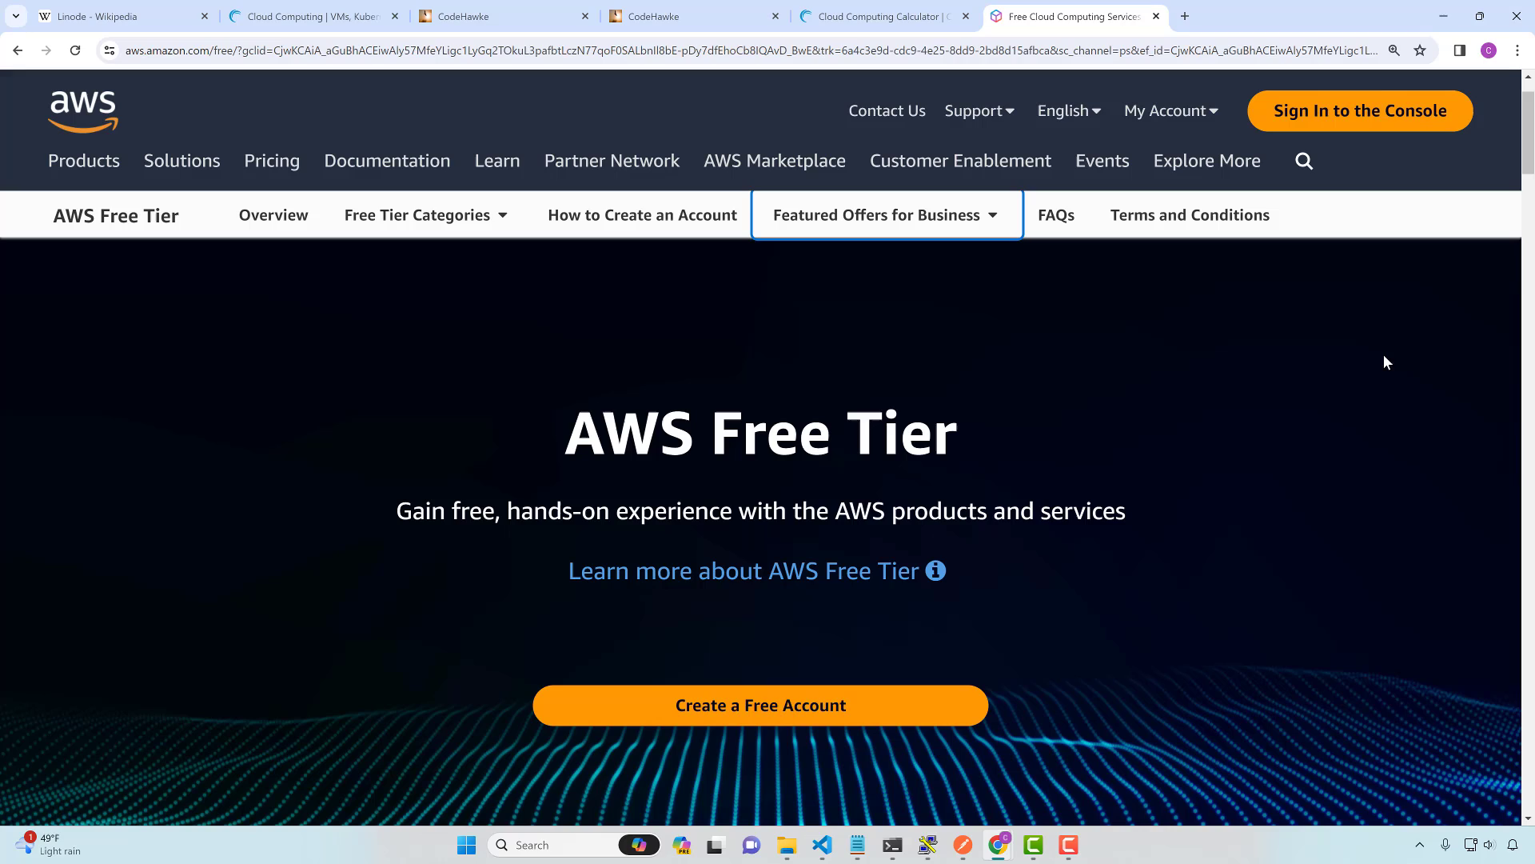
{"action": "mouse_move", "coordinate": [1201, 439]}
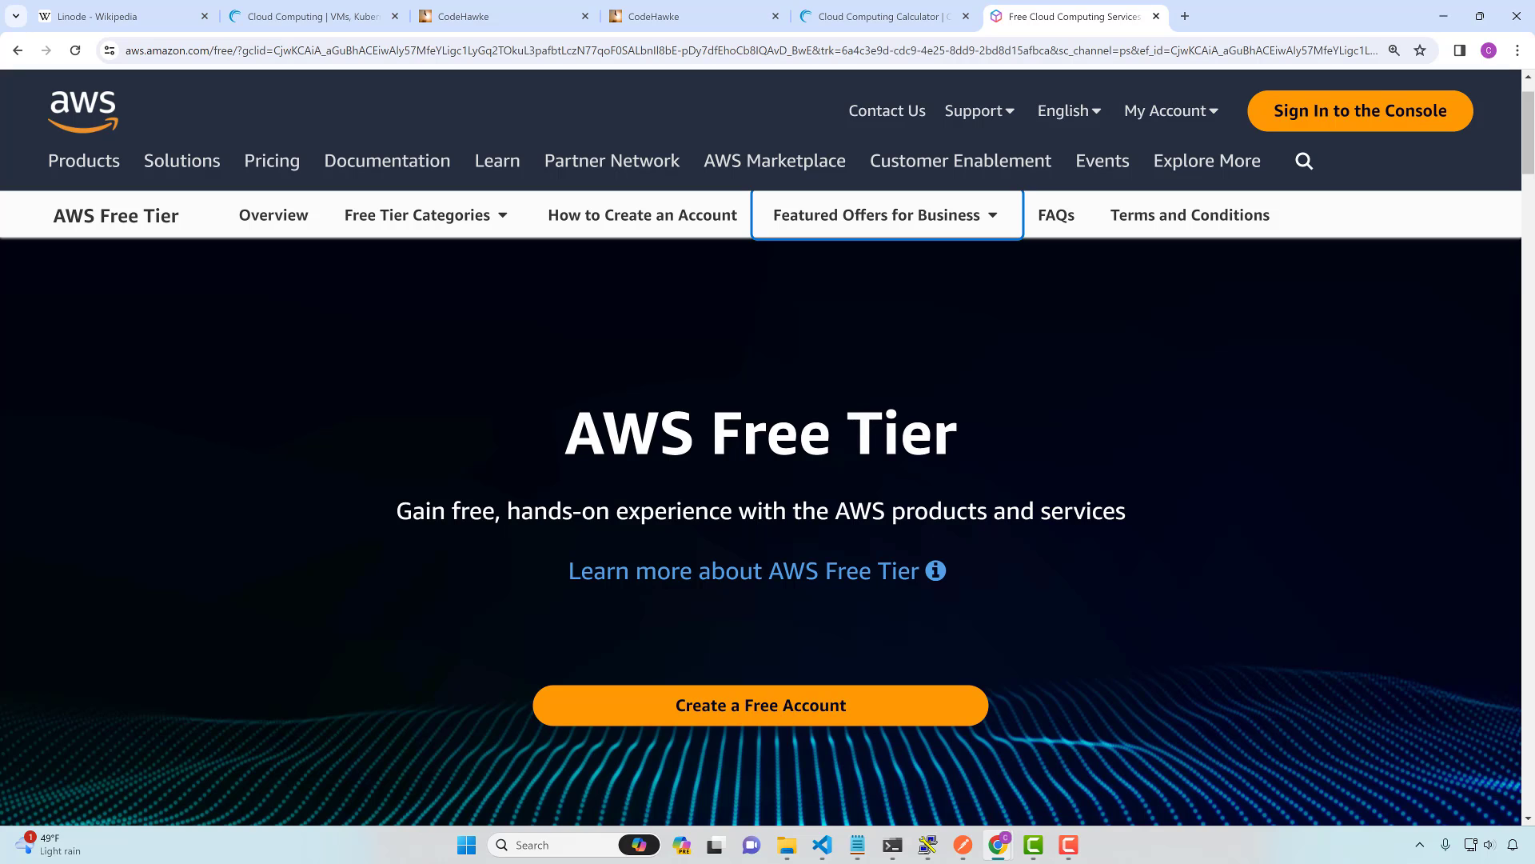
{"action": "left_click", "coordinate": [311, 16]}
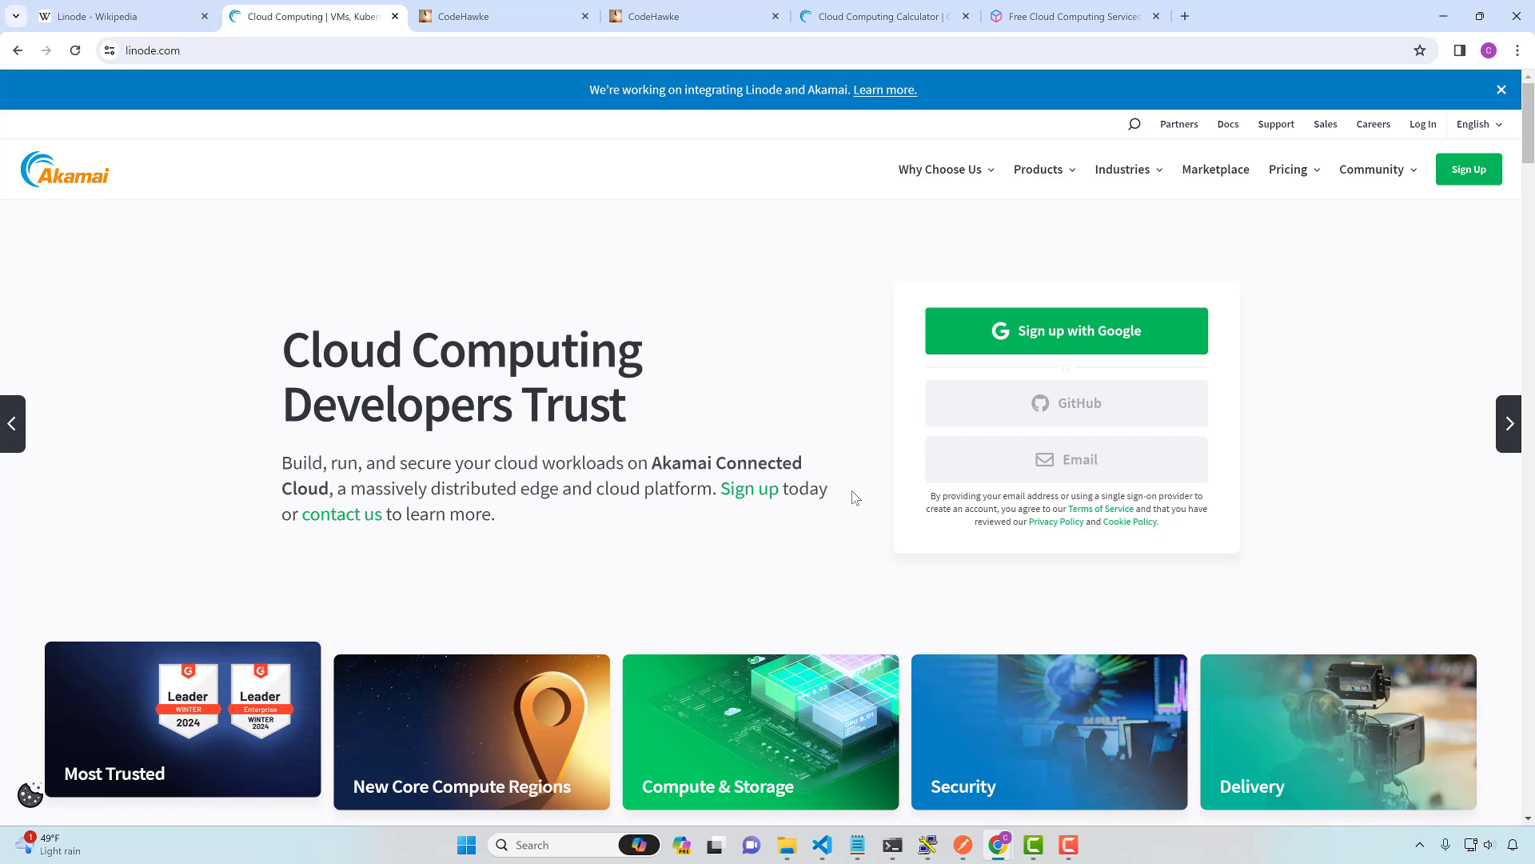
{"action": "mouse_move", "coordinate": [1303, 444]}
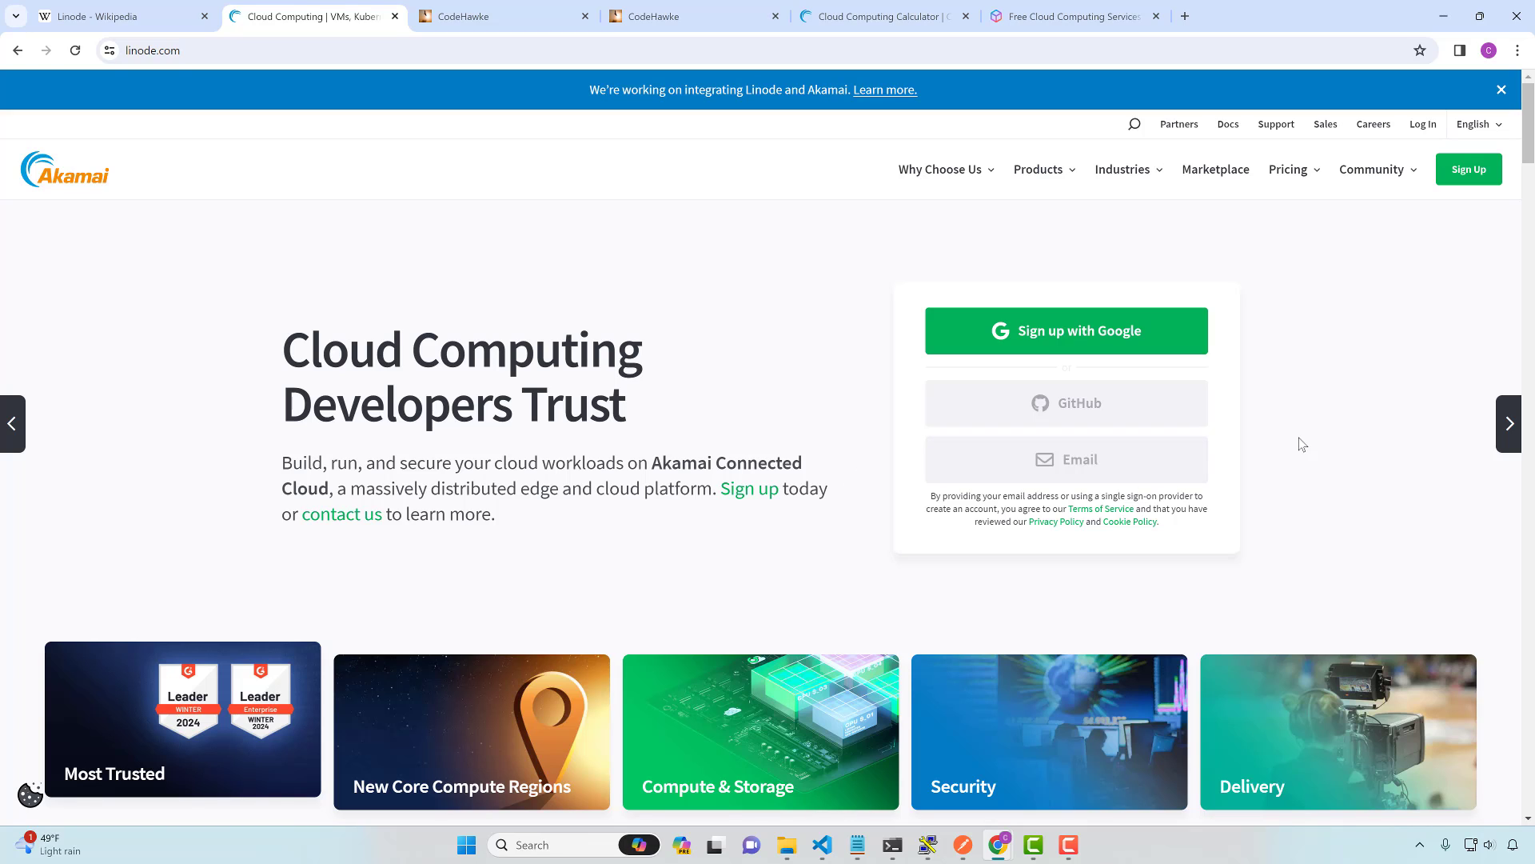
{"action": "mouse_move", "coordinate": [1363, 472]}
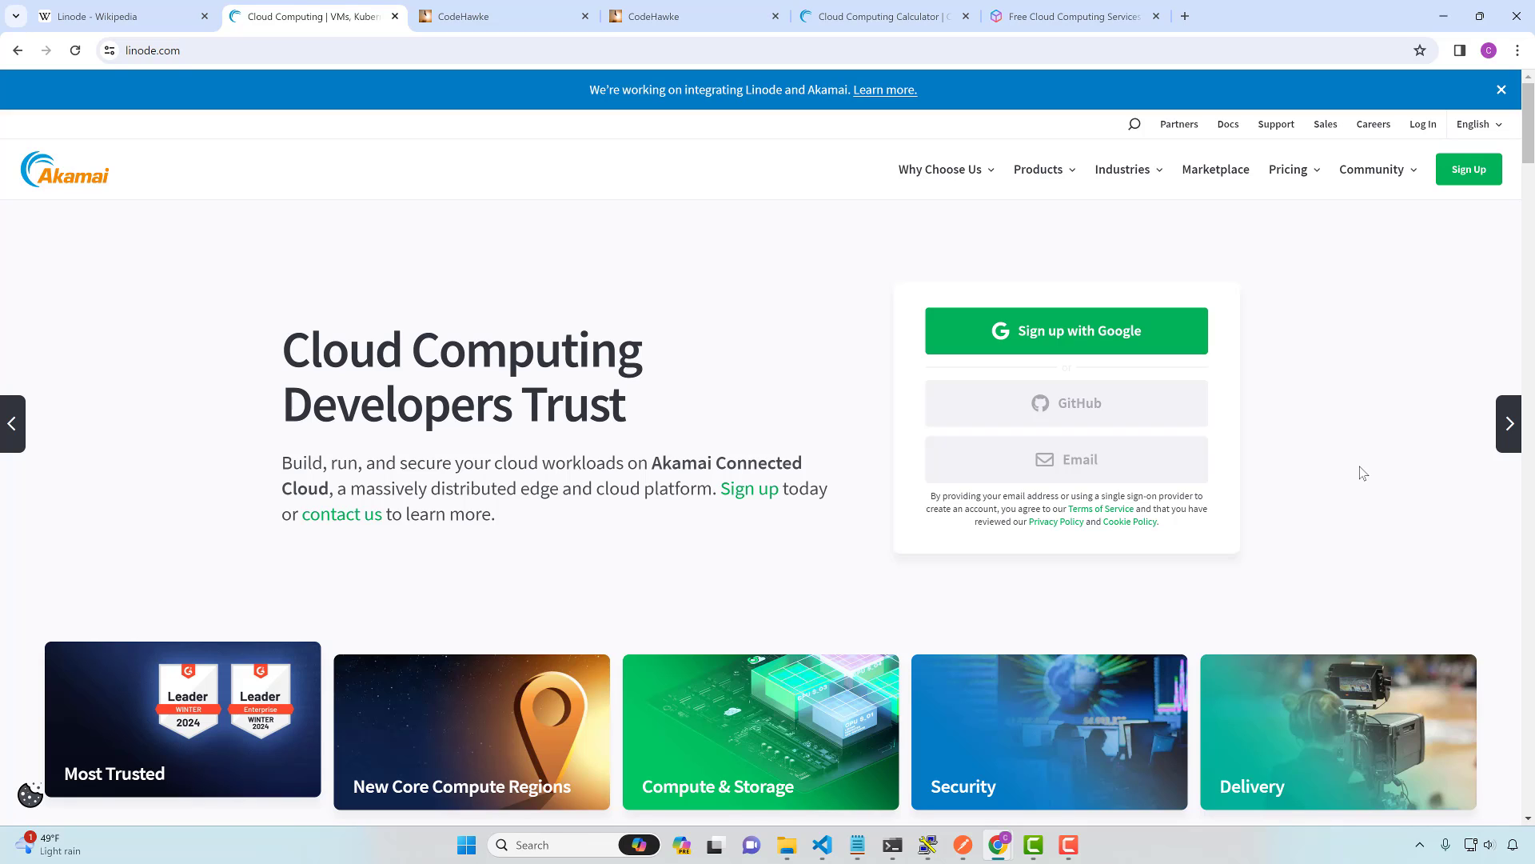
{"action": "mouse_move", "coordinate": [1403, 461]}
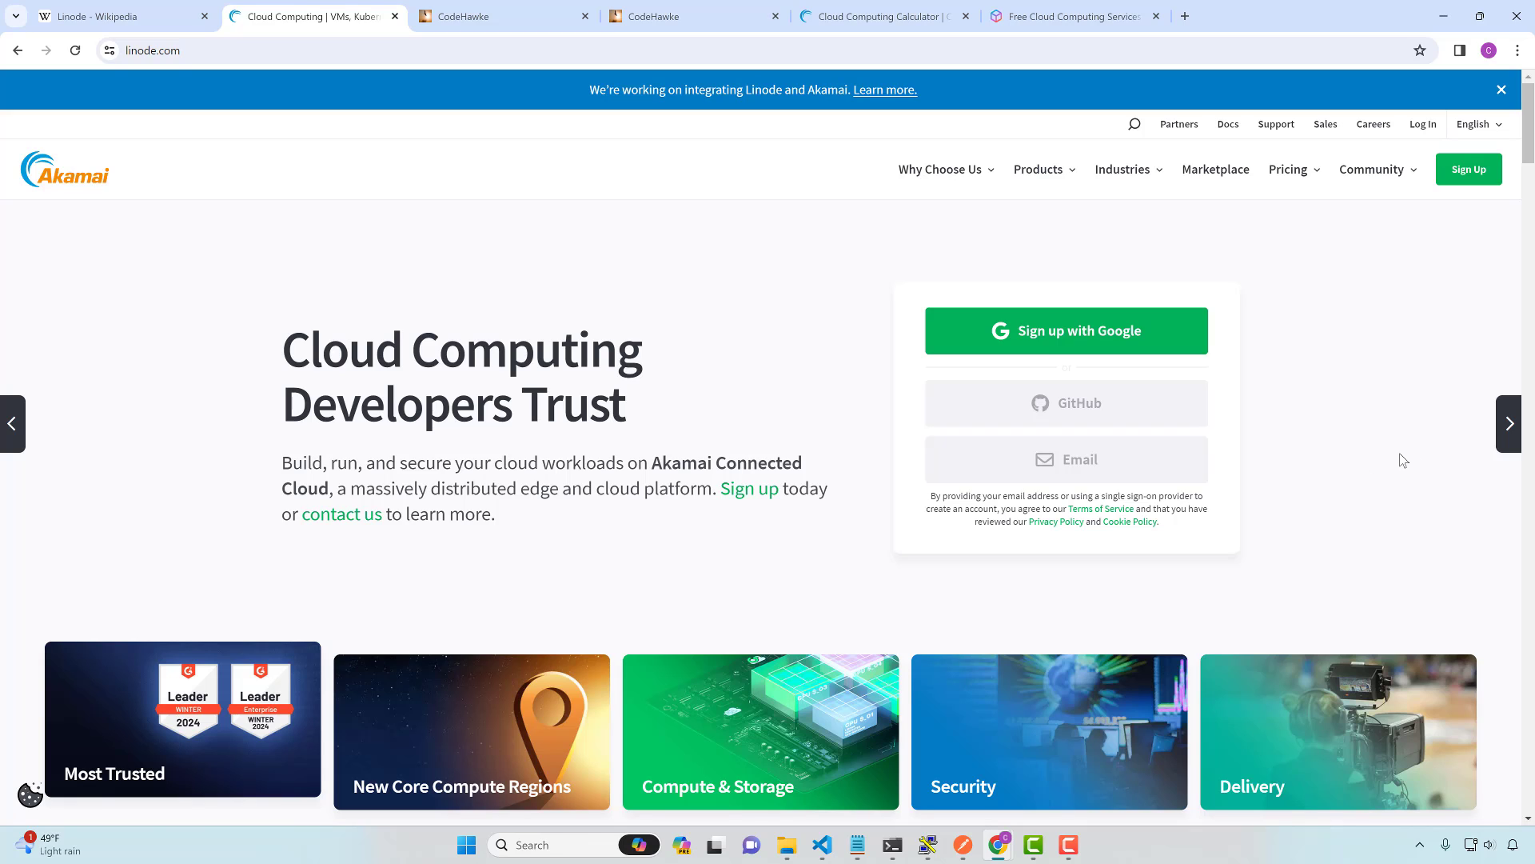
{"action": "mouse_move", "coordinate": [1335, 469]}
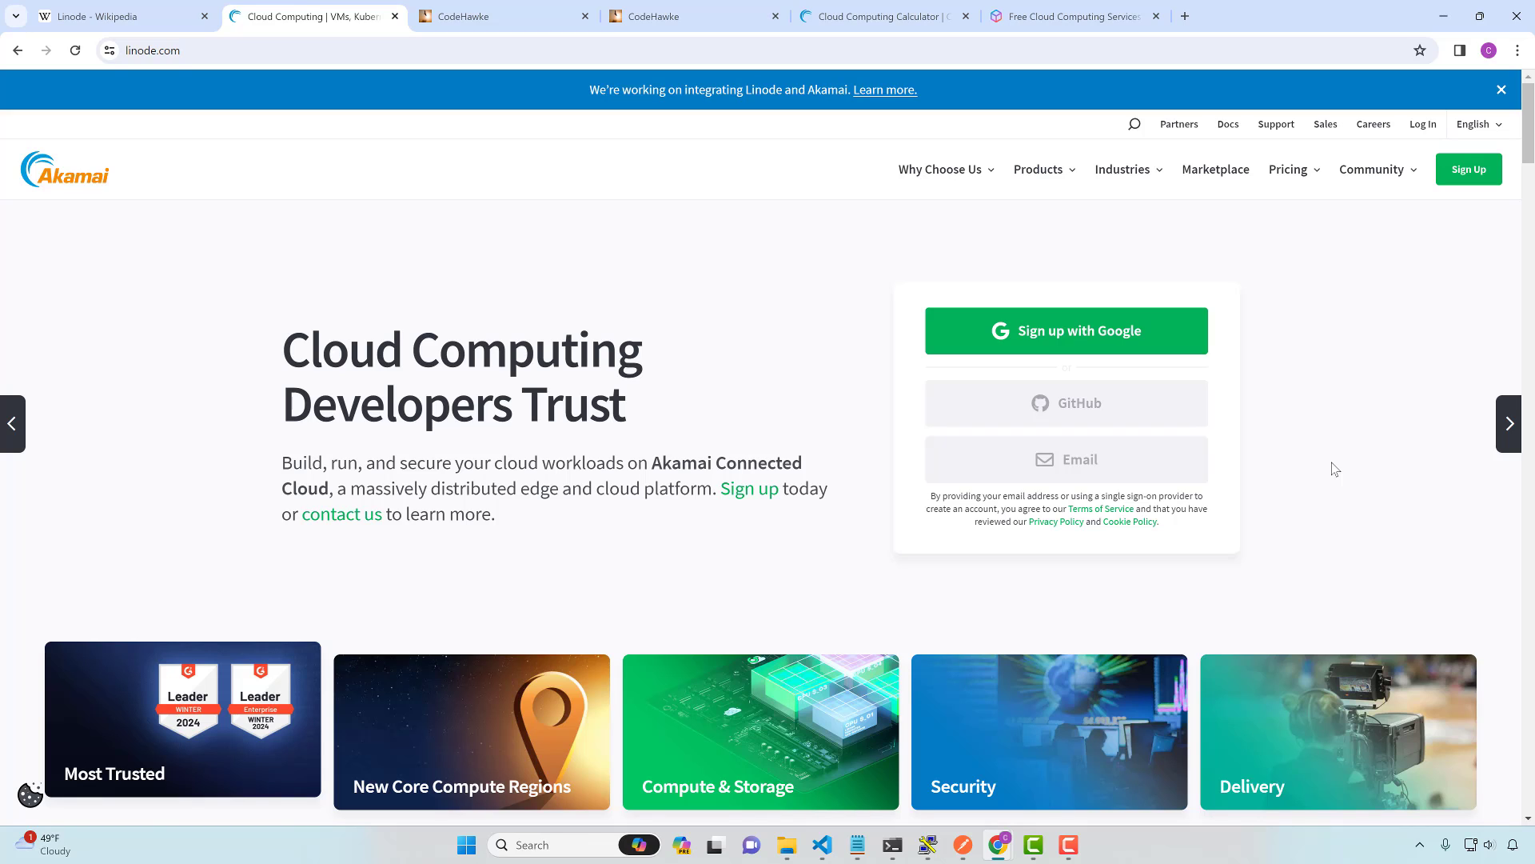
{"action": "mouse_move", "coordinate": [1340, 463]}
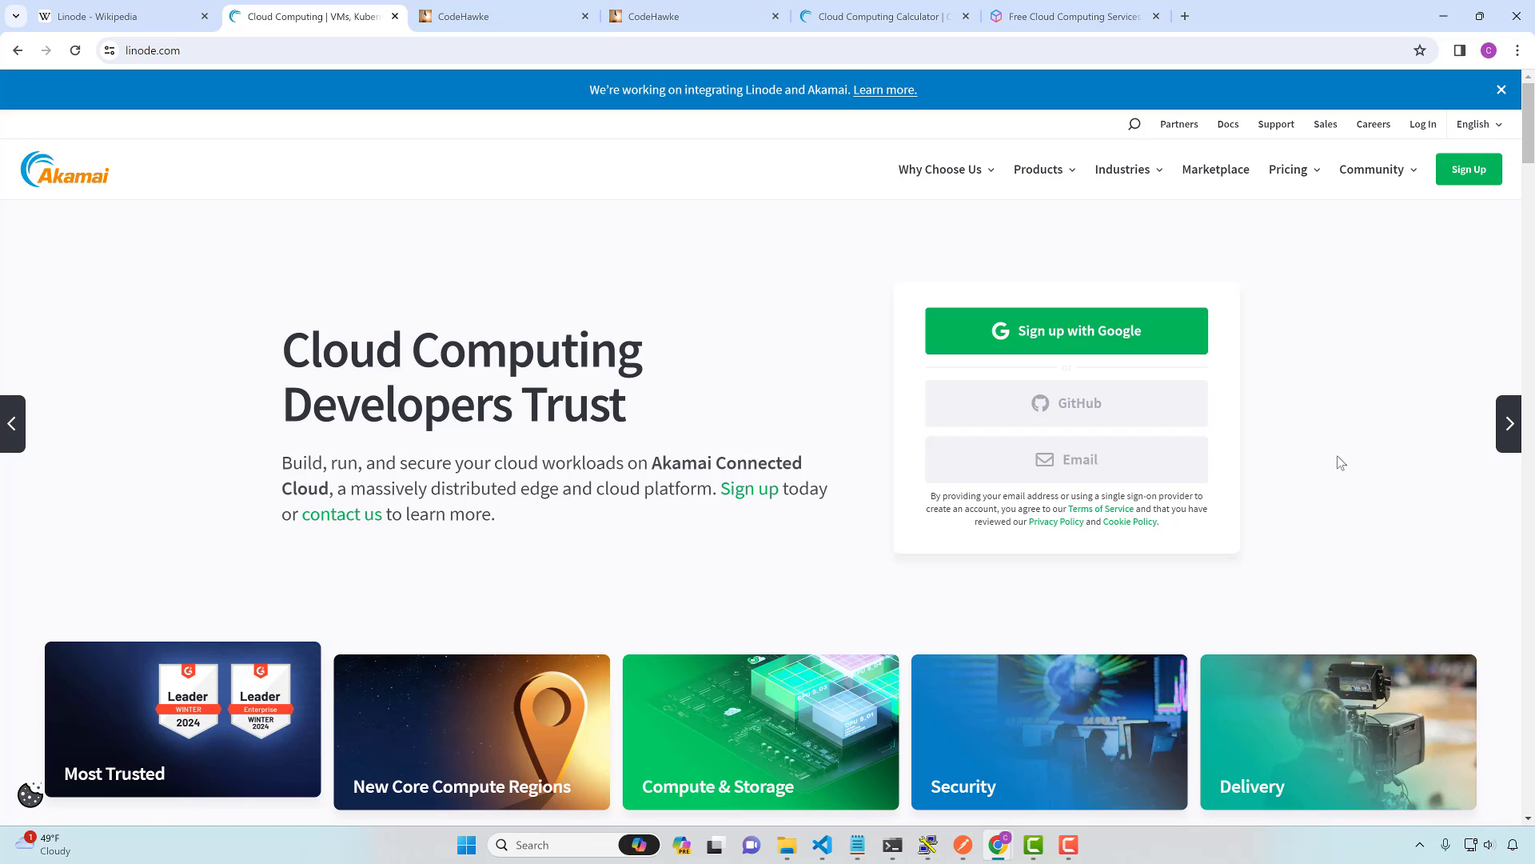
{"action": "mouse_move", "coordinate": [1397, 475]}
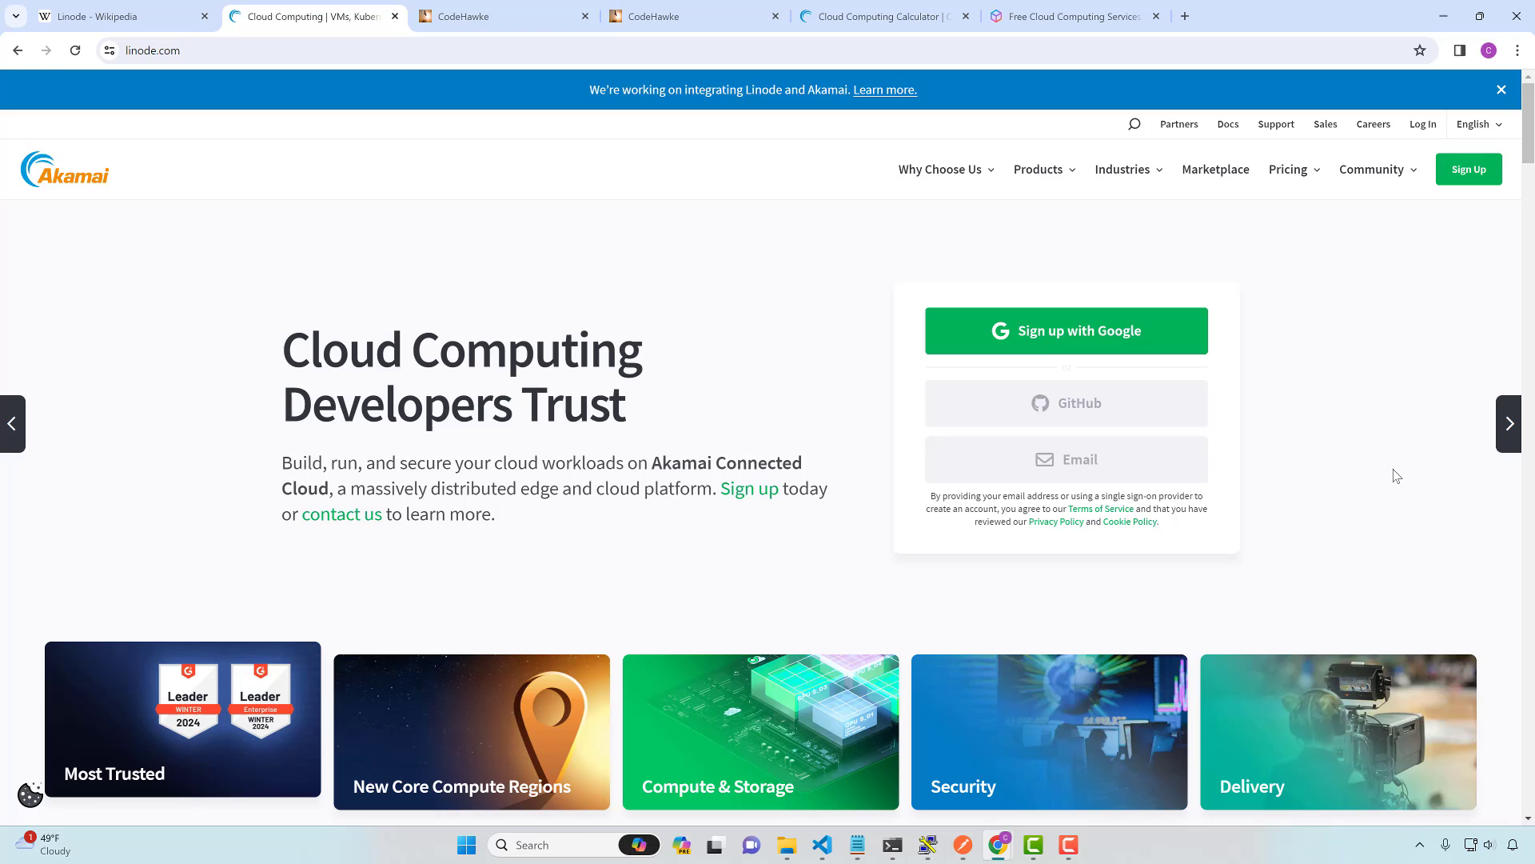
{"action": "mouse_move", "coordinate": [1279, 356]}
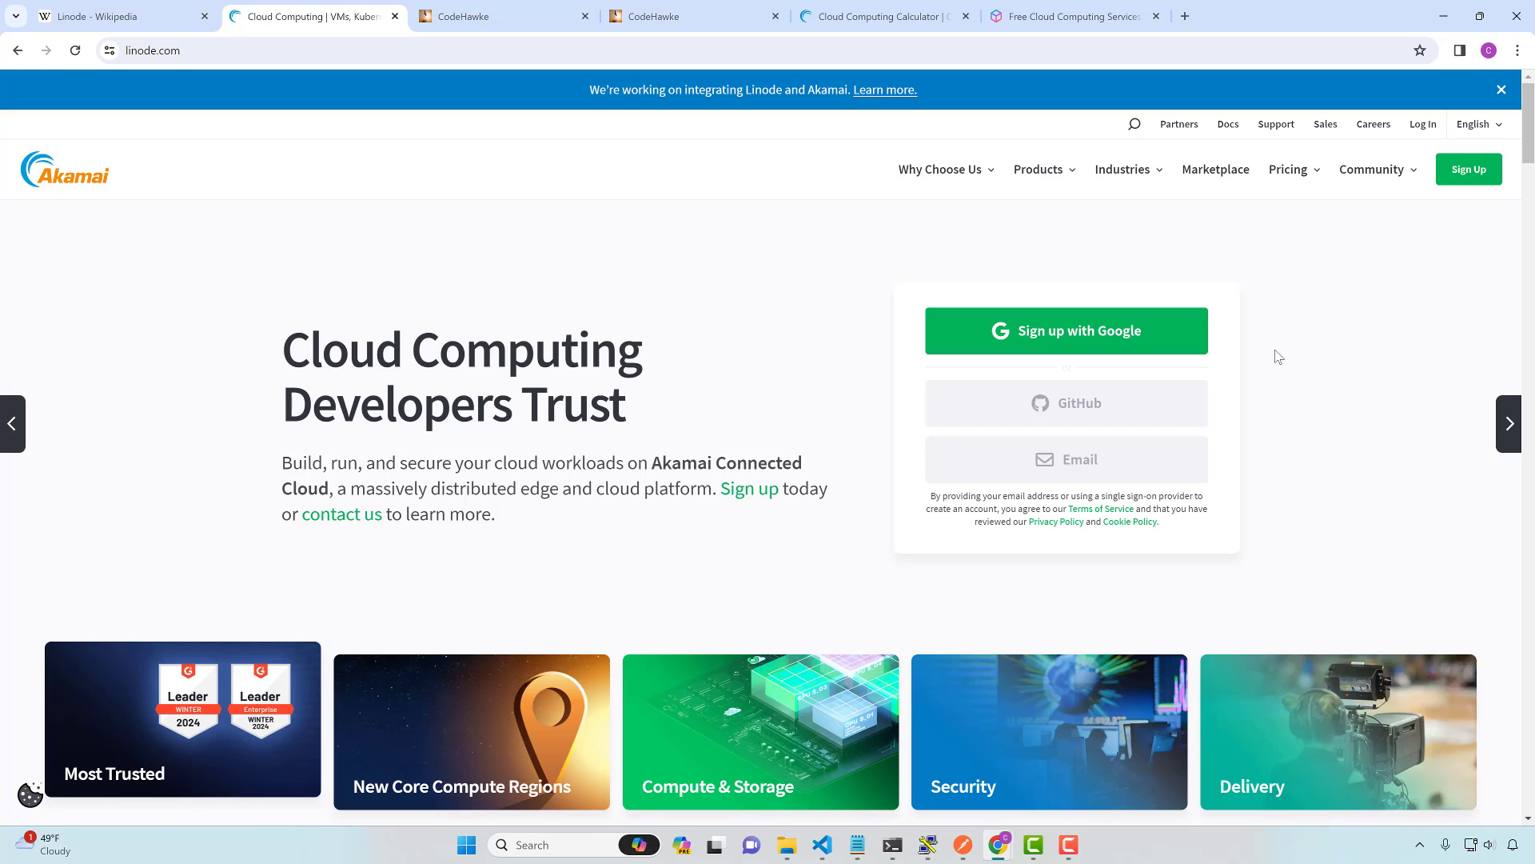
{"action": "mouse_move", "coordinate": [964, 183]}
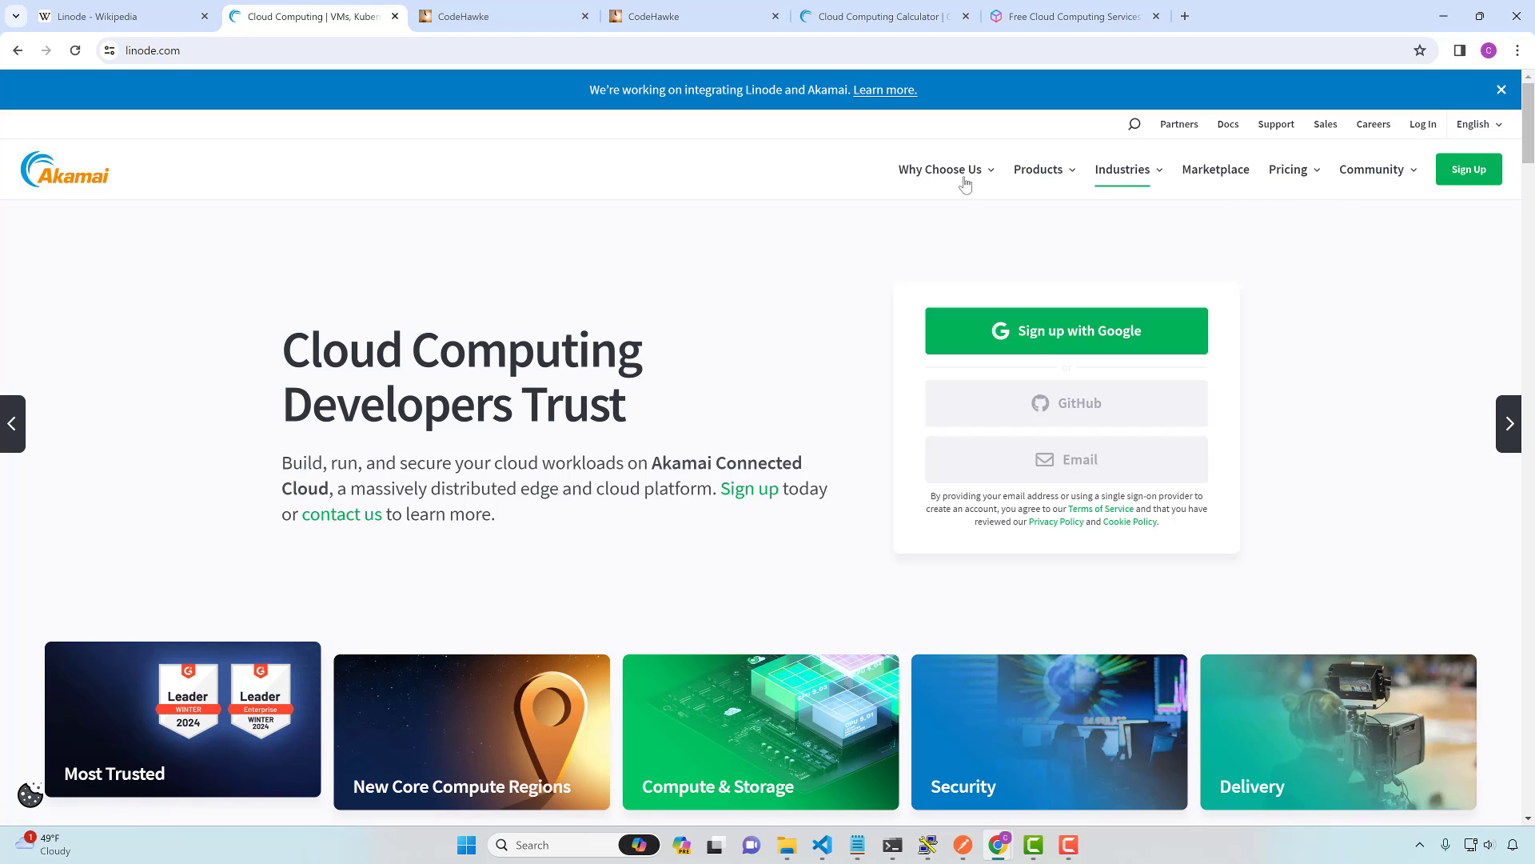
{"action": "mouse_move", "coordinate": [964, 183]}
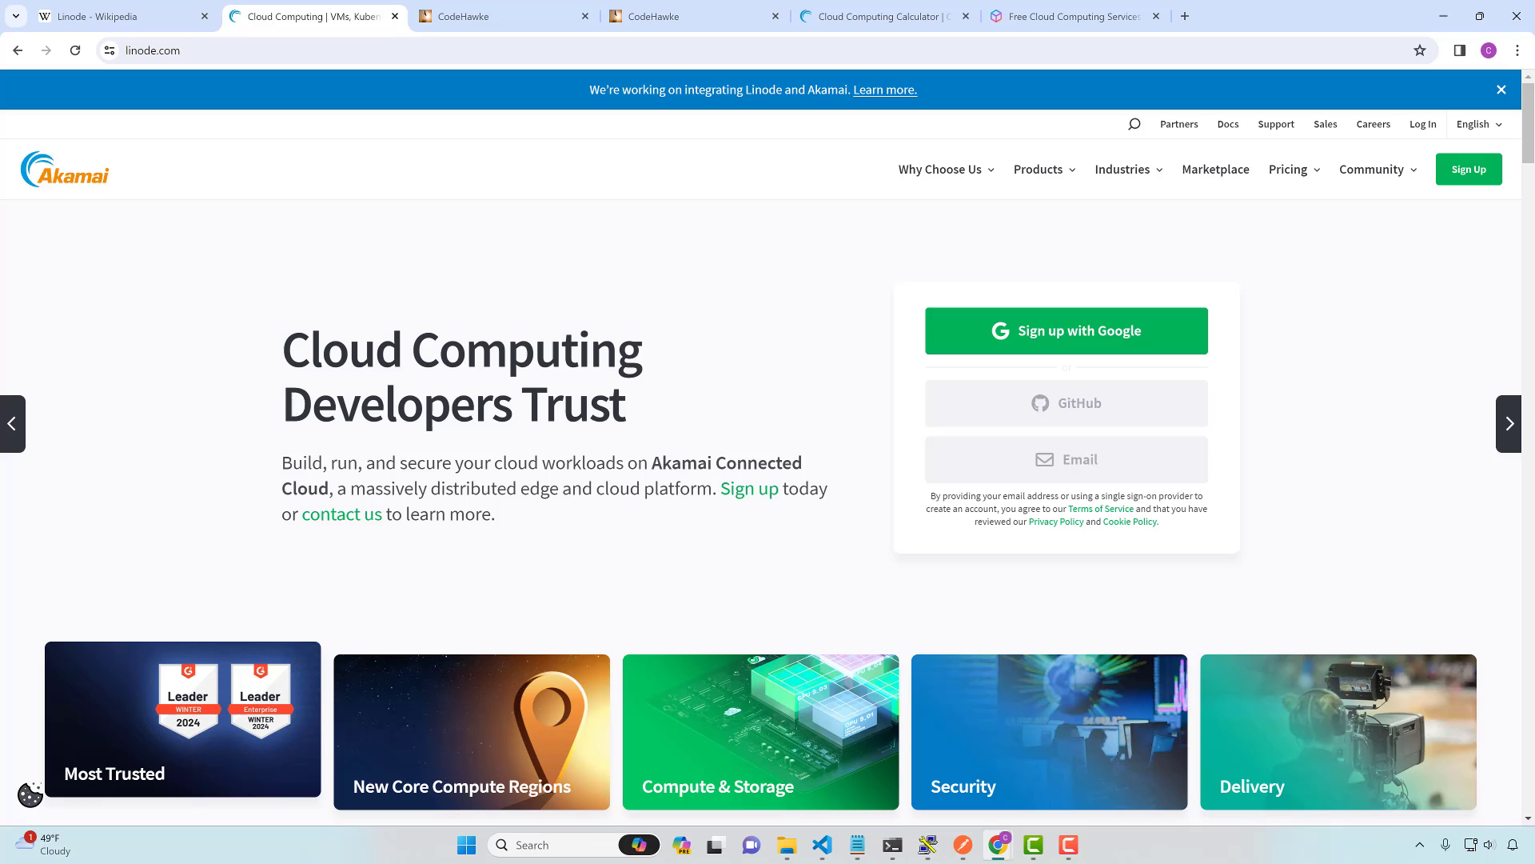
Switch from linode.com to the 'Free Cloud Computing Services' AWS tab
{"action": "left_click", "coordinate": [1067, 16]}
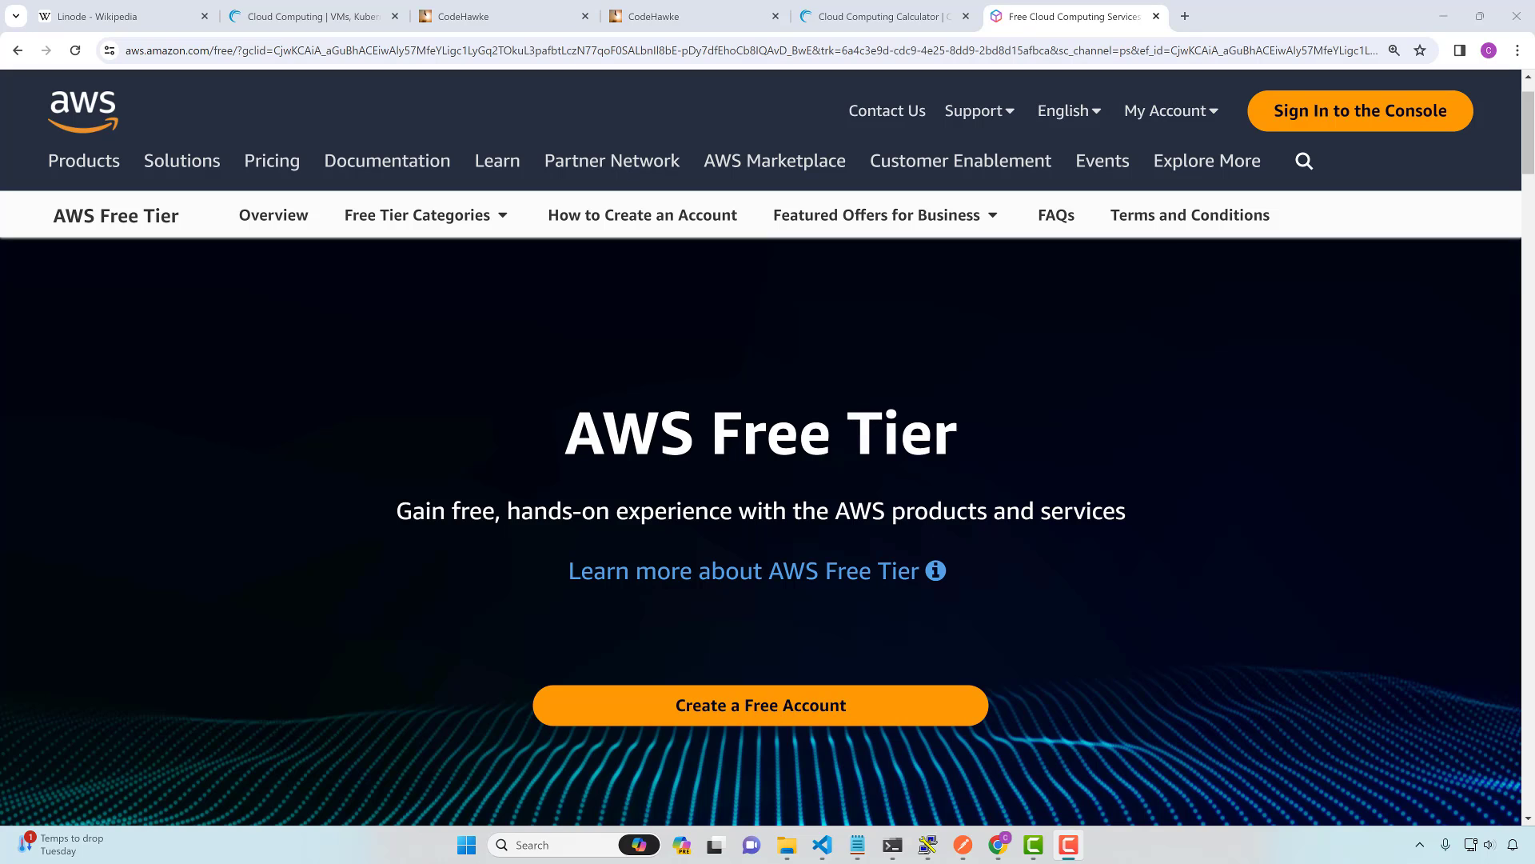
{"action": "mouse_move", "coordinate": [1377, 110]}
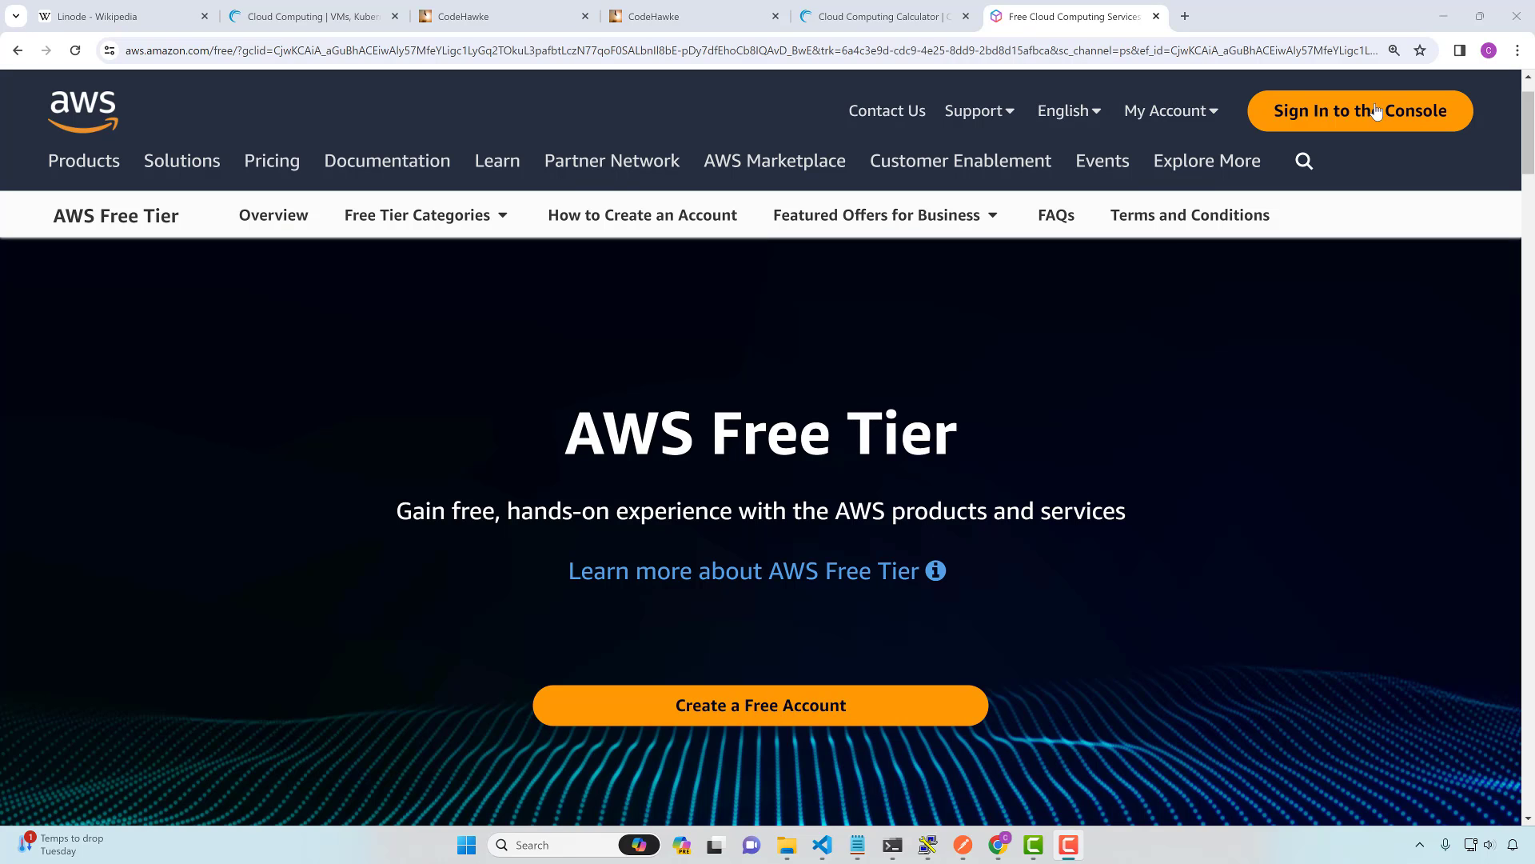
Review the Mastering JavaScript course table of contents, then go back to the AWS Free Tier tab
{"action": "left_click", "coordinate": [694, 16]}
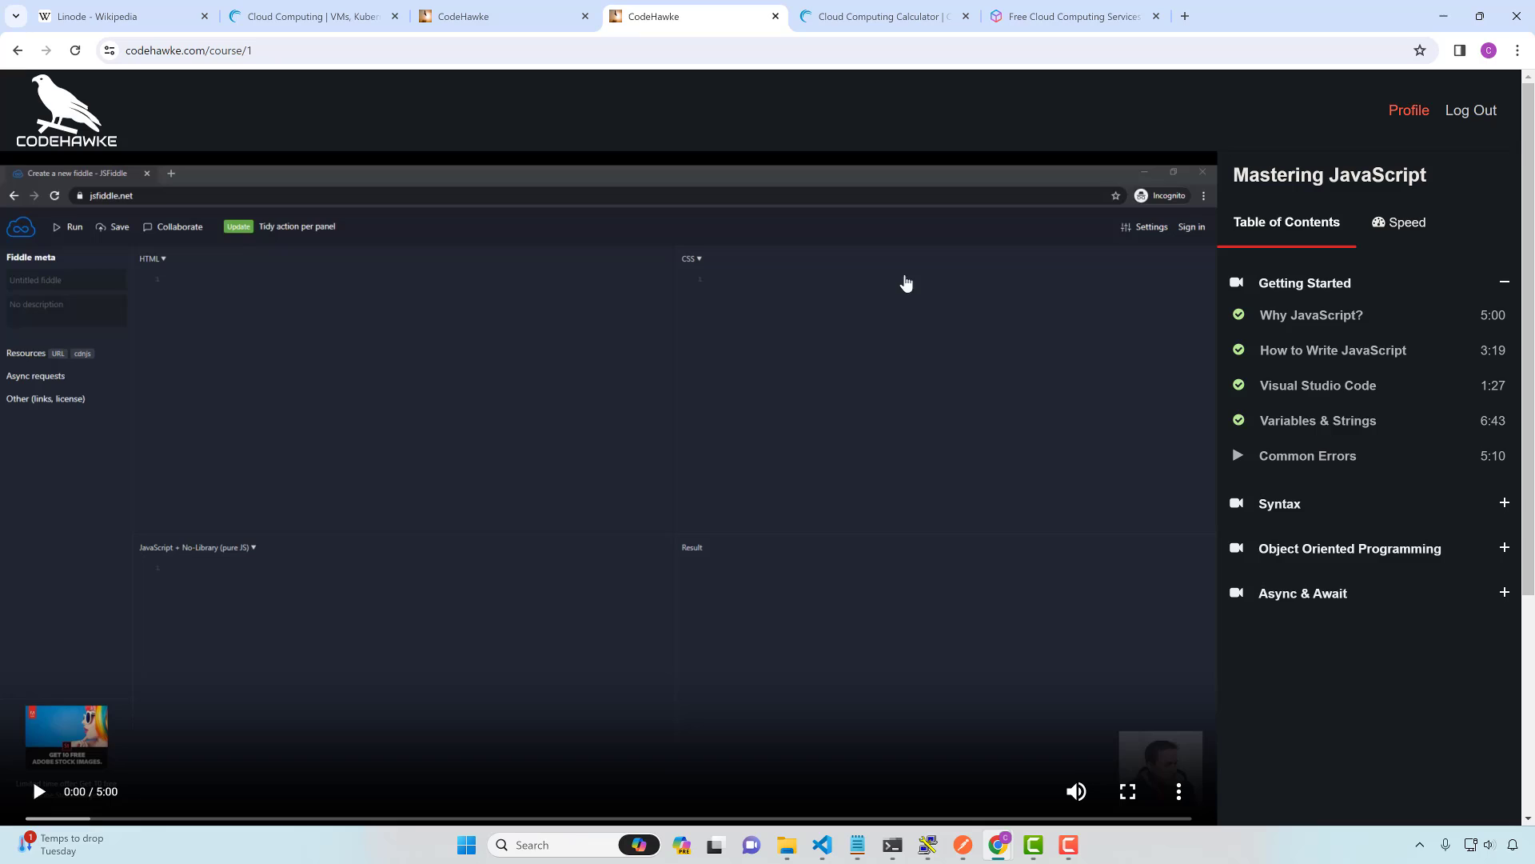
{"action": "mouse_move", "coordinate": [729, 415]}
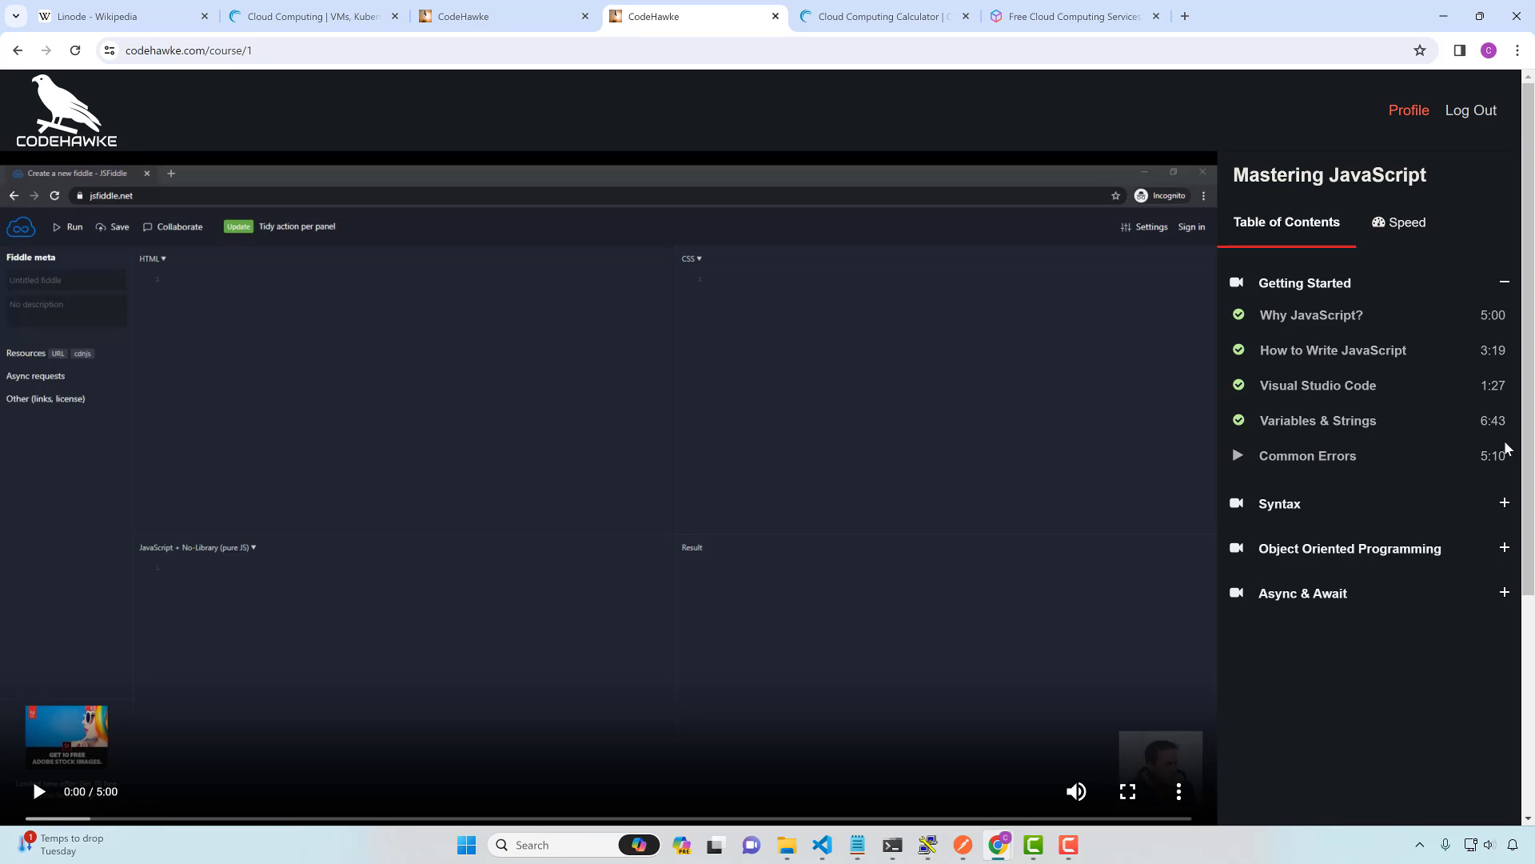
{"action": "mouse_move", "coordinate": [617, 335]}
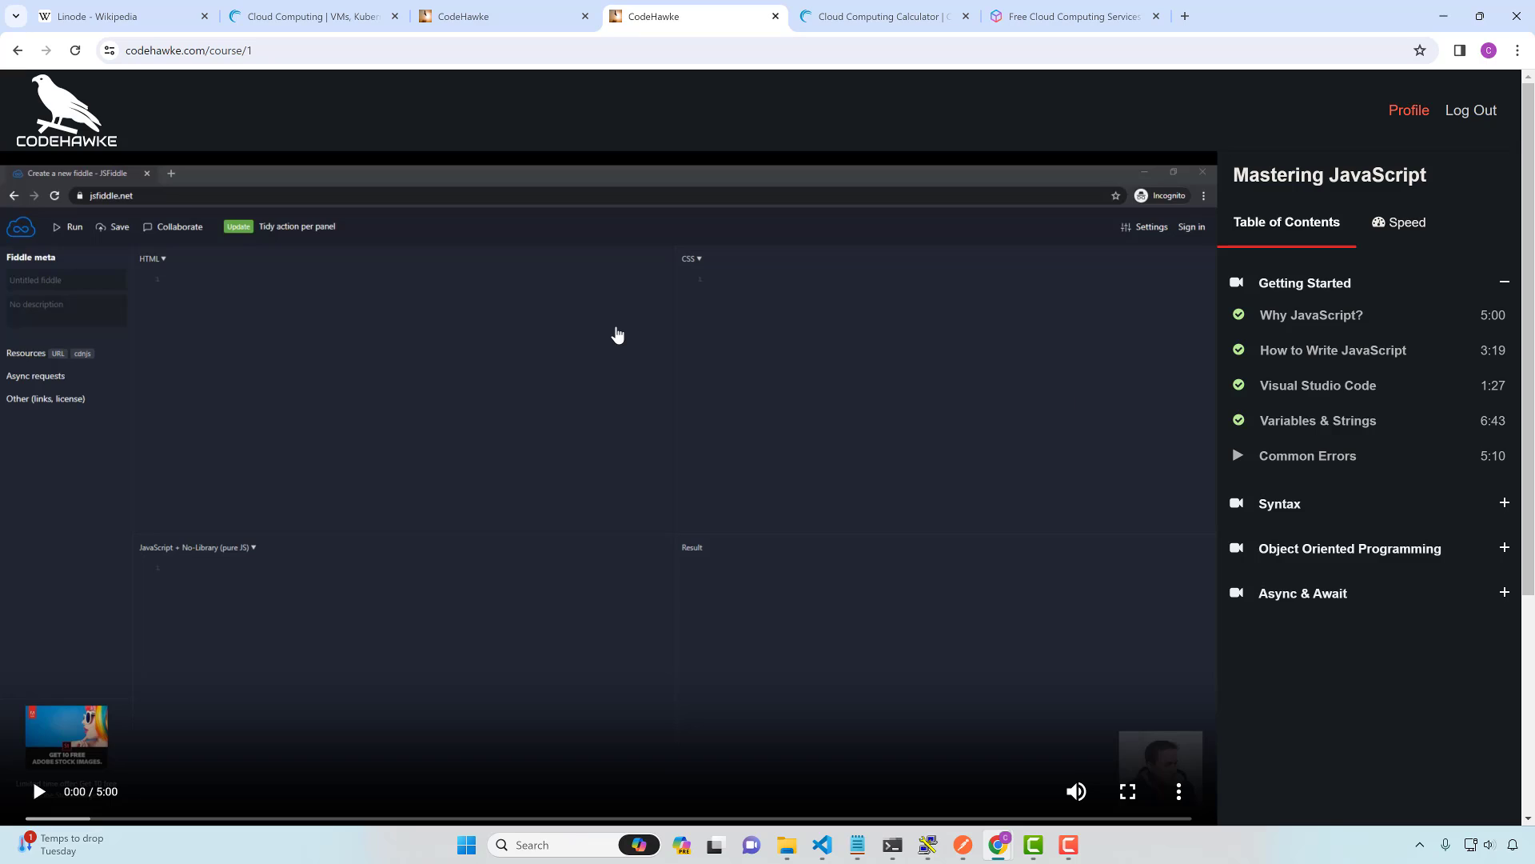
{"action": "mouse_move", "coordinate": [874, 332]}
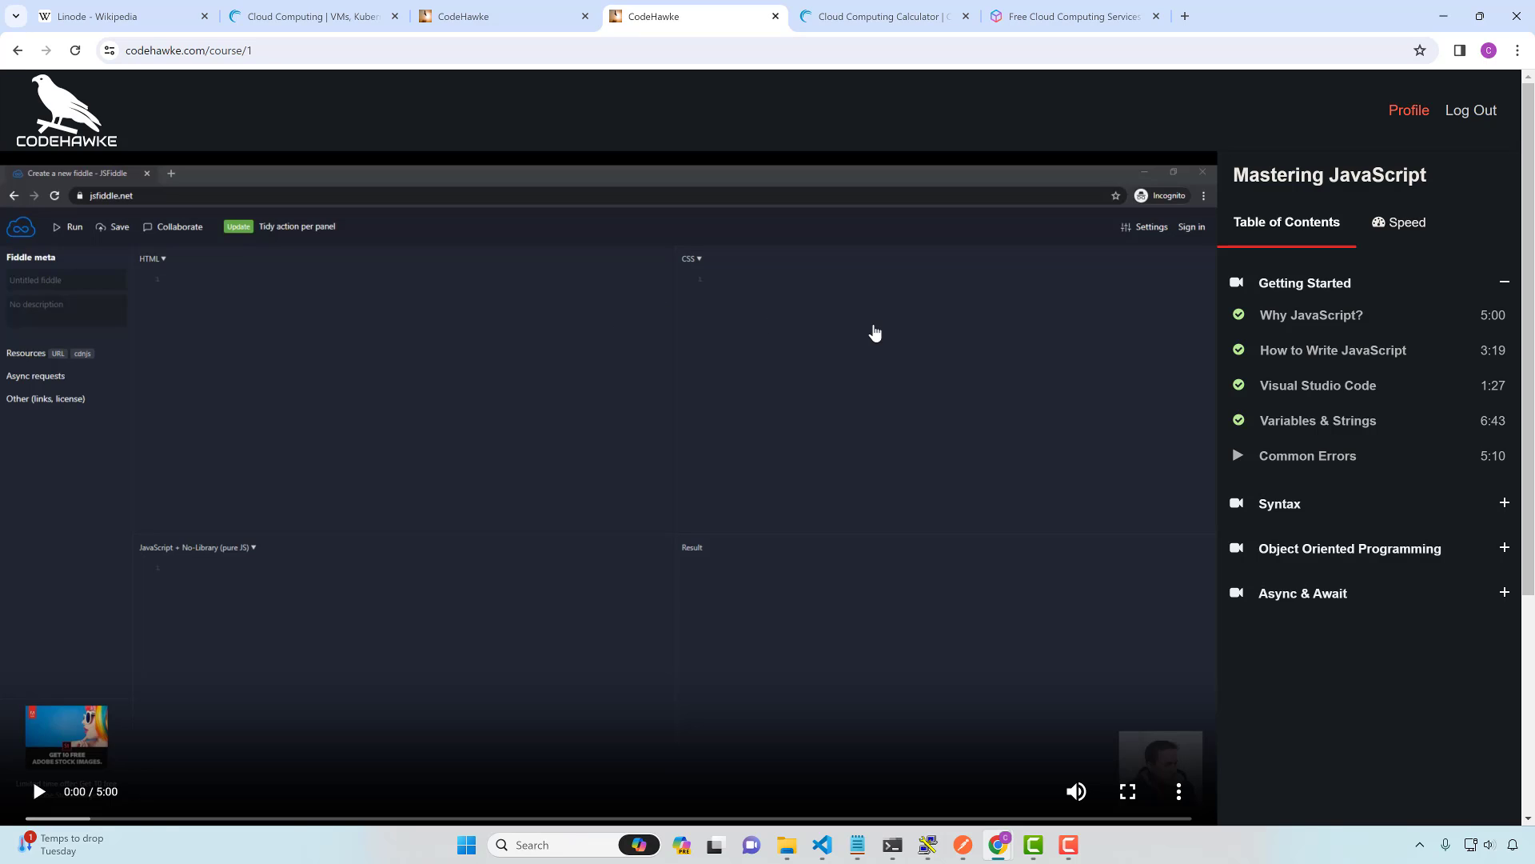
{"action": "mouse_move", "coordinate": [894, 336]}
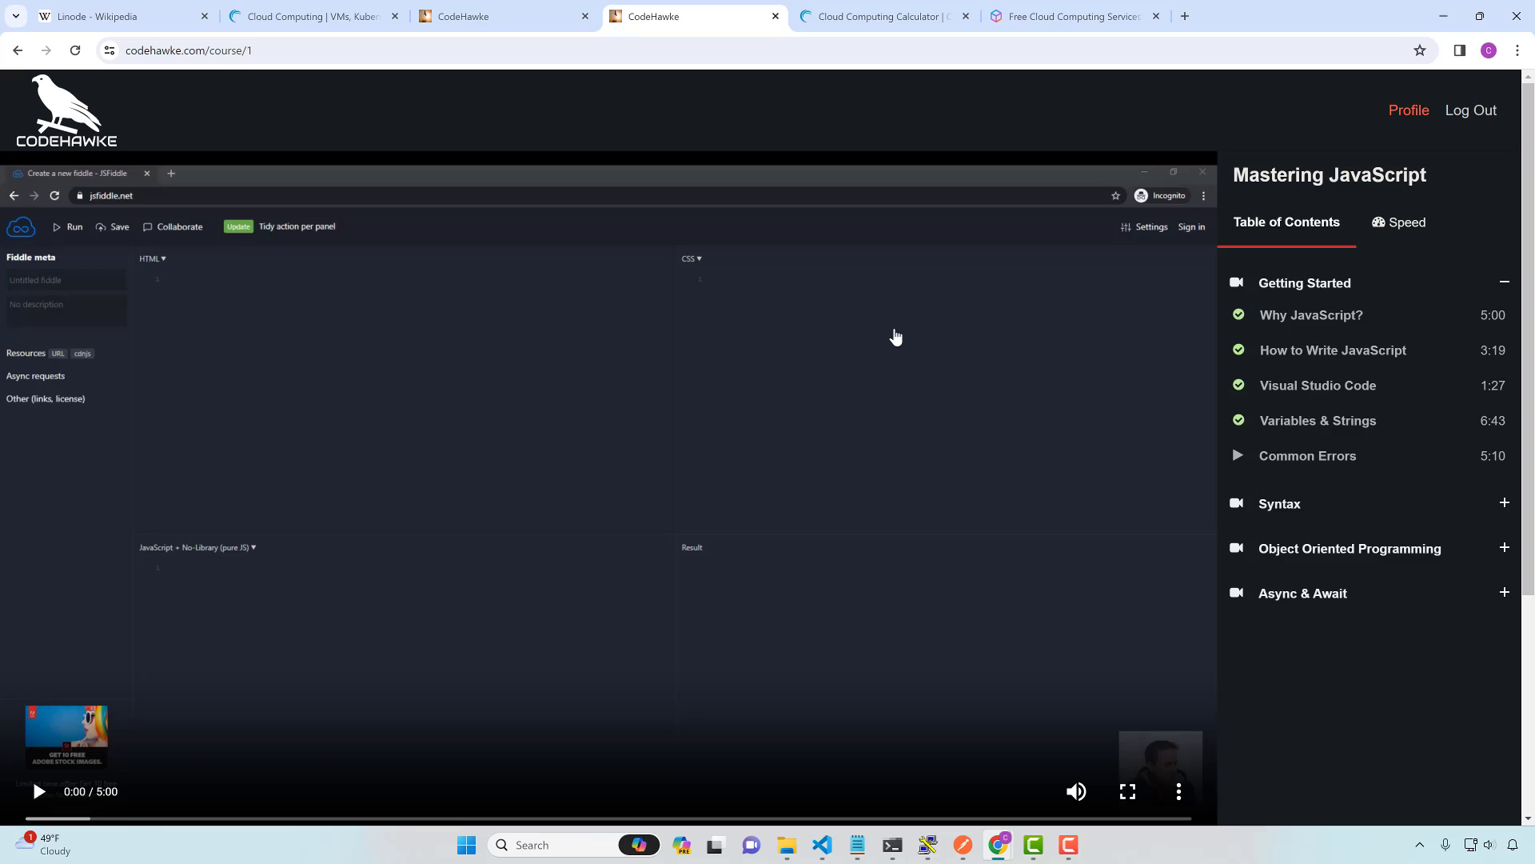
{"action": "mouse_move", "coordinate": [1165, 301]}
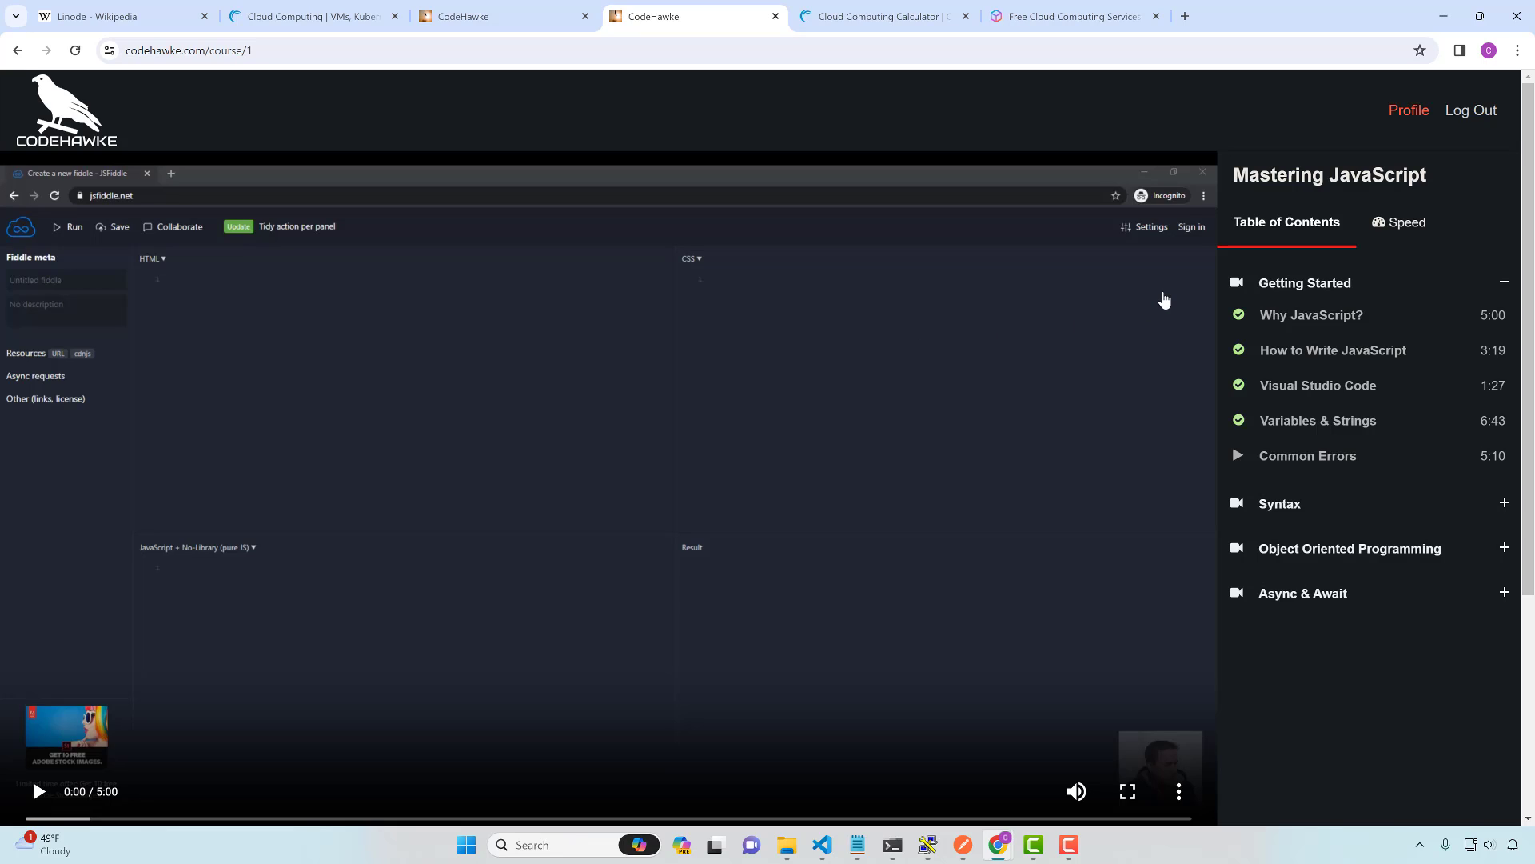
{"action": "mouse_move", "coordinate": [950, 270]}
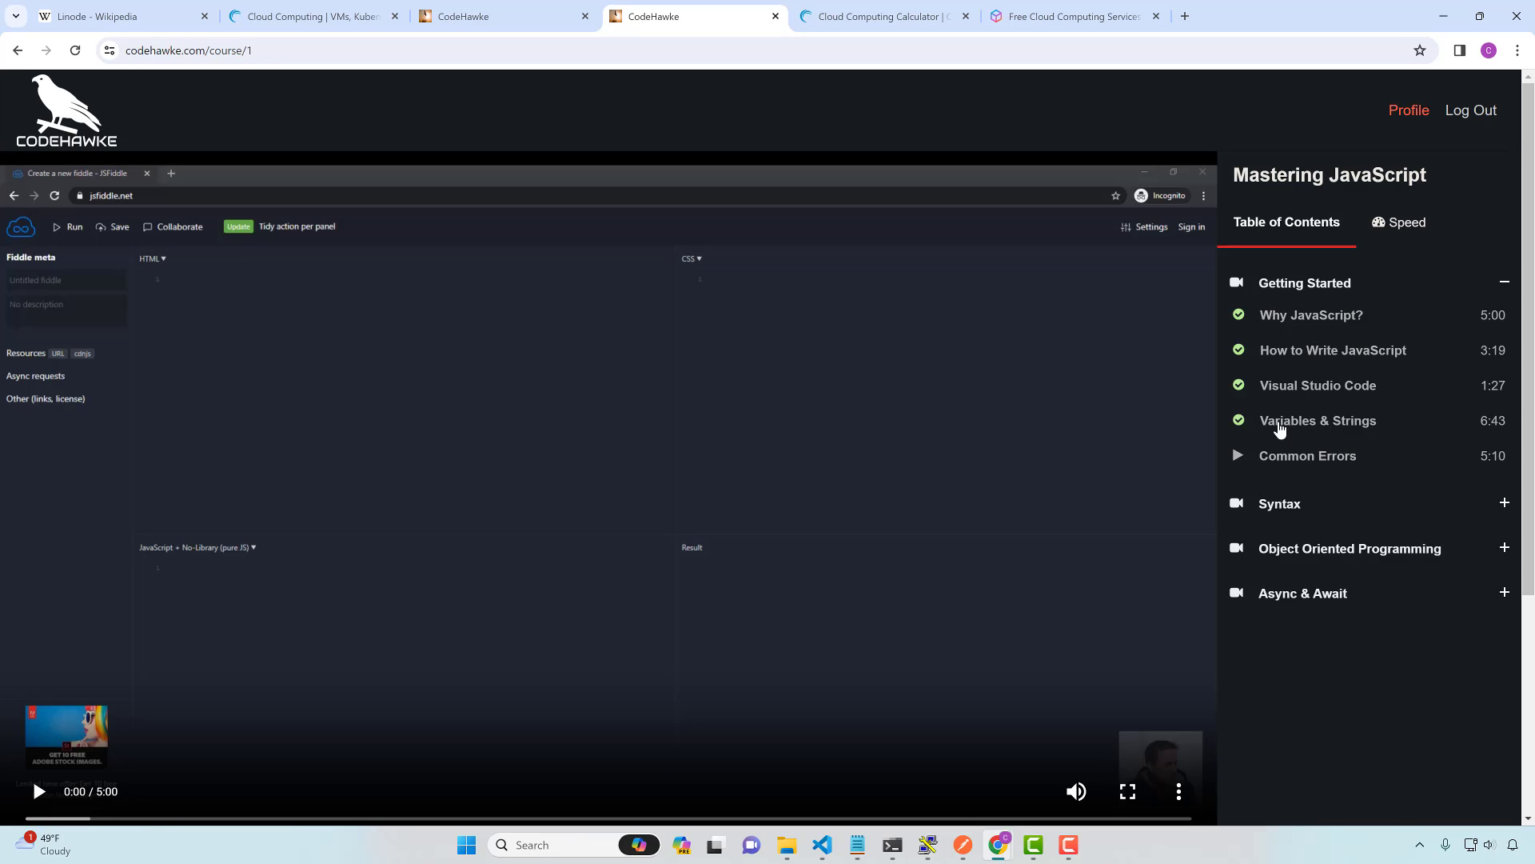
{"action": "mouse_move", "coordinate": [1253, 363]}
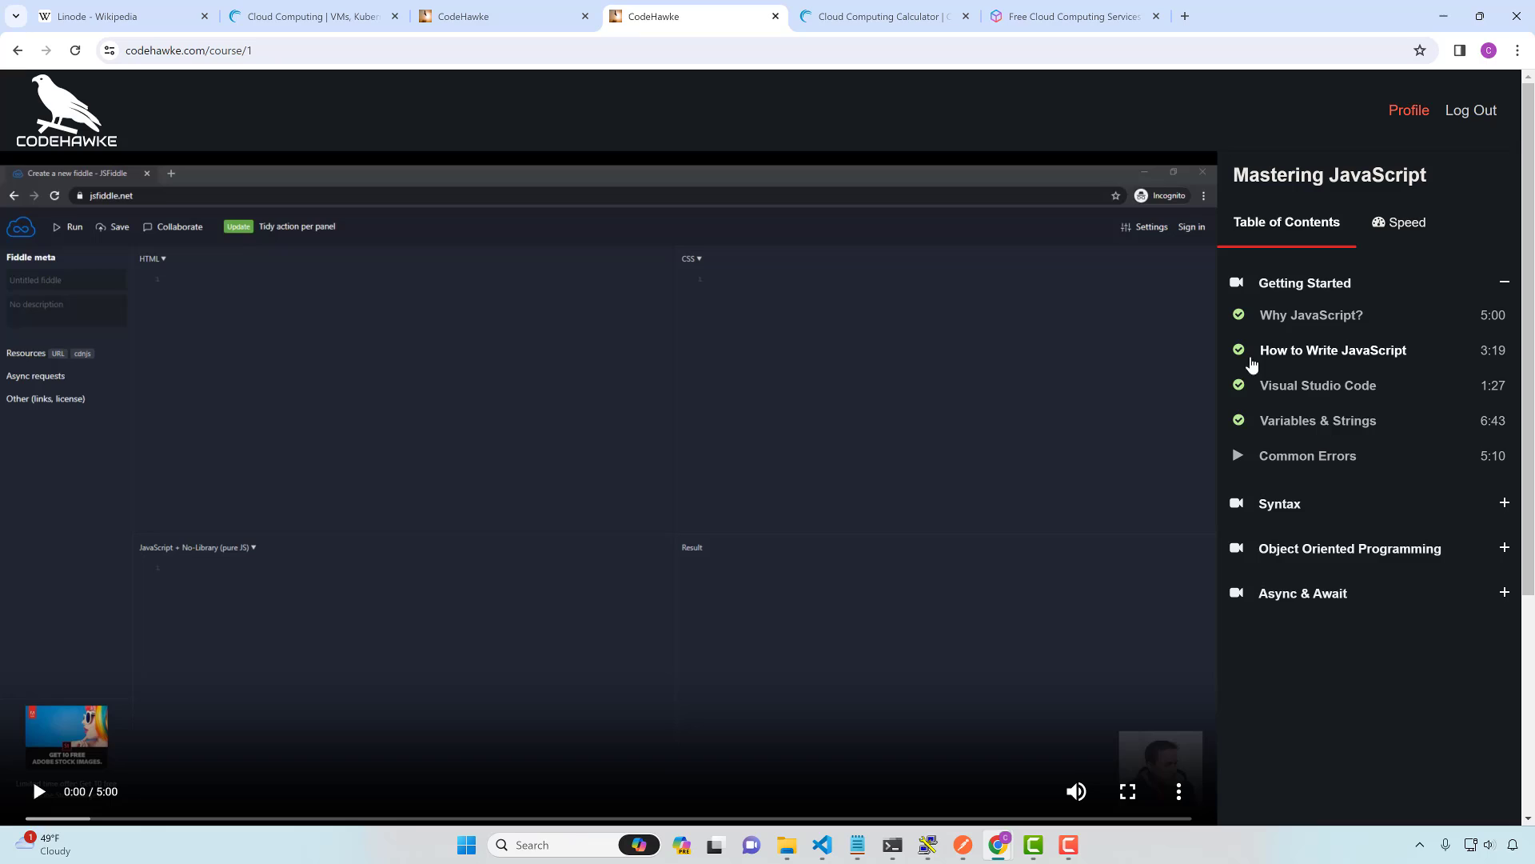
{"action": "mouse_move", "coordinate": [812, 634]}
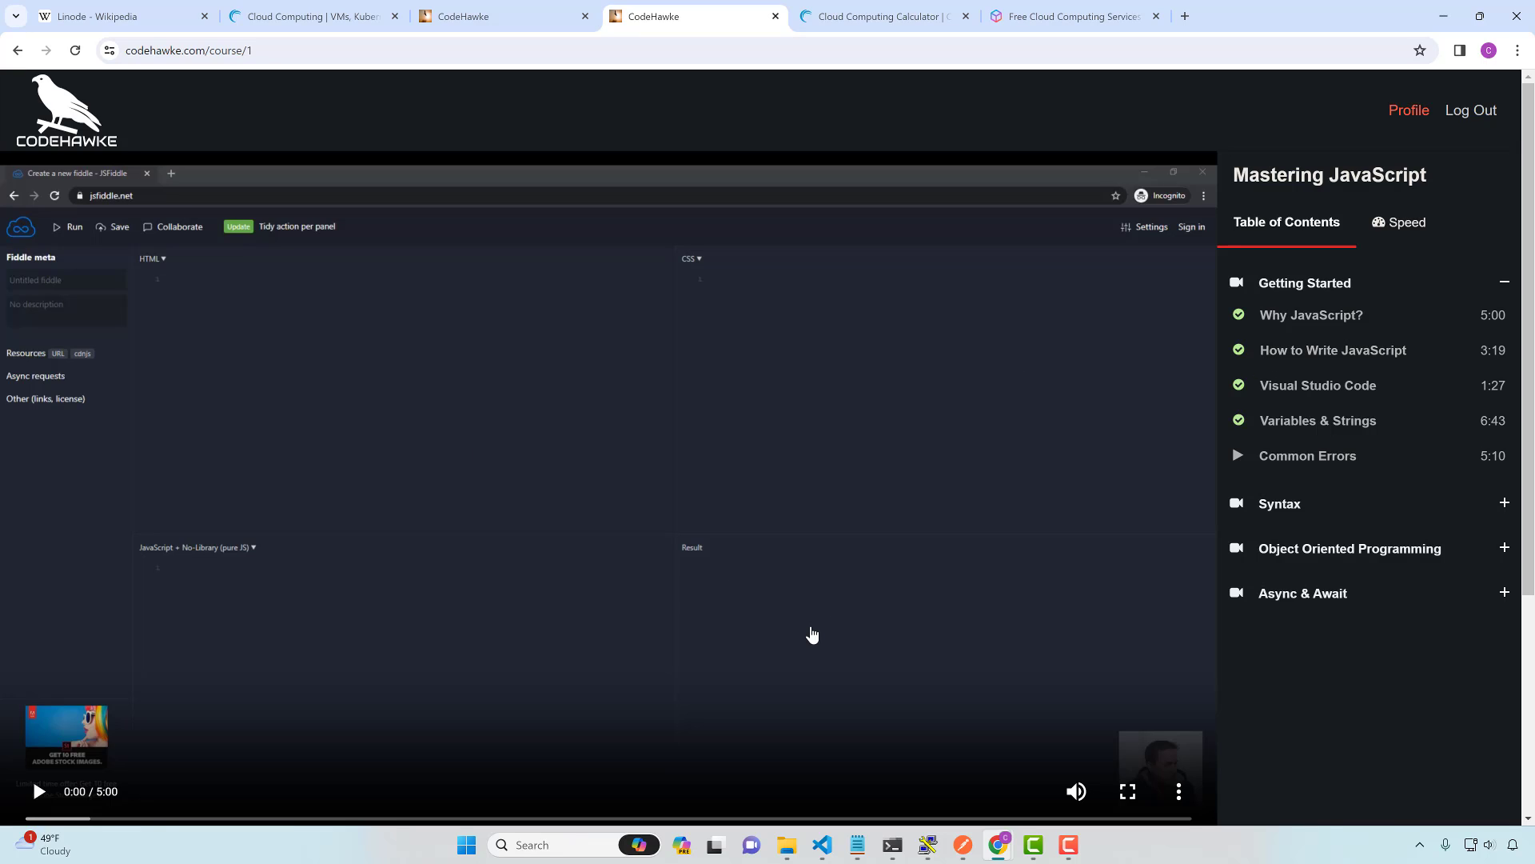
{"action": "left_click", "coordinate": [1068, 16]}
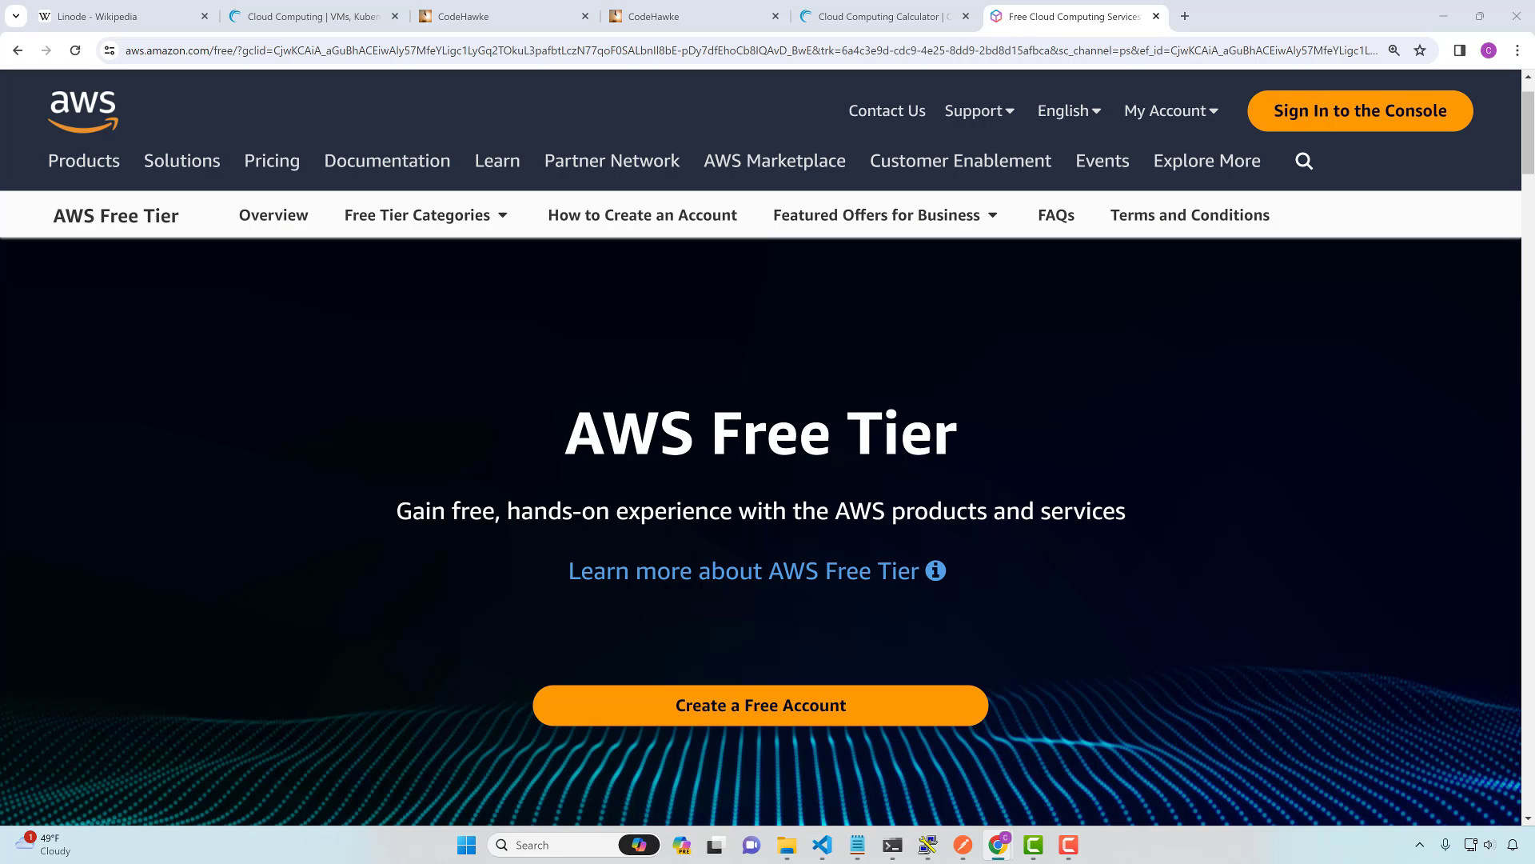
{"action": "mouse_move", "coordinate": [869, 258]}
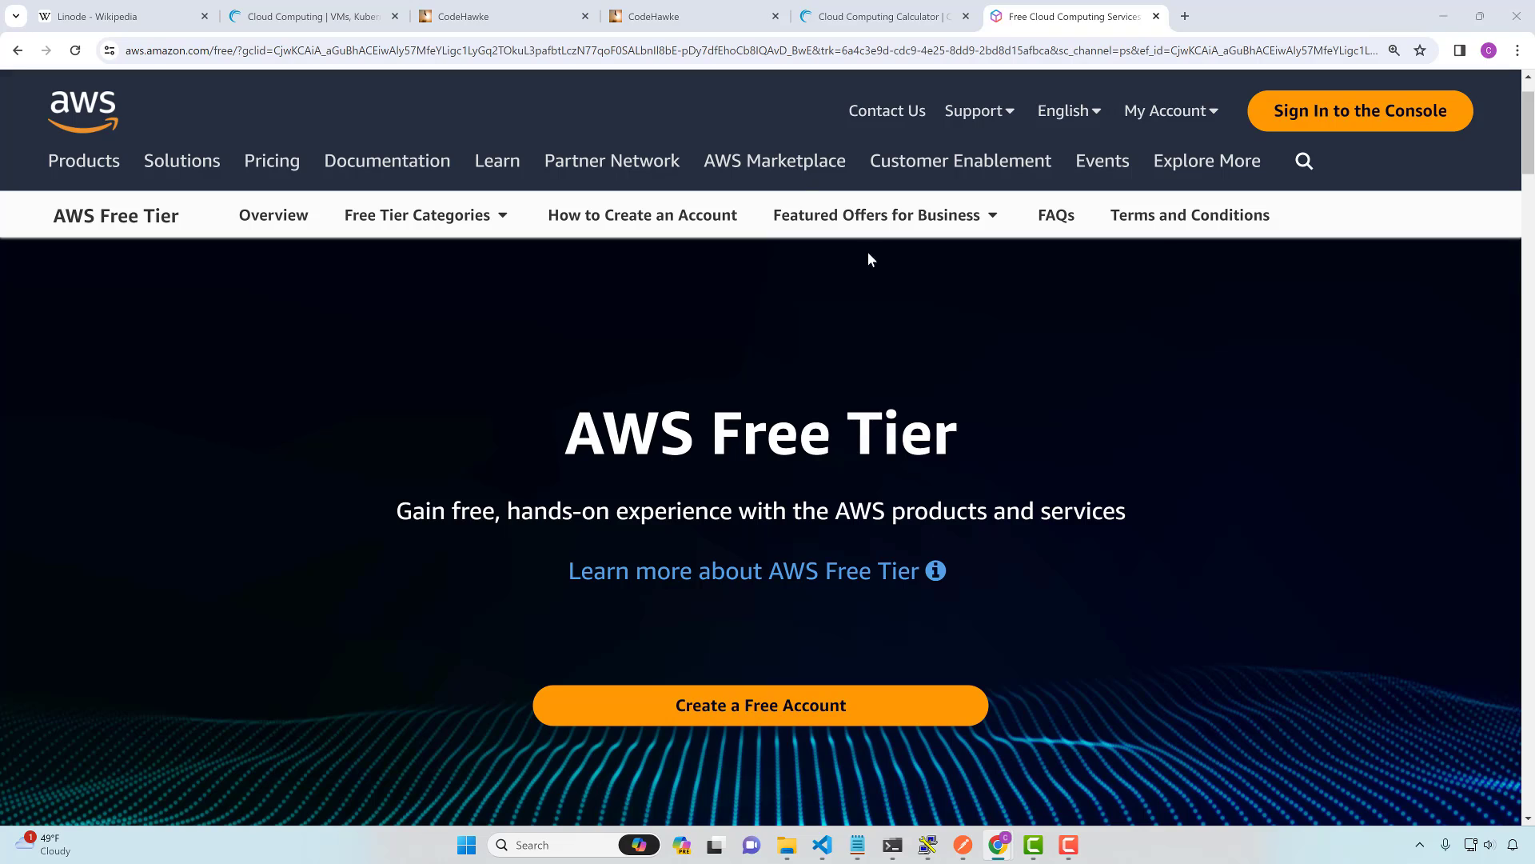
Scroll the Amazon CloudFront overview to its footer, then close that tab
{"action": "left_click", "coordinate": [499, 16]}
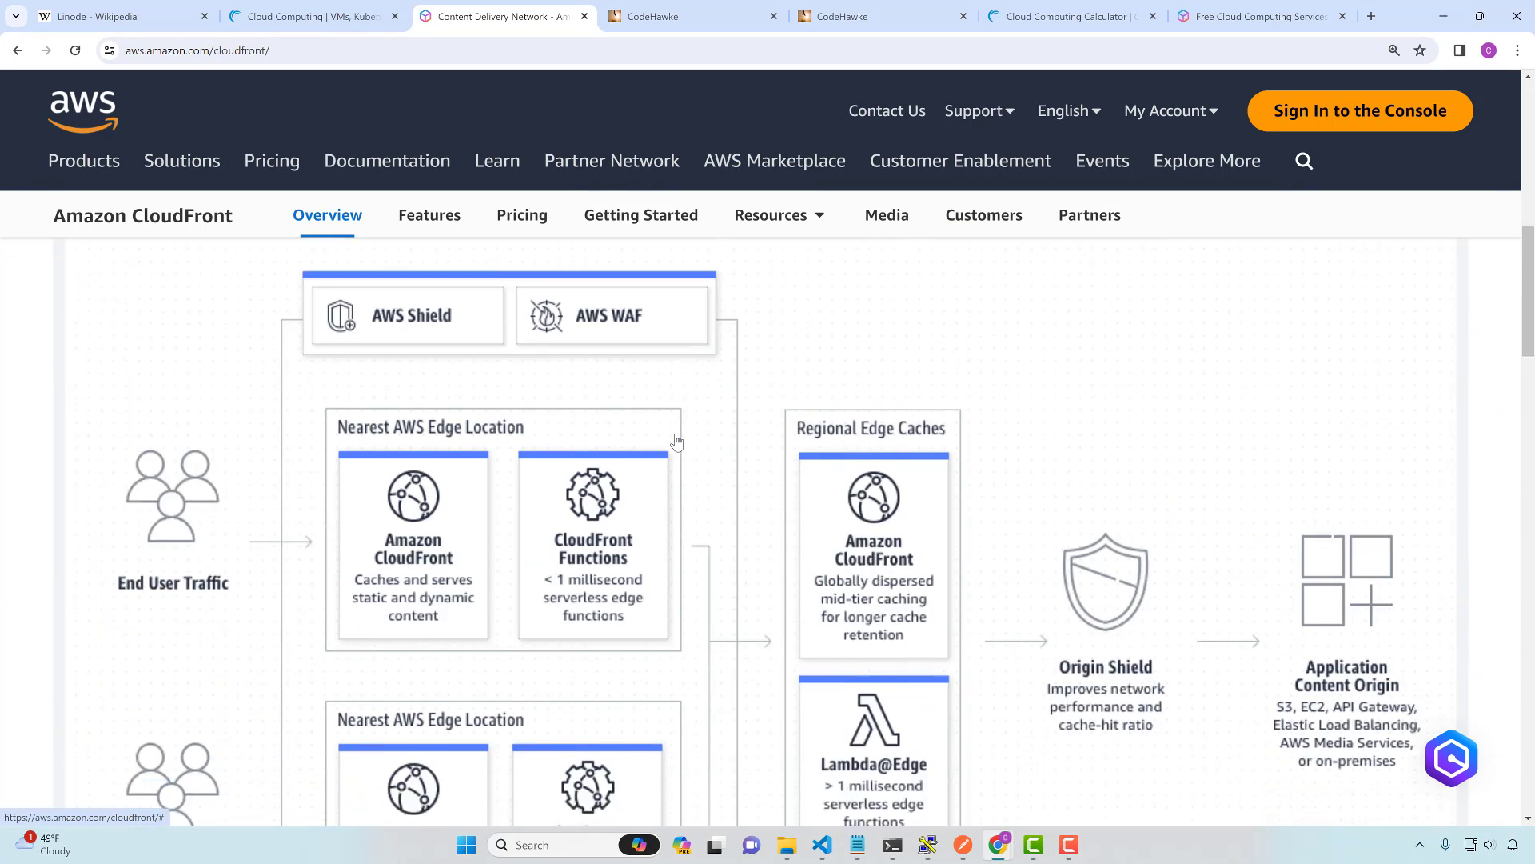
{"action": "scroll", "scroll_direction": "down", "scroll_amount": 3}
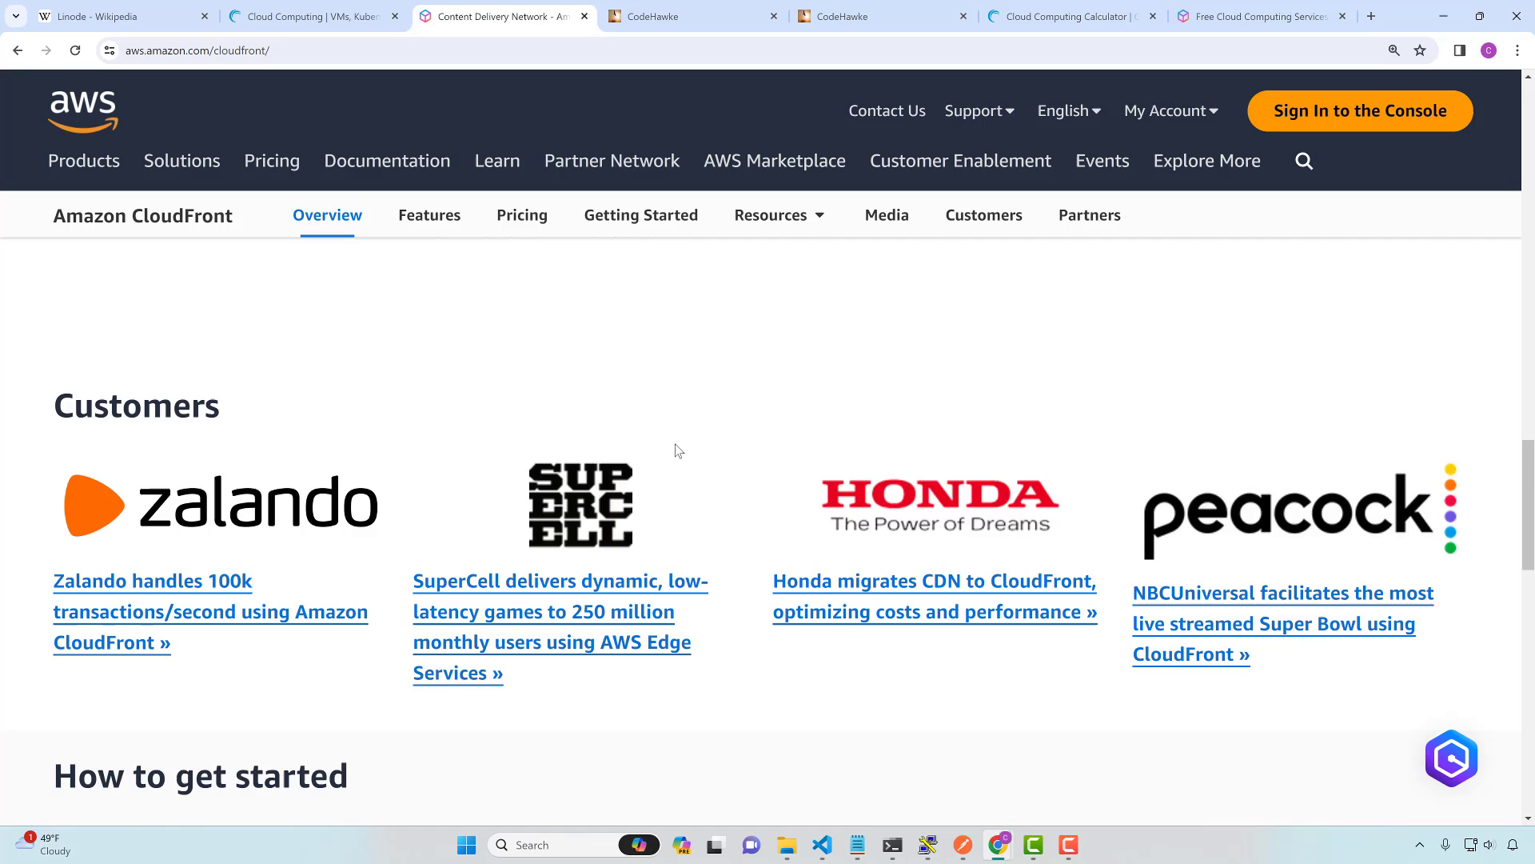
{"action": "scroll", "scroll_direction": "down", "scroll_amount": 3}
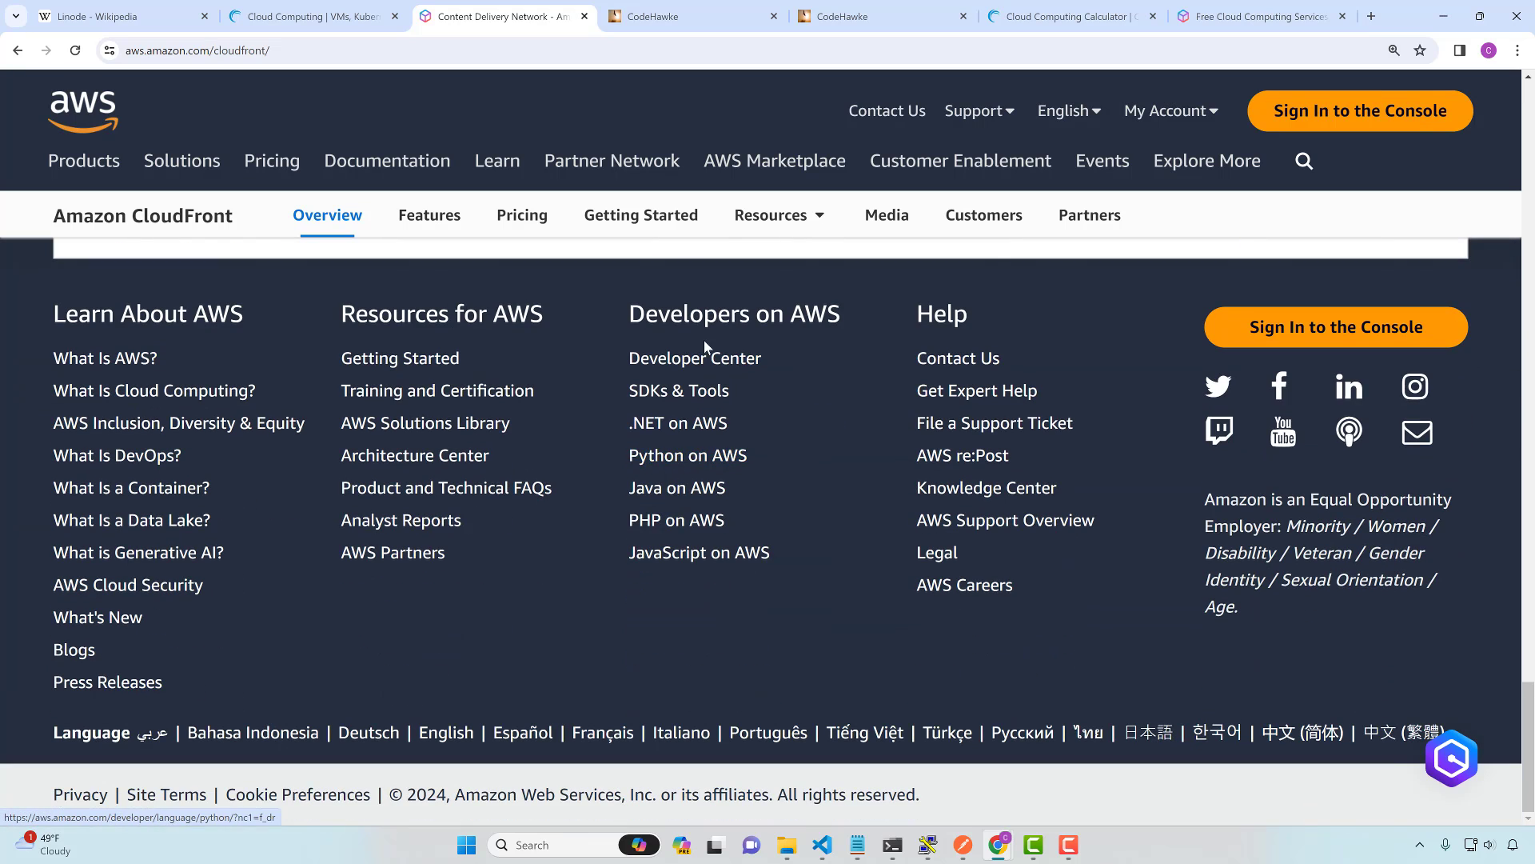
{"action": "left_click", "coordinate": [502, 16]}
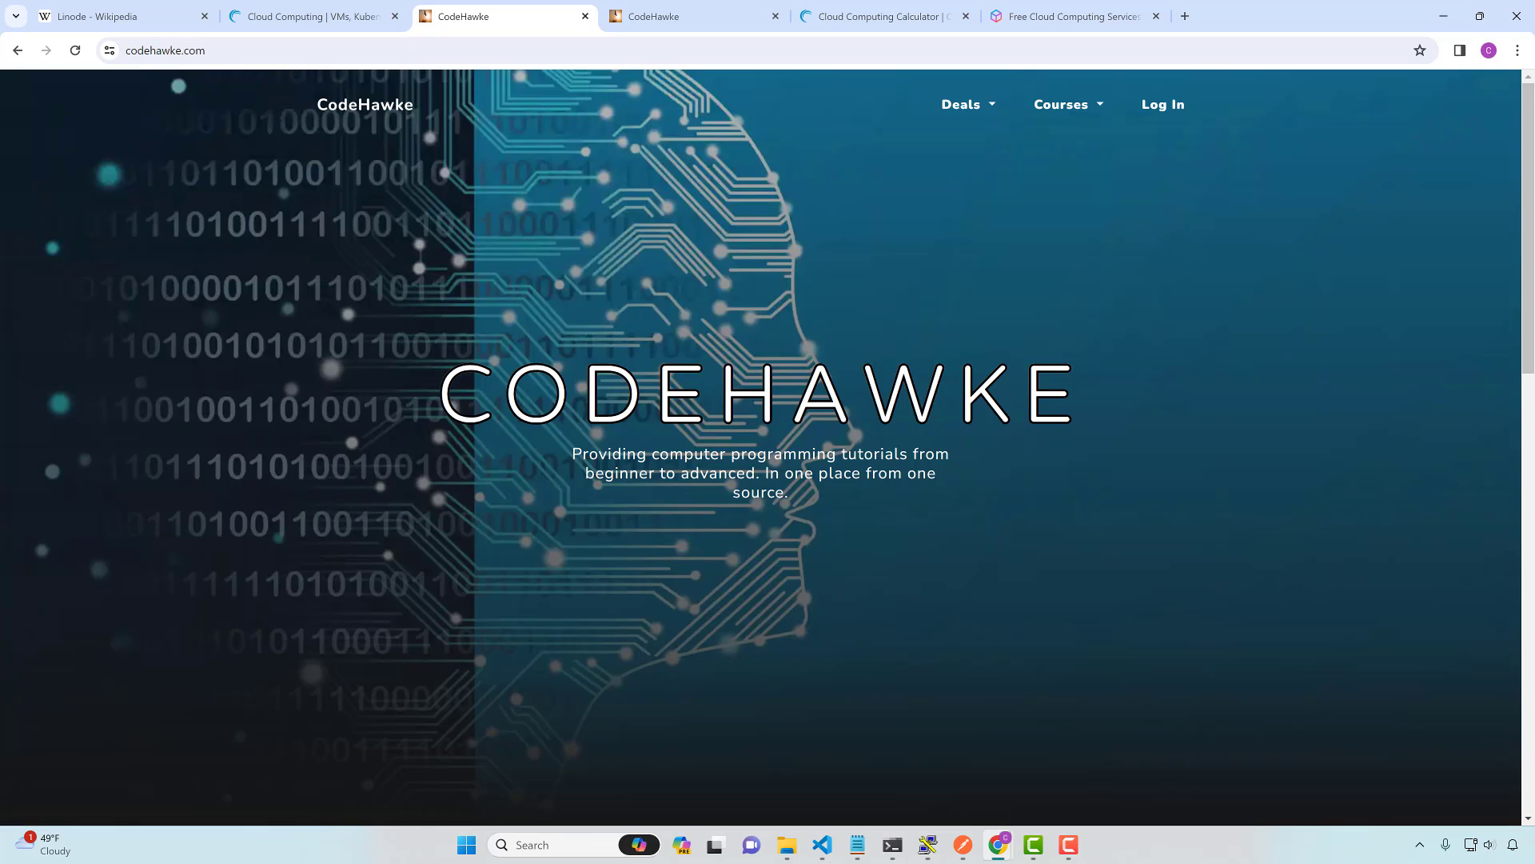
Revisit the CodeHawke Mastering JavaScript course tab, then return to the AWS Free Tier tab
{"action": "left_click", "coordinate": [690, 16]}
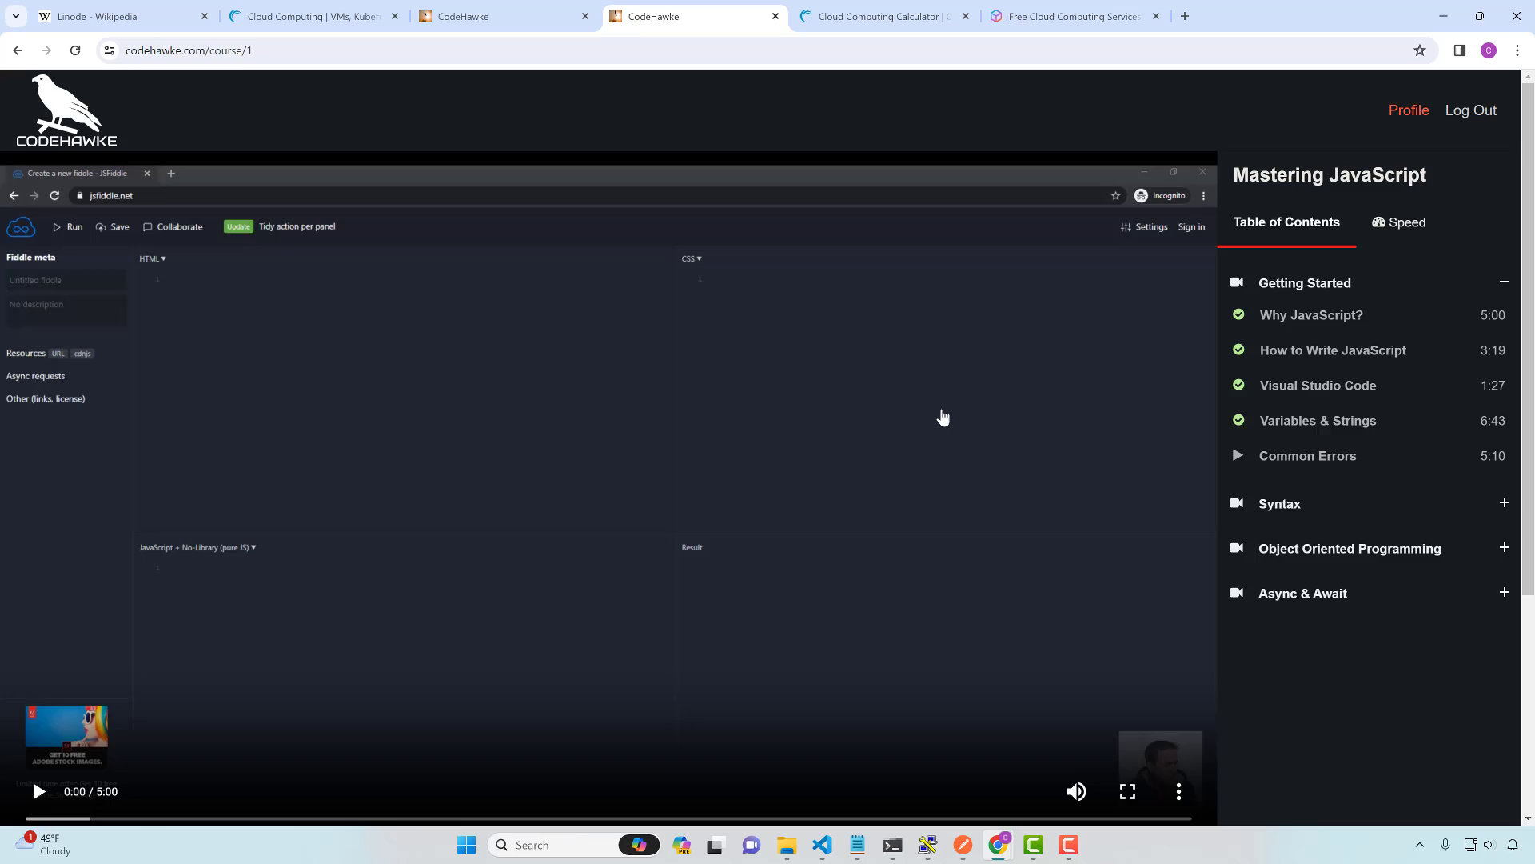
{"action": "mouse_move", "coordinate": [1011, 371]}
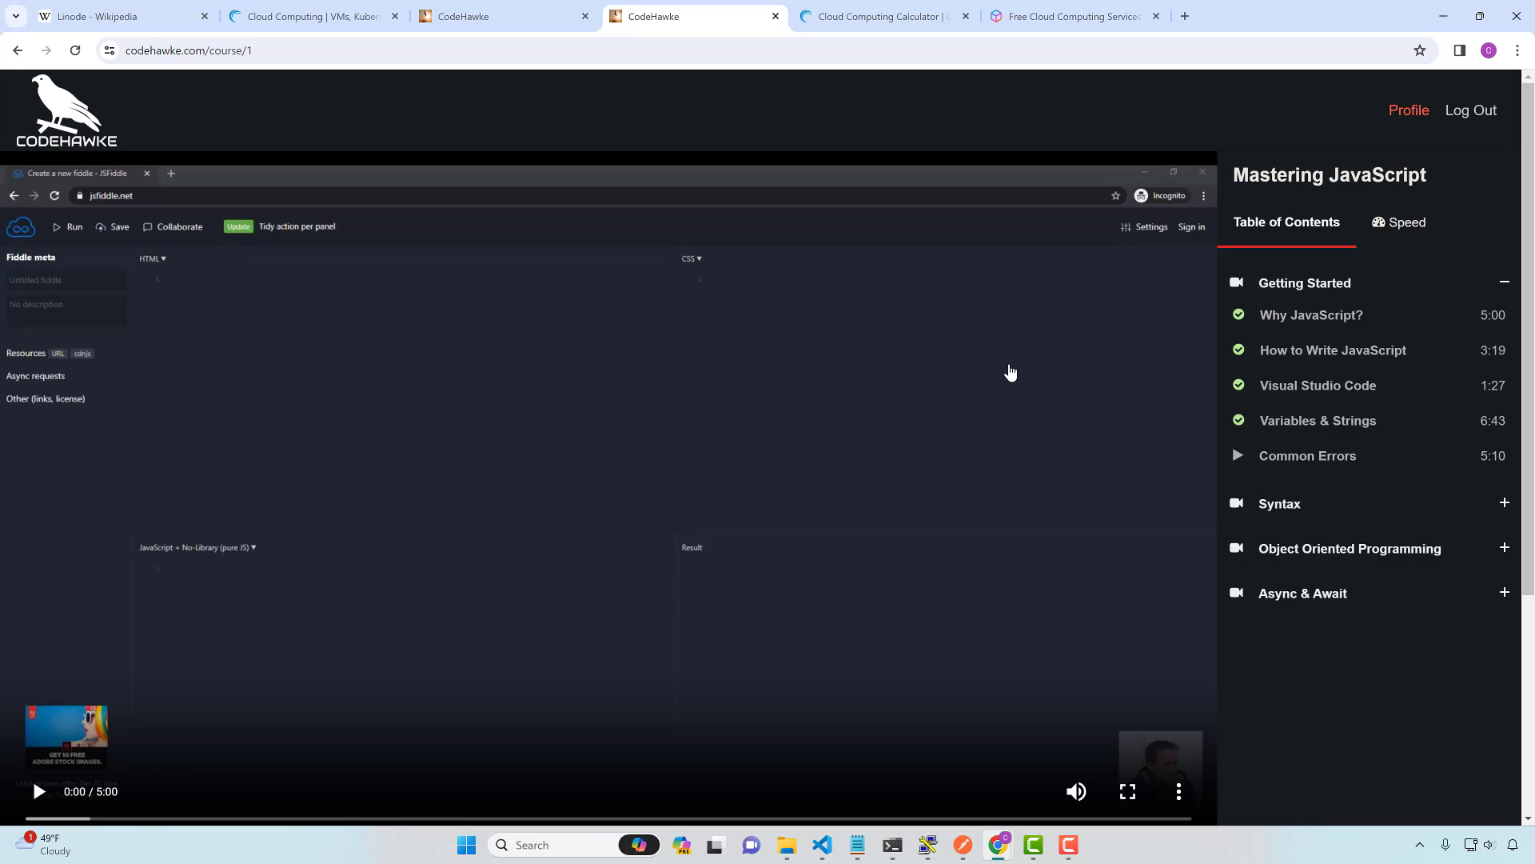
{"action": "mouse_move", "coordinate": [1370, 565]}
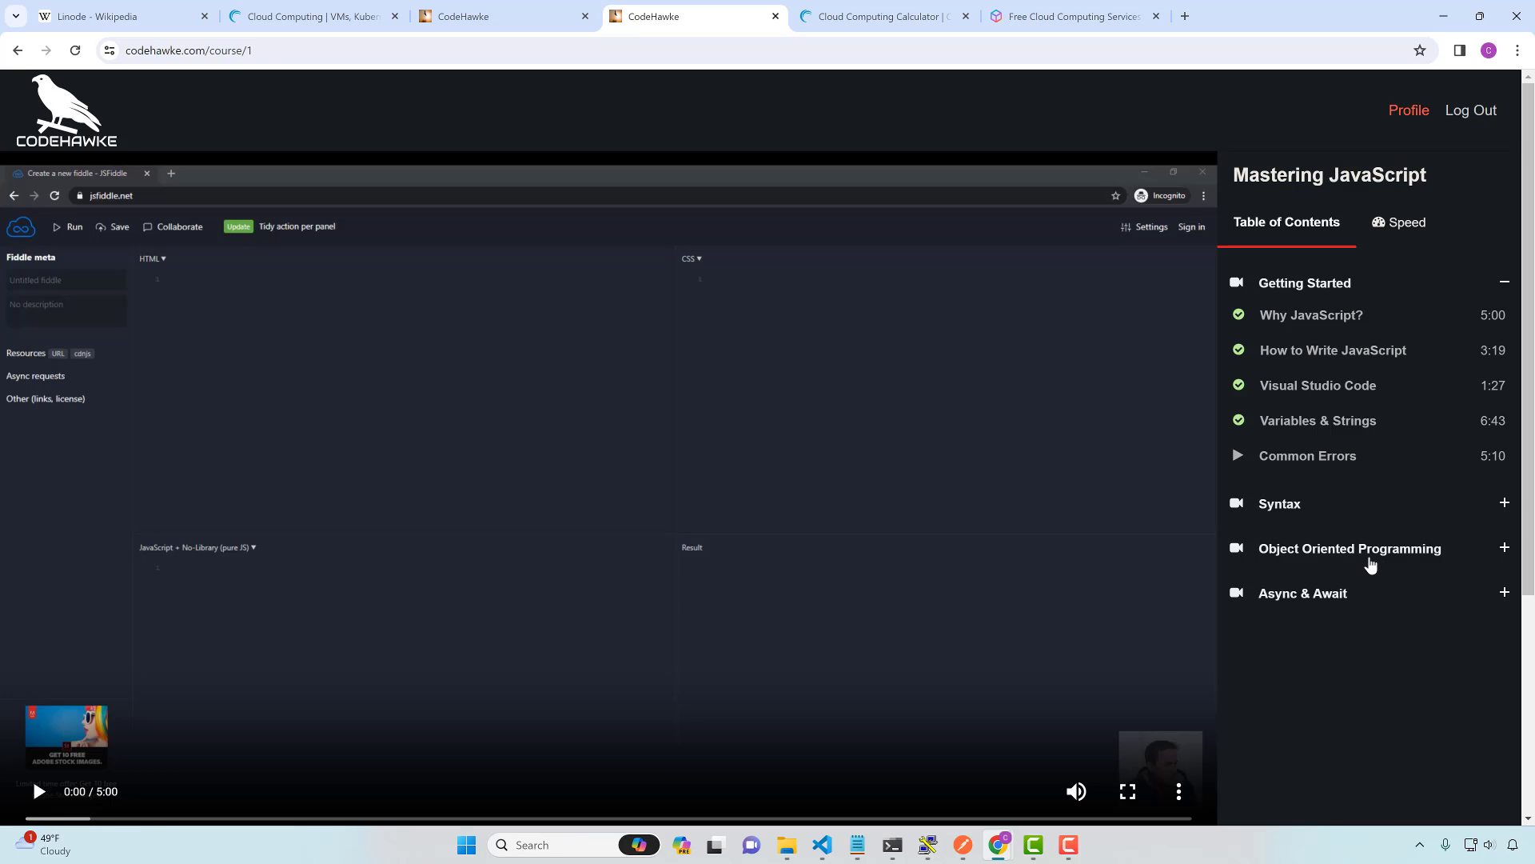
{"action": "mouse_move", "coordinate": [1321, 634]}
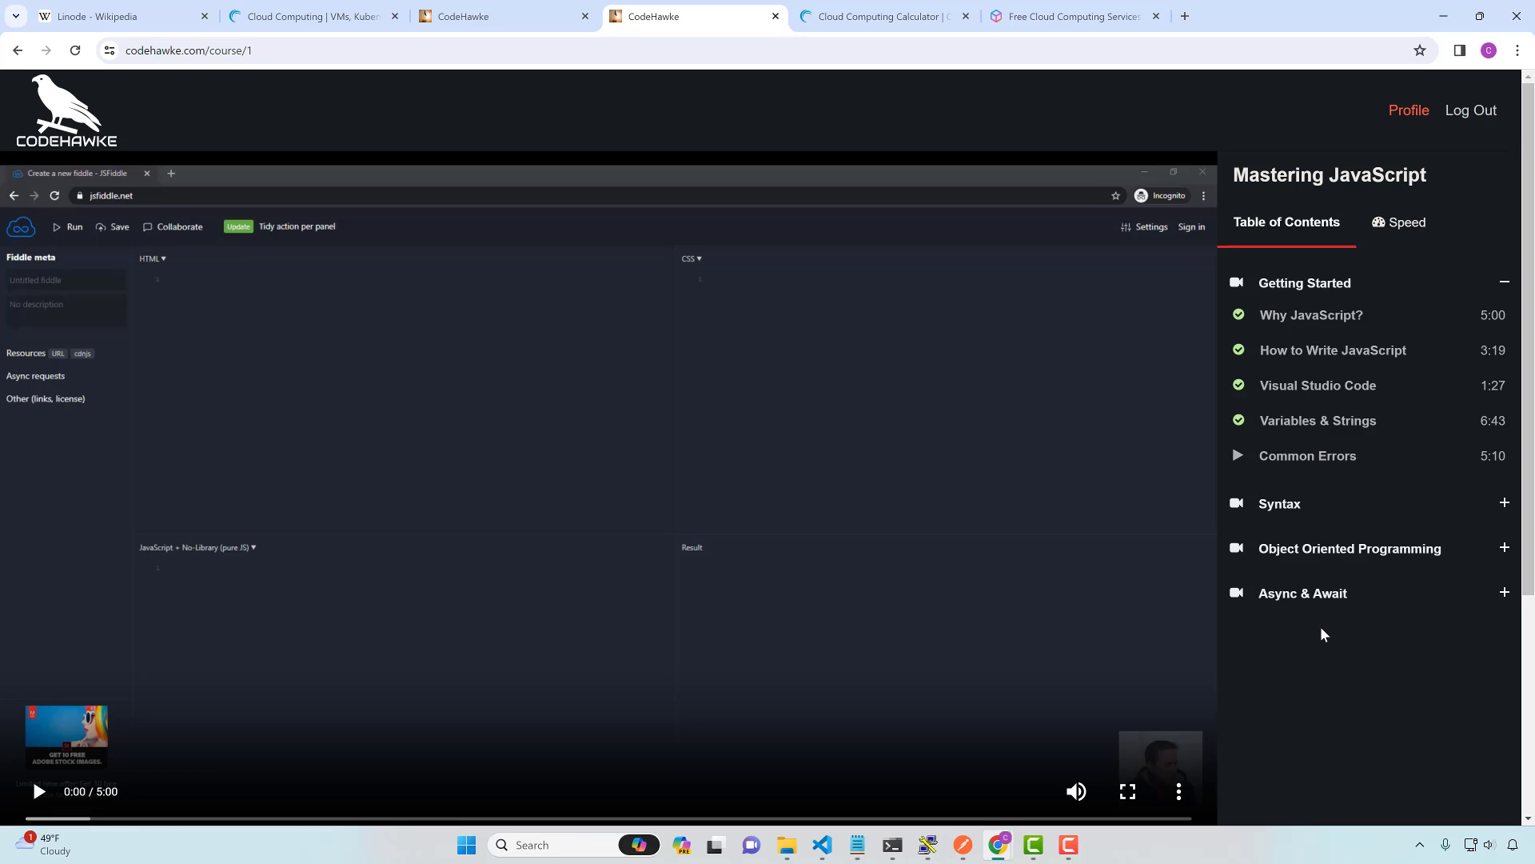
{"action": "mouse_move", "coordinate": [1322, 634]}
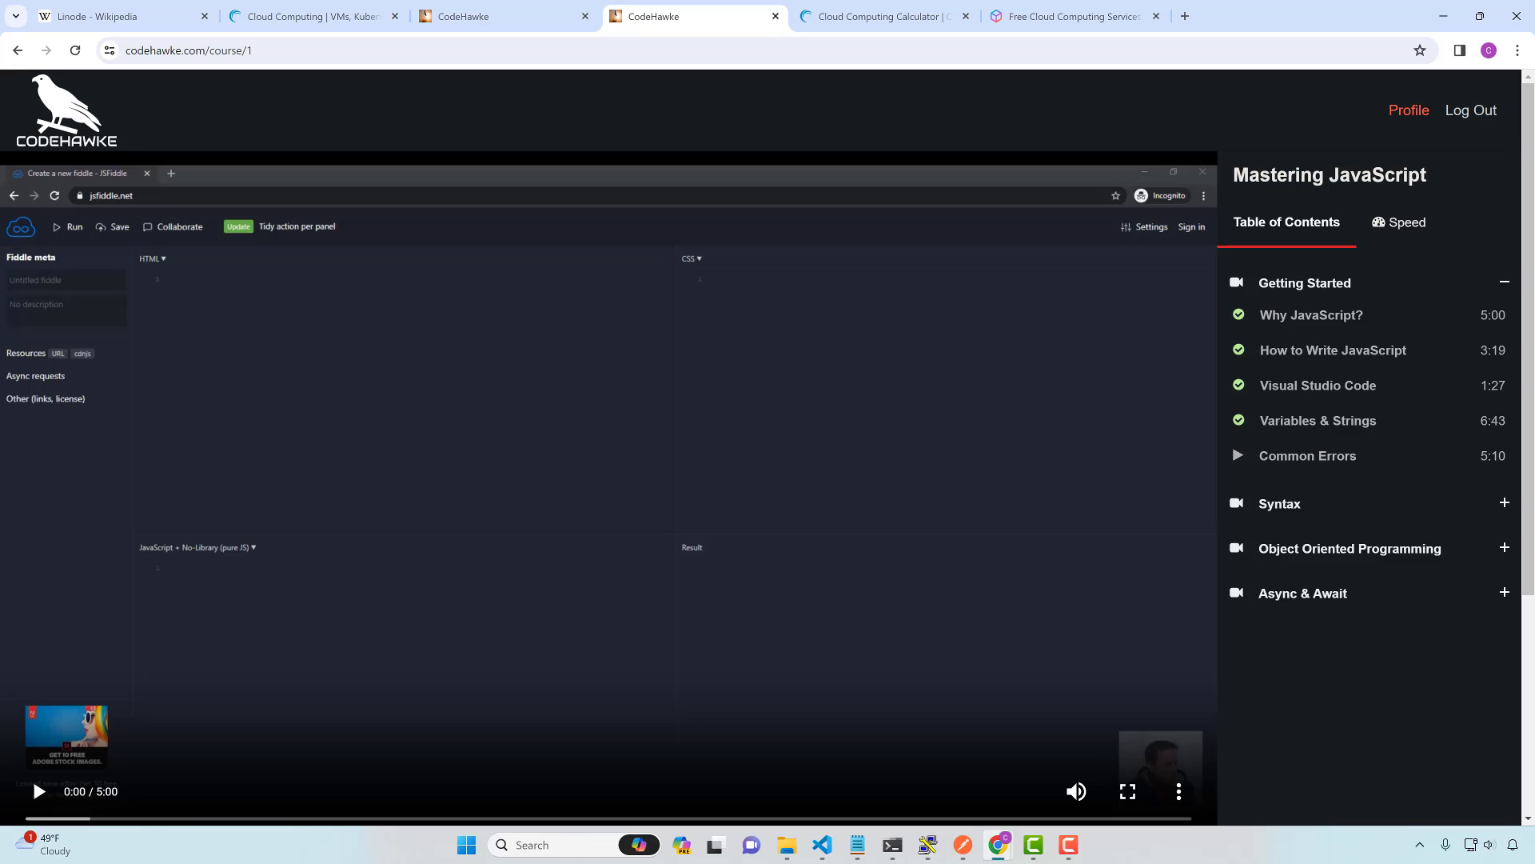
{"action": "mouse_move", "coordinate": [1450, 234]}
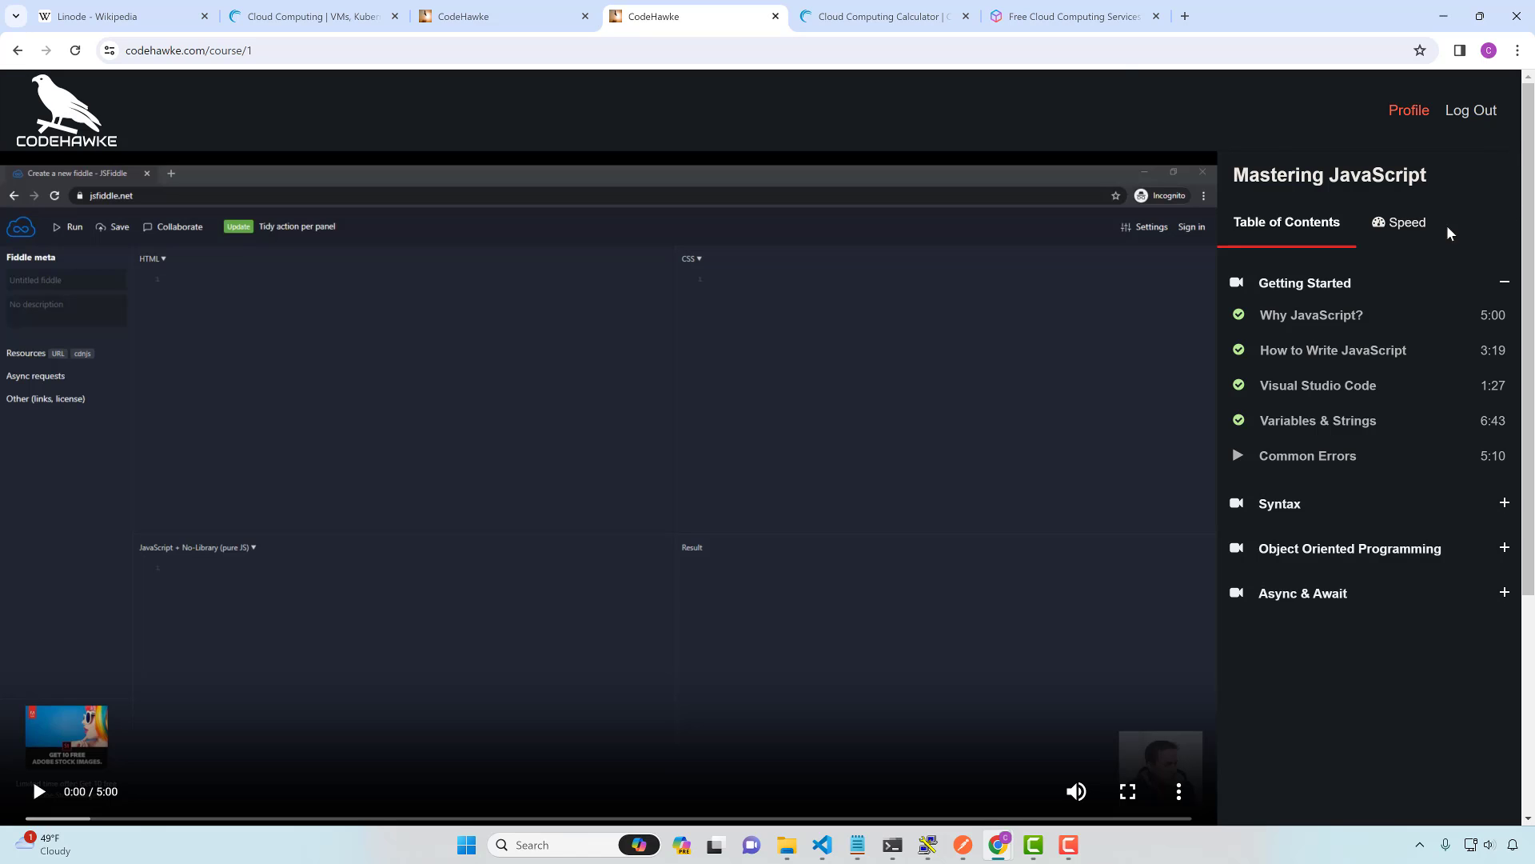
{"action": "left_click", "coordinate": [1068, 16]}
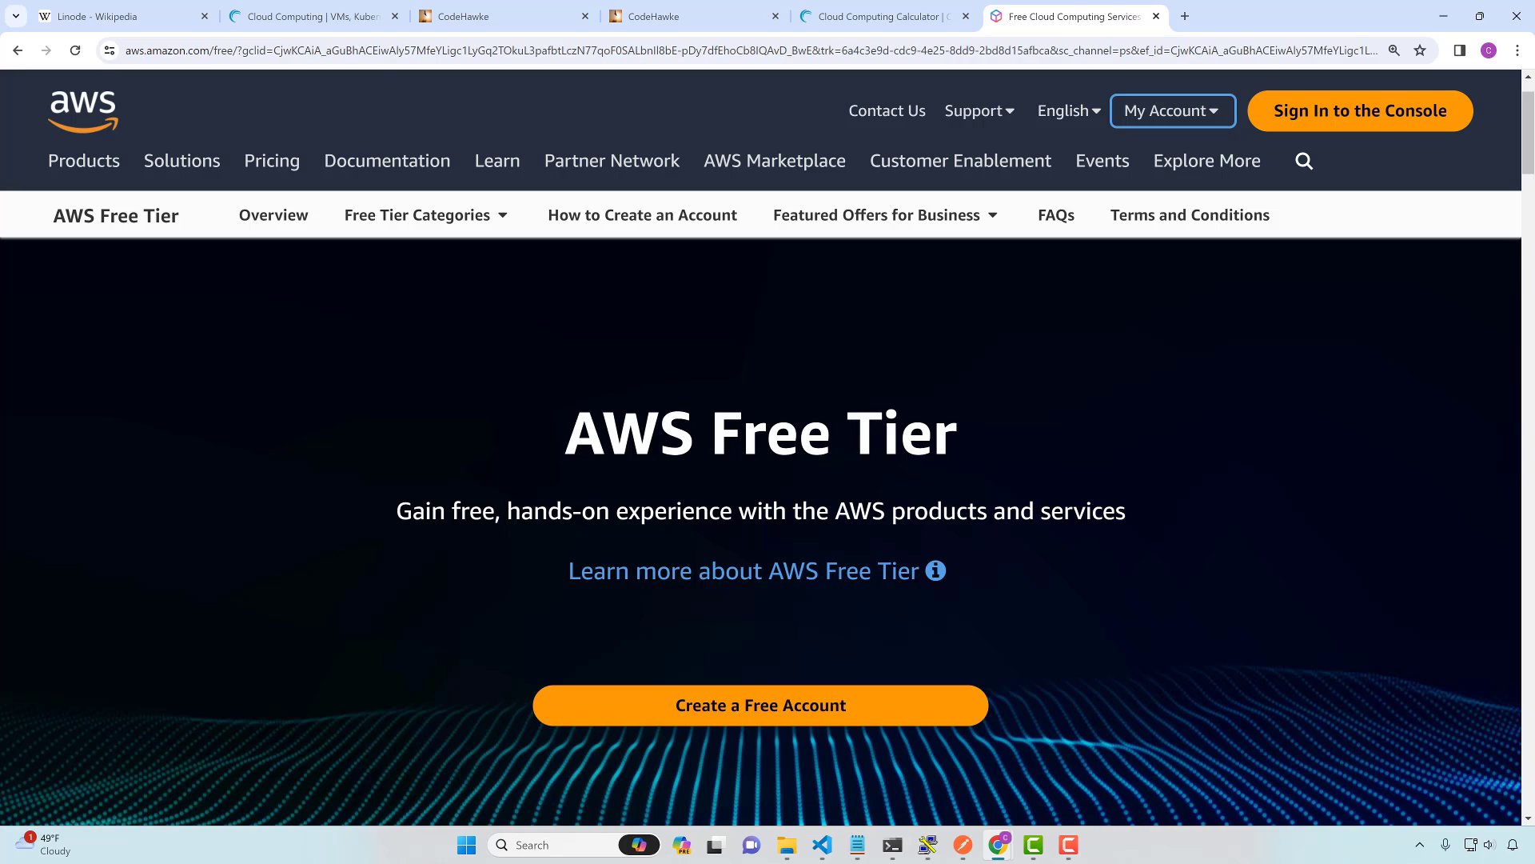
{"action": "mouse_move", "coordinate": [1338, 451]}
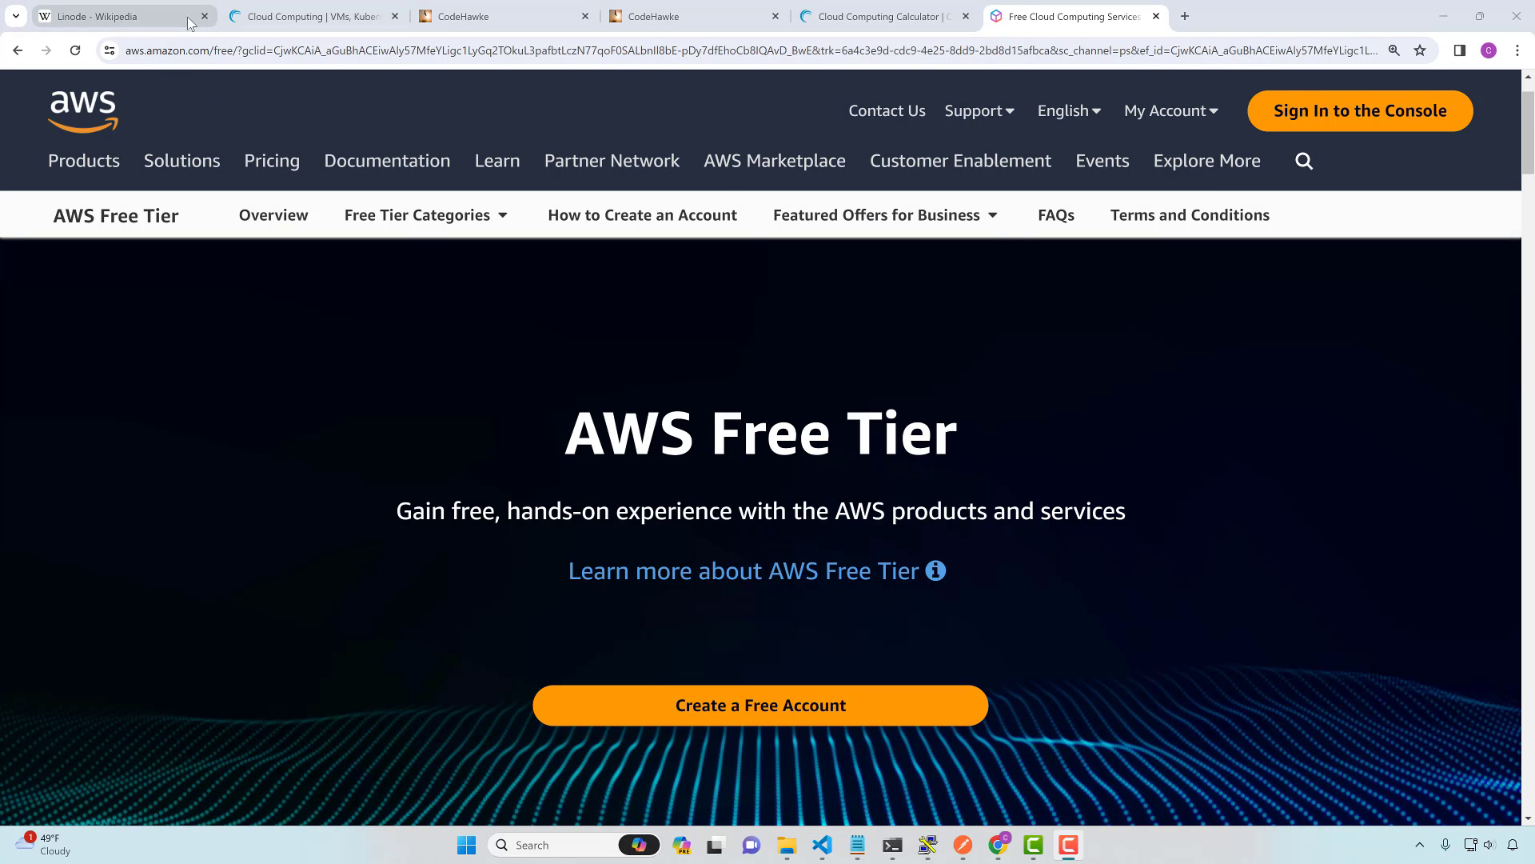
Switch to the Linode Wikipedia tab and scroll to the $900 million Akamai acquisition paragraph
{"action": "left_click", "coordinate": [108, 16]}
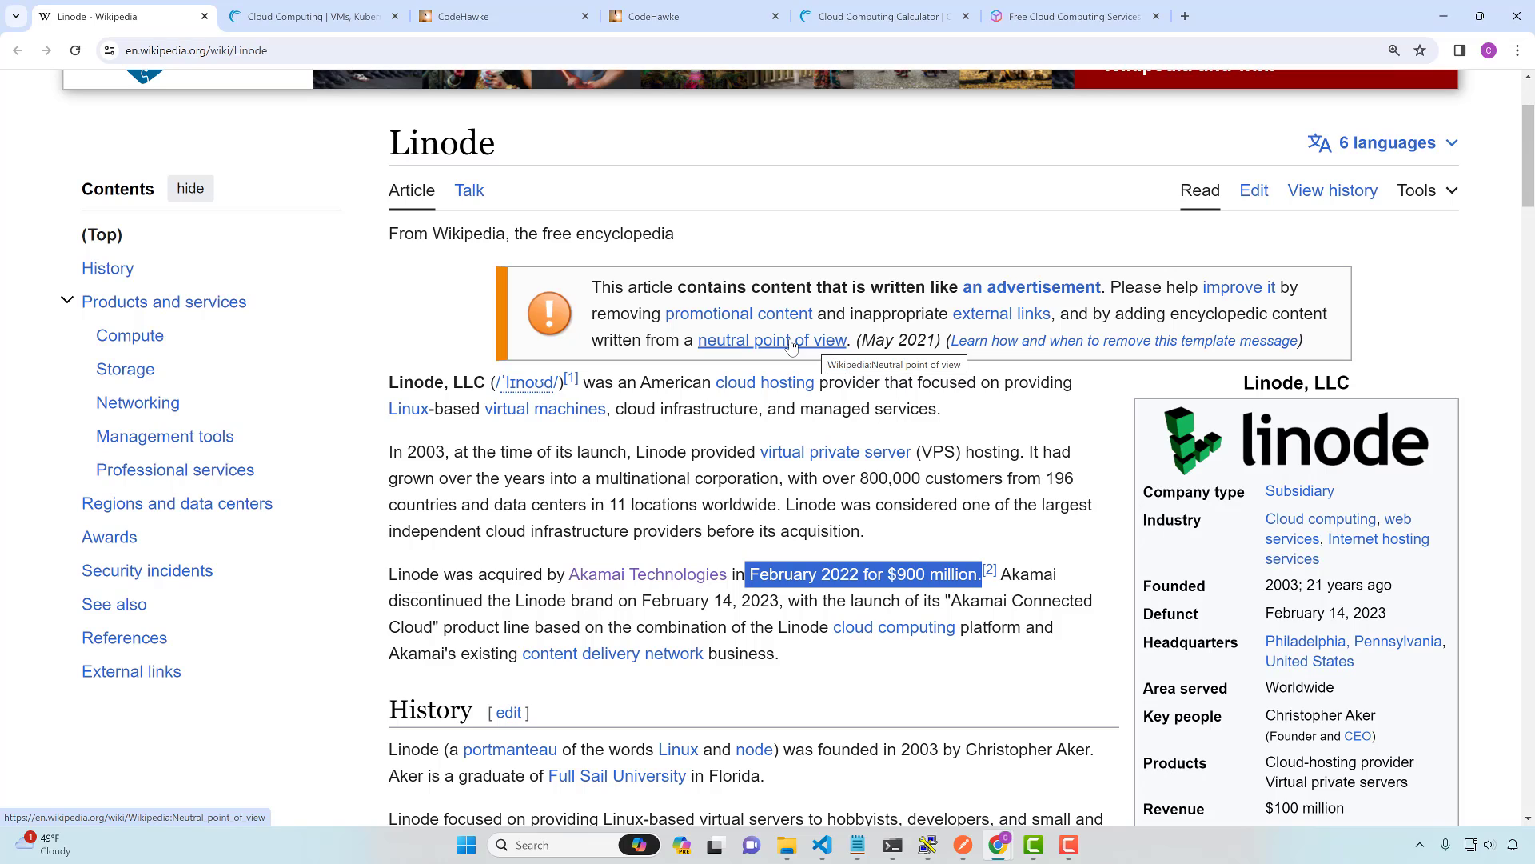
{"action": "mouse_move", "coordinate": [789, 292]}
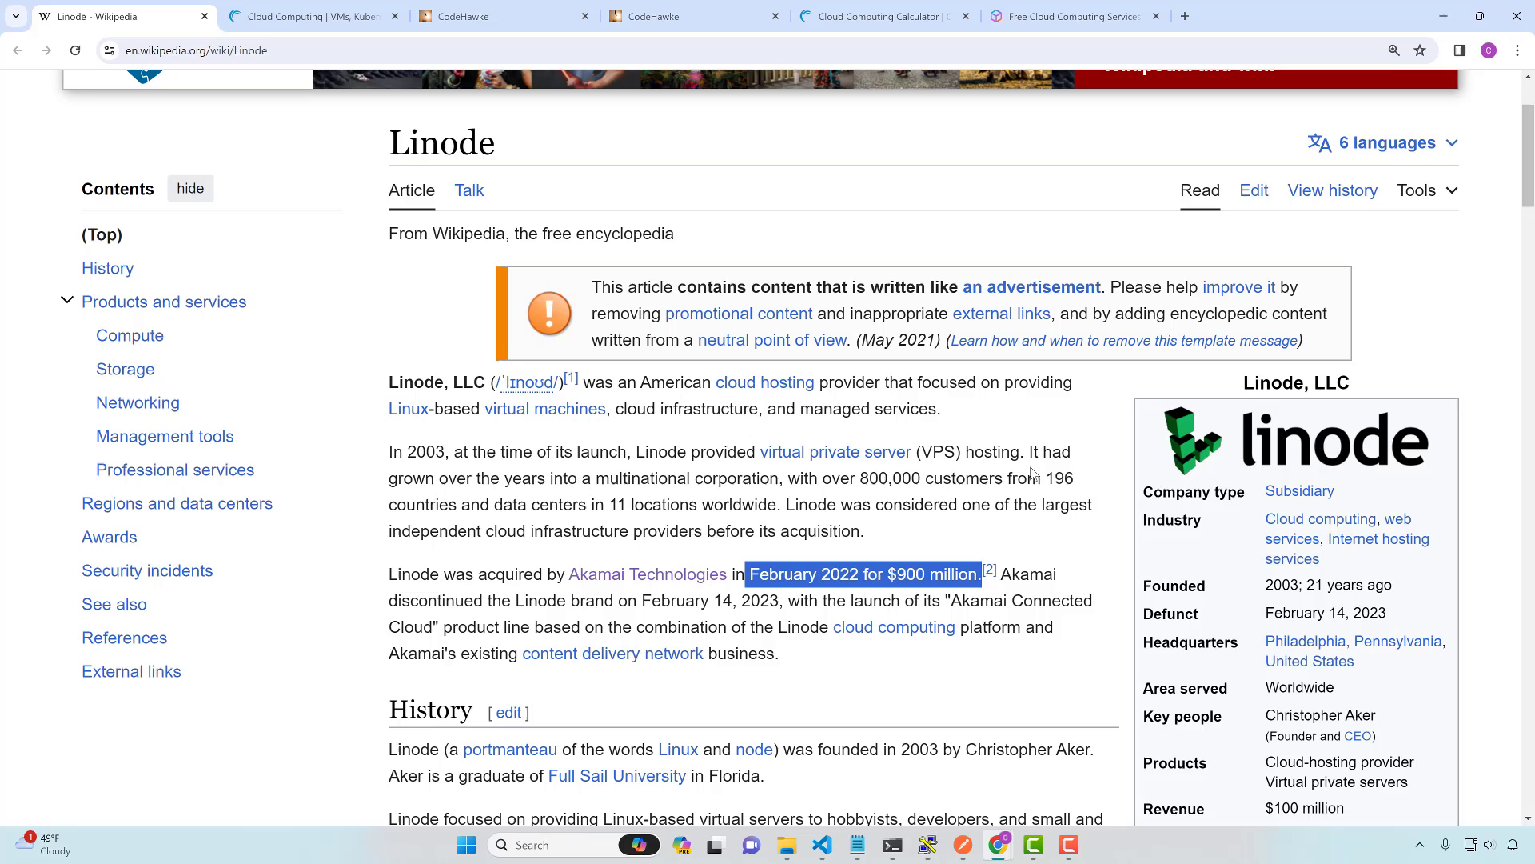
{"action": "scroll", "scroll_direction": "down", "scroll_amount": 3}
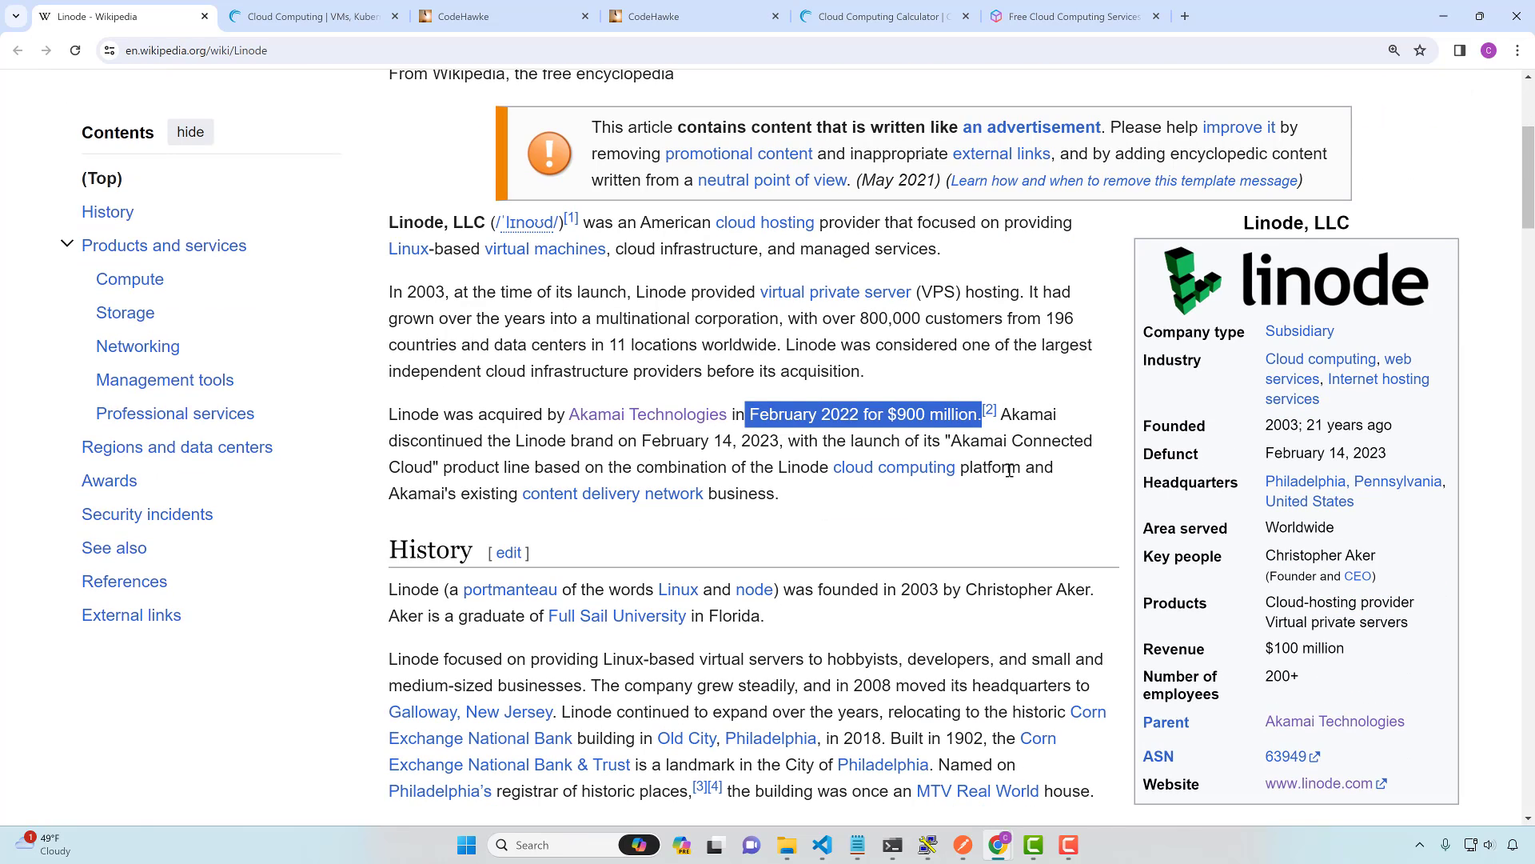
{"action": "mouse_move", "coordinate": [926, 519]}
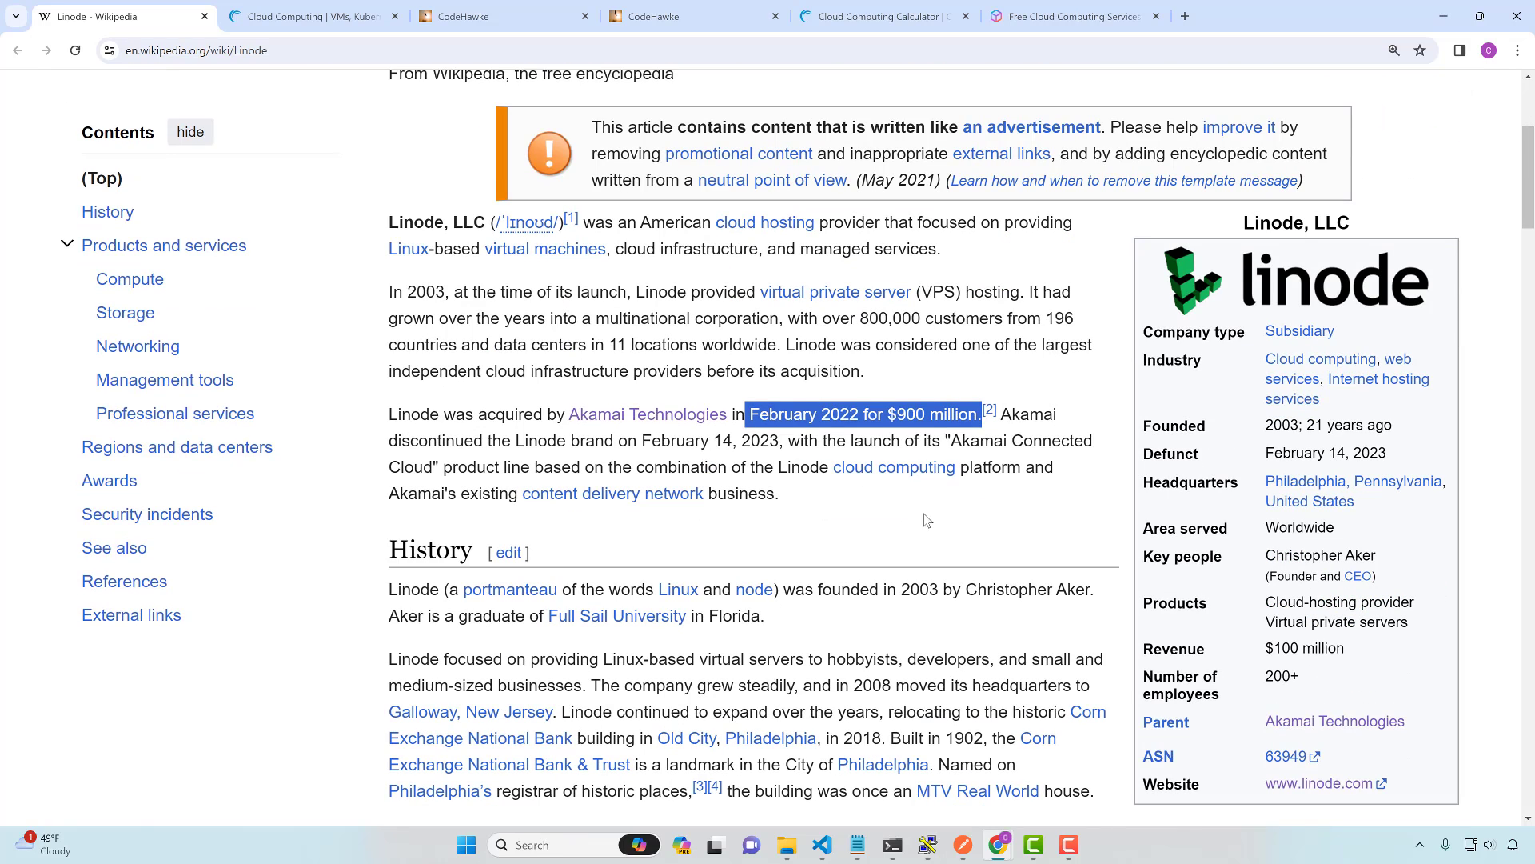
{"action": "mouse_move", "coordinate": [876, 529]}
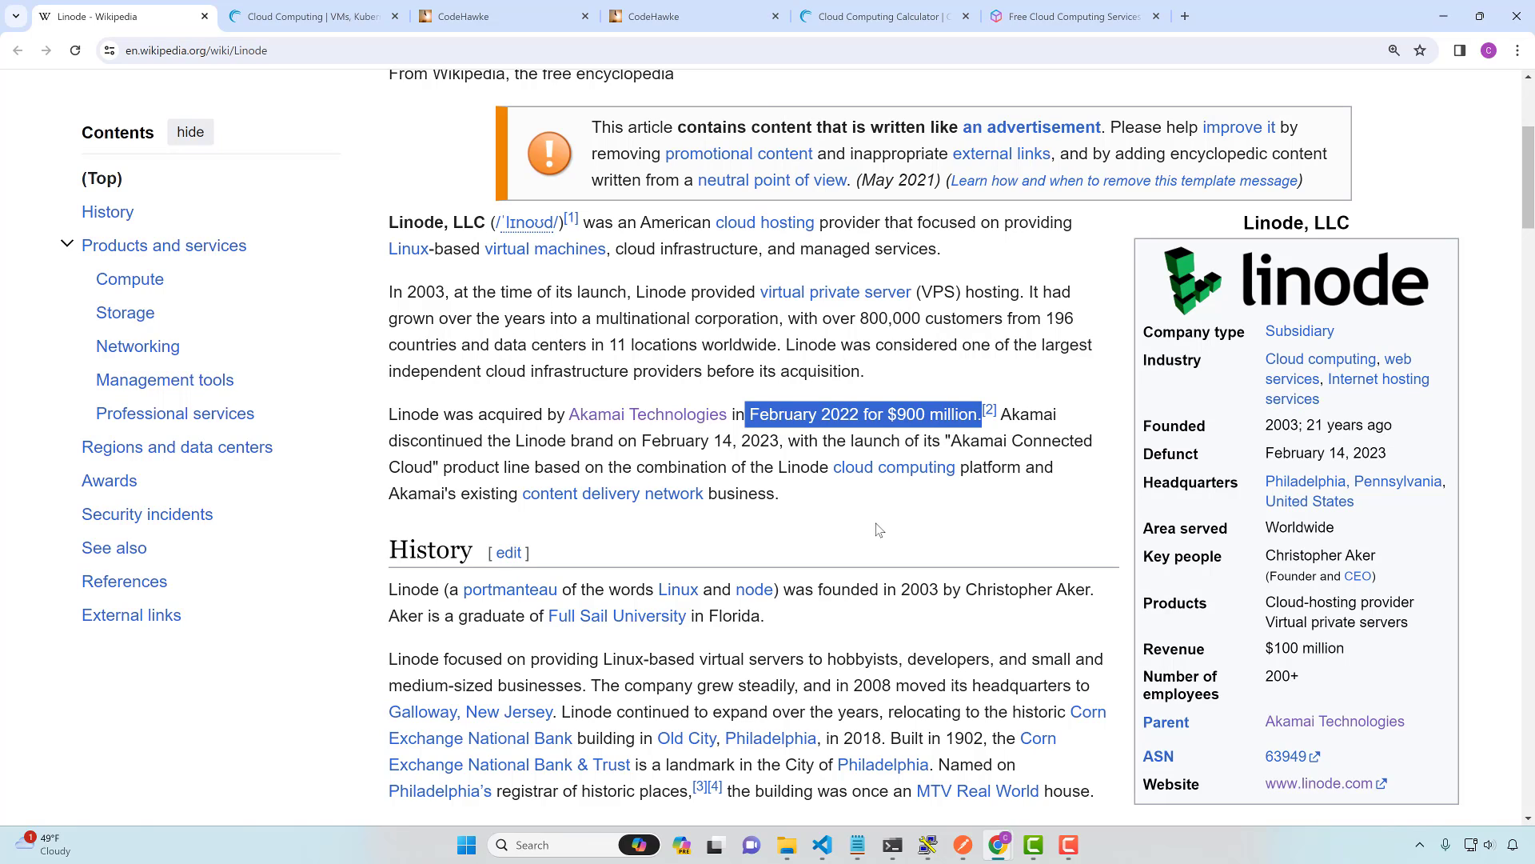
{"action": "scroll", "scroll_direction": "up", "scroll_amount": 3}
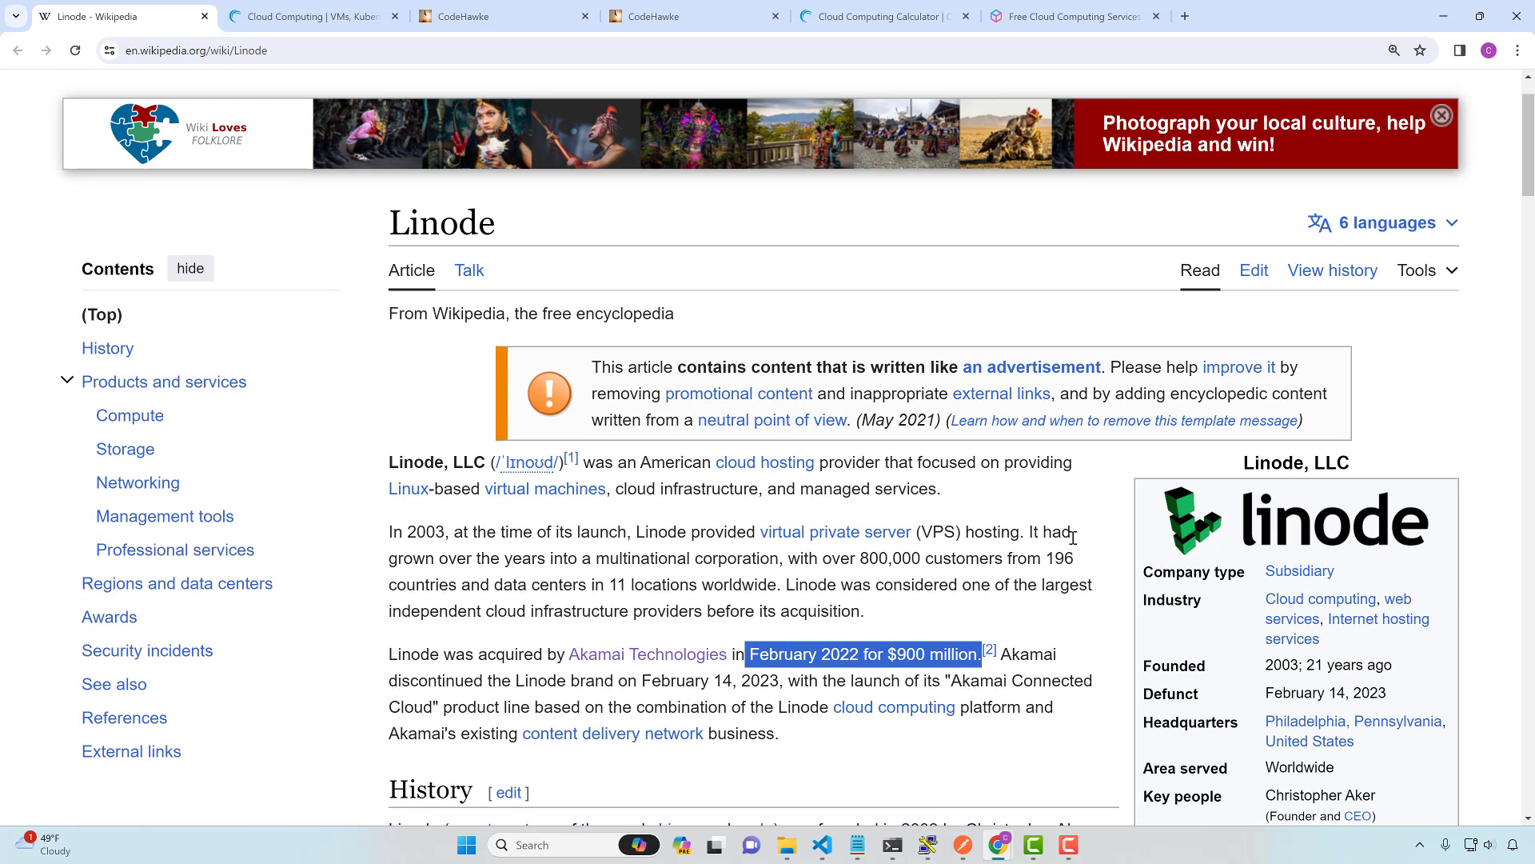
{"action": "mouse_move", "coordinate": [959, 540]}
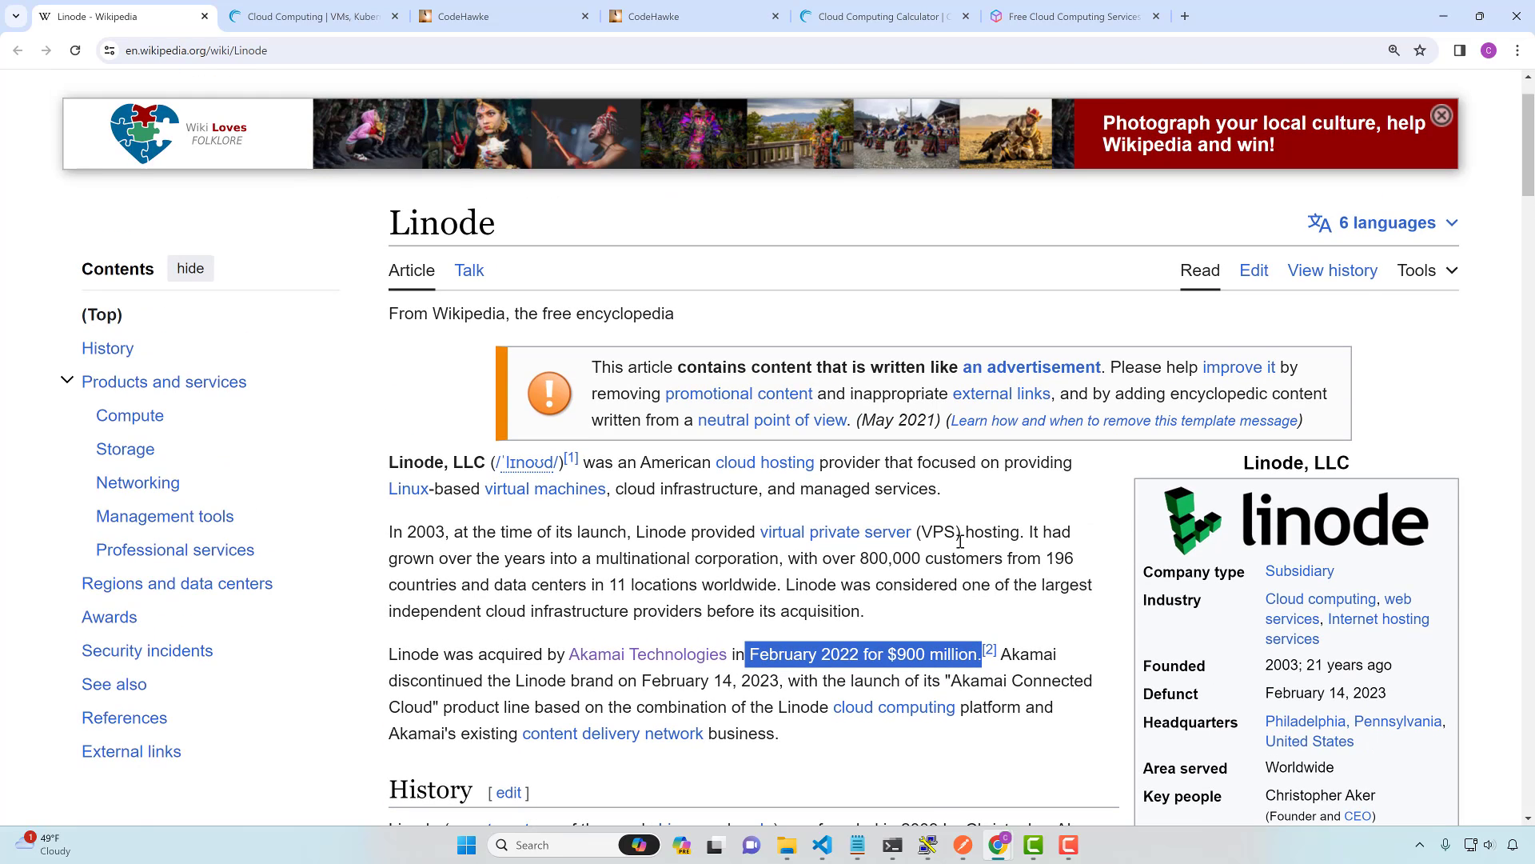
Open the Modern Architecture with Webpack course page and follow its YouTube badge to Chris Hawkes' channel
{"action": "left_click", "coordinate": [450, 16]}
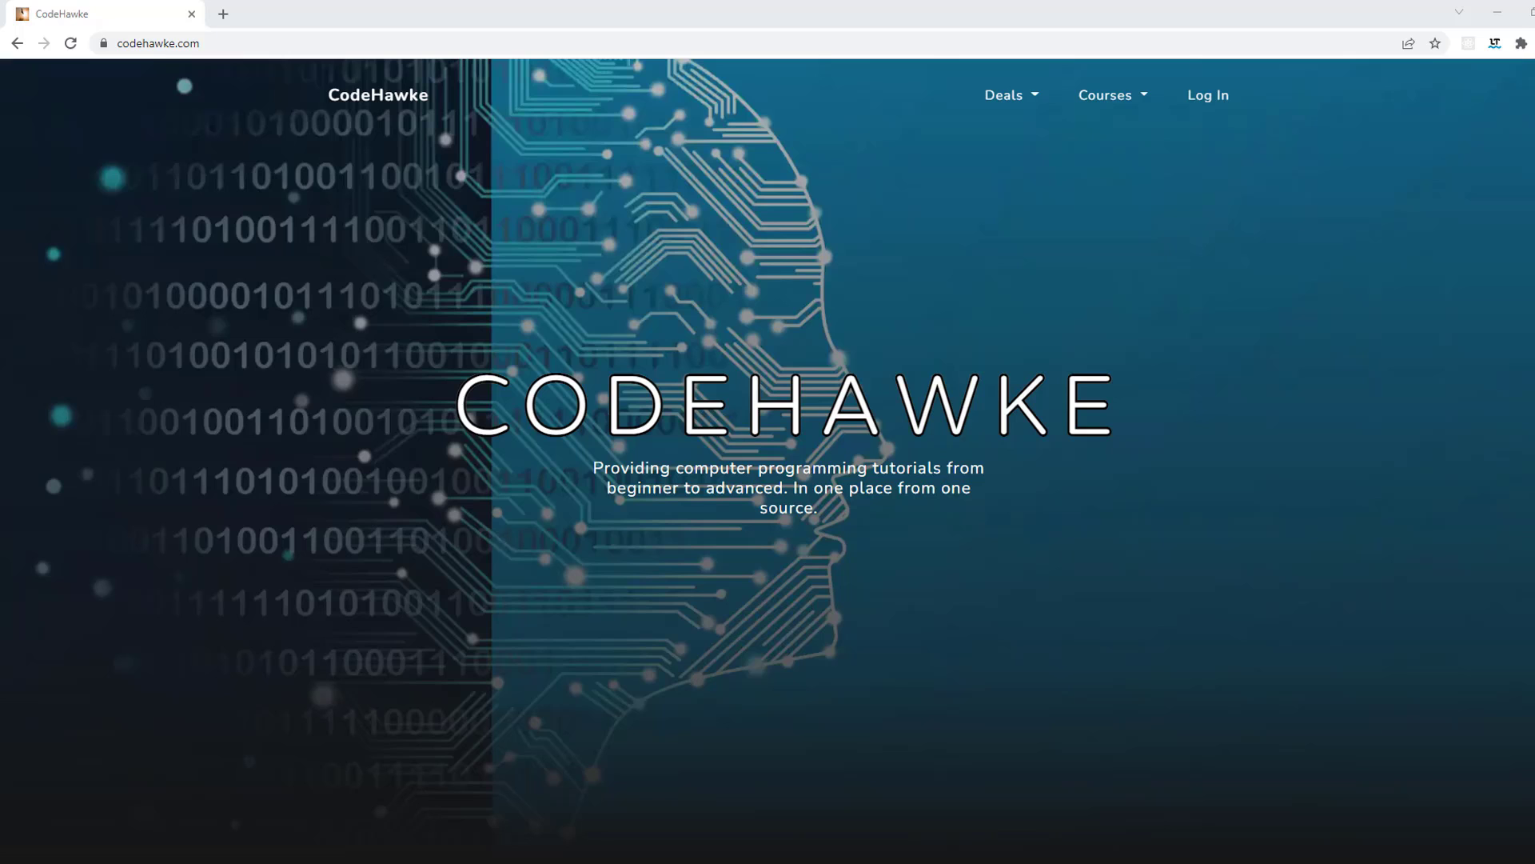
{"action": "mouse_move", "coordinate": [1512, 296]}
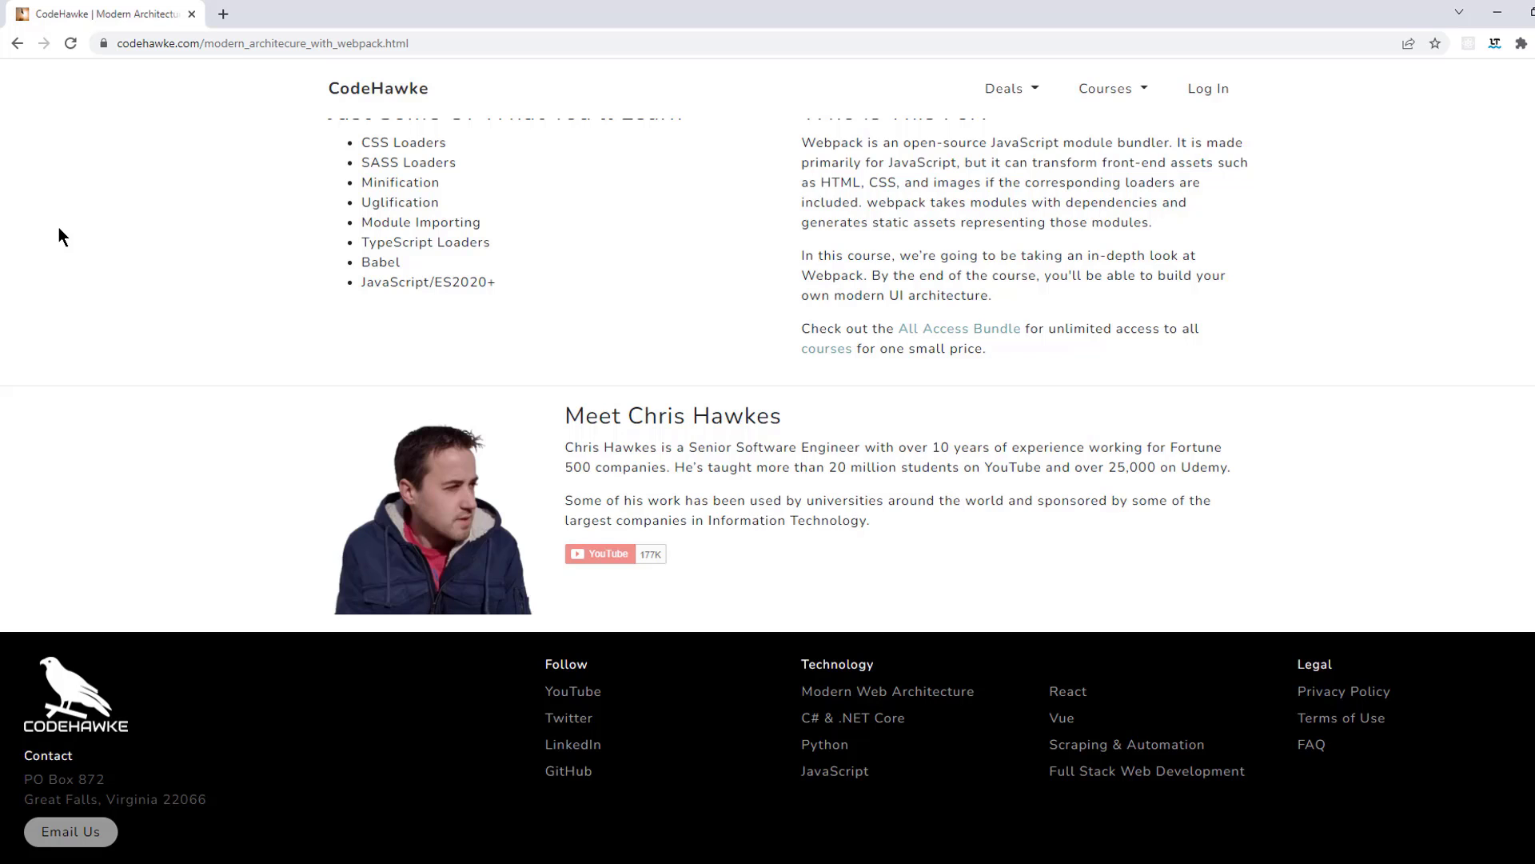
{"action": "left_click", "coordinate": [615, 554]}
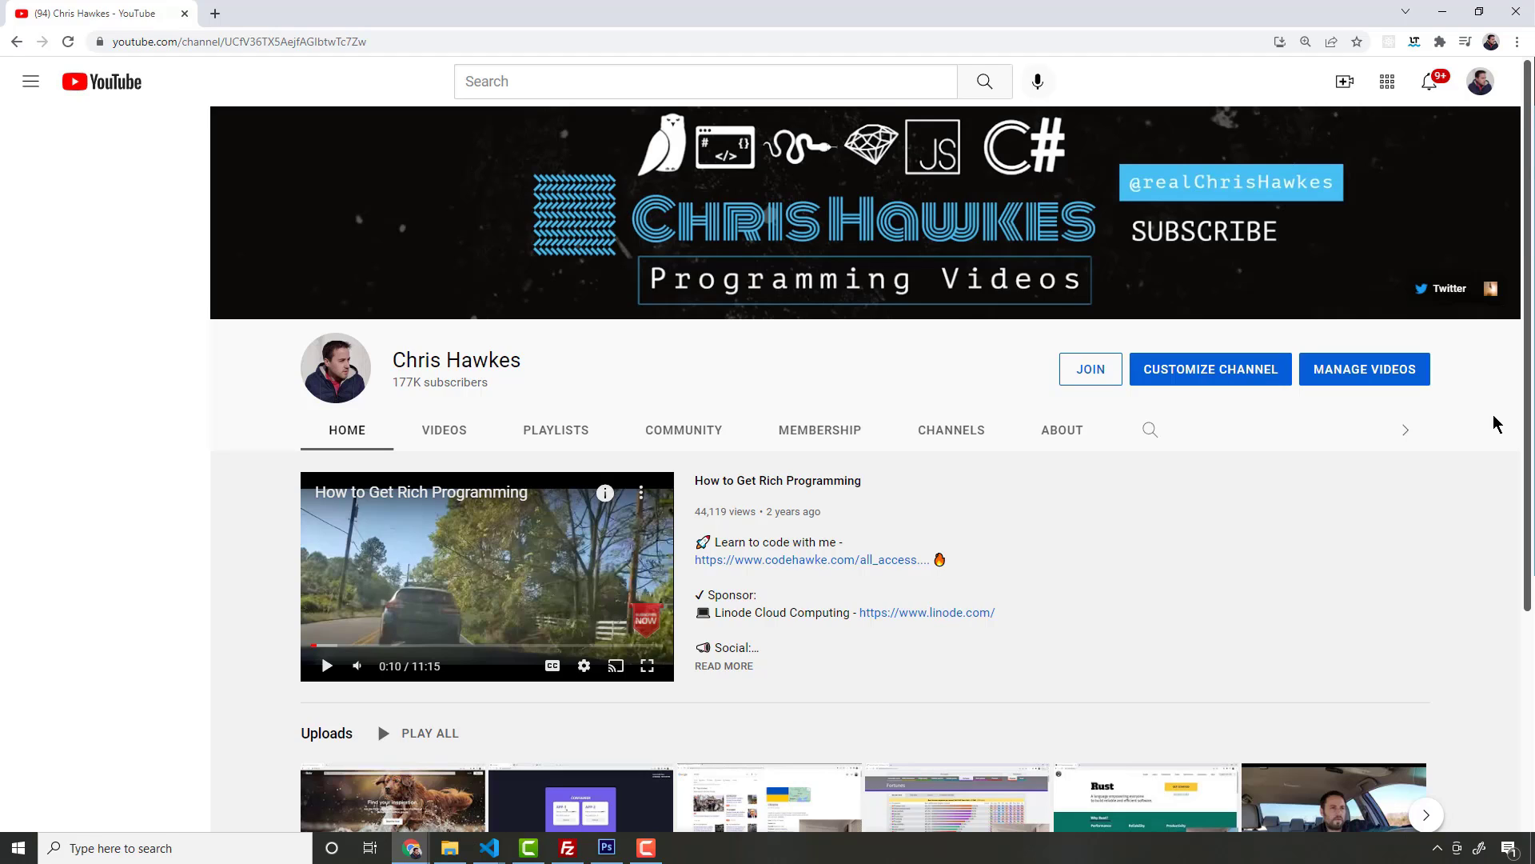
{"action": "mouse_move", "coordinate": [1480, 421]}
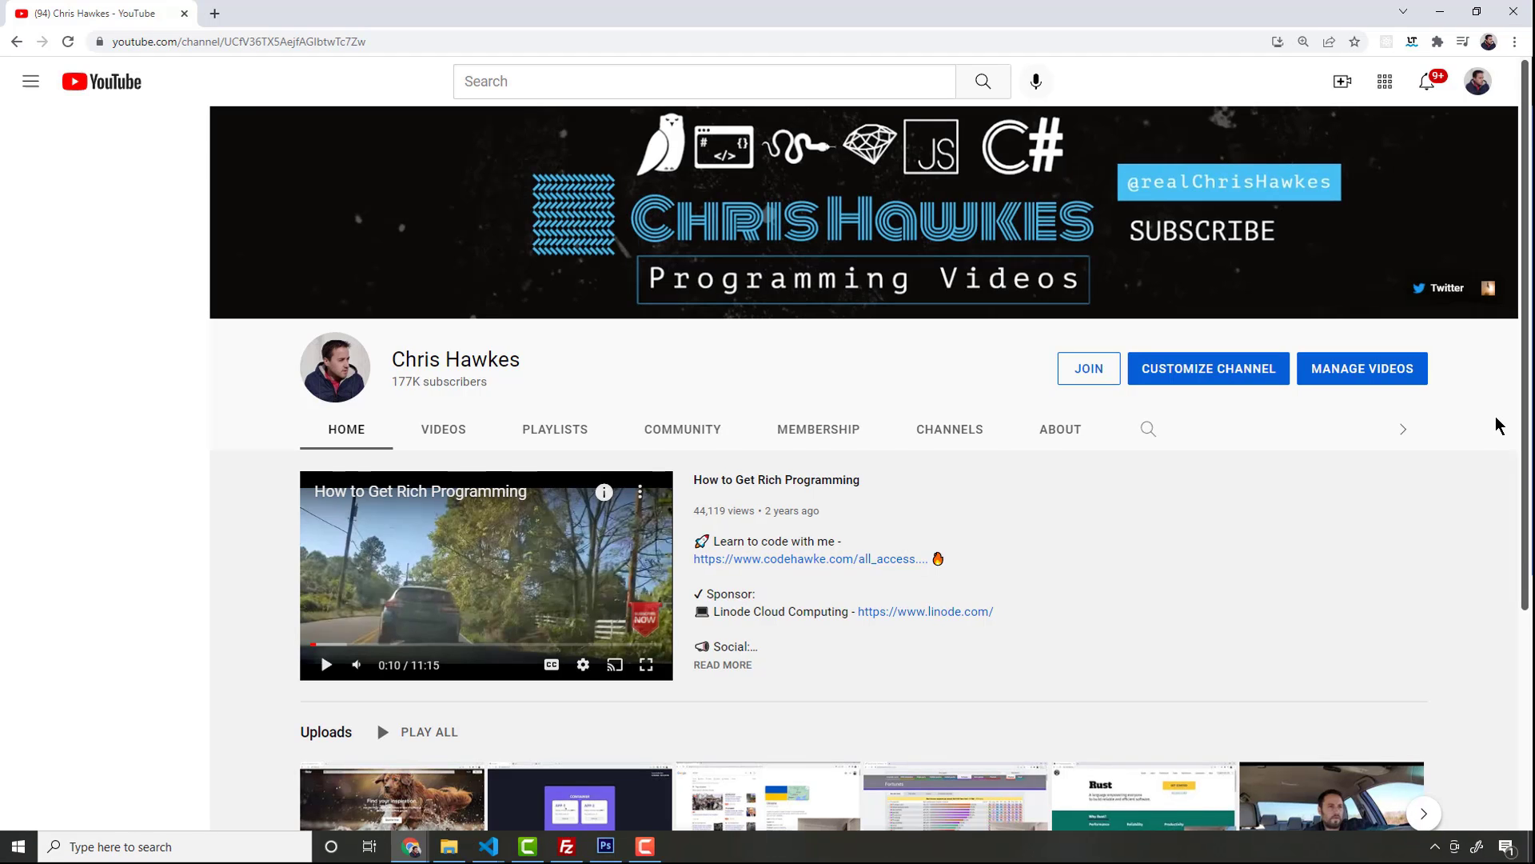
Follow the codehawke.com/all_access link in the YouTube video description
{"action": "left_click", "coordinate": [803, 558]}
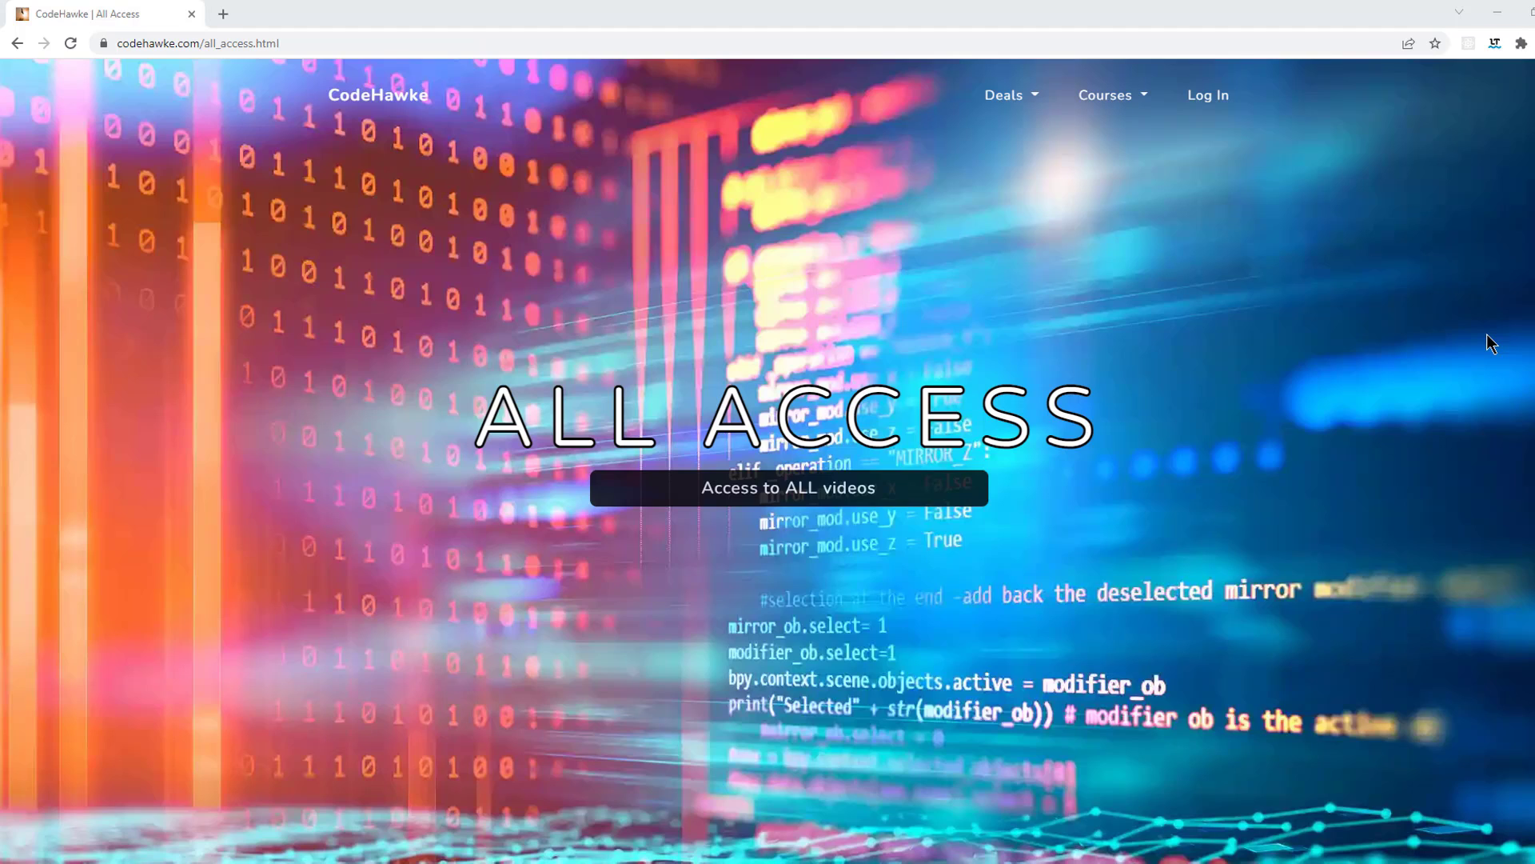
{"action": "mouse_move", "coordinate": [1295, 468]}
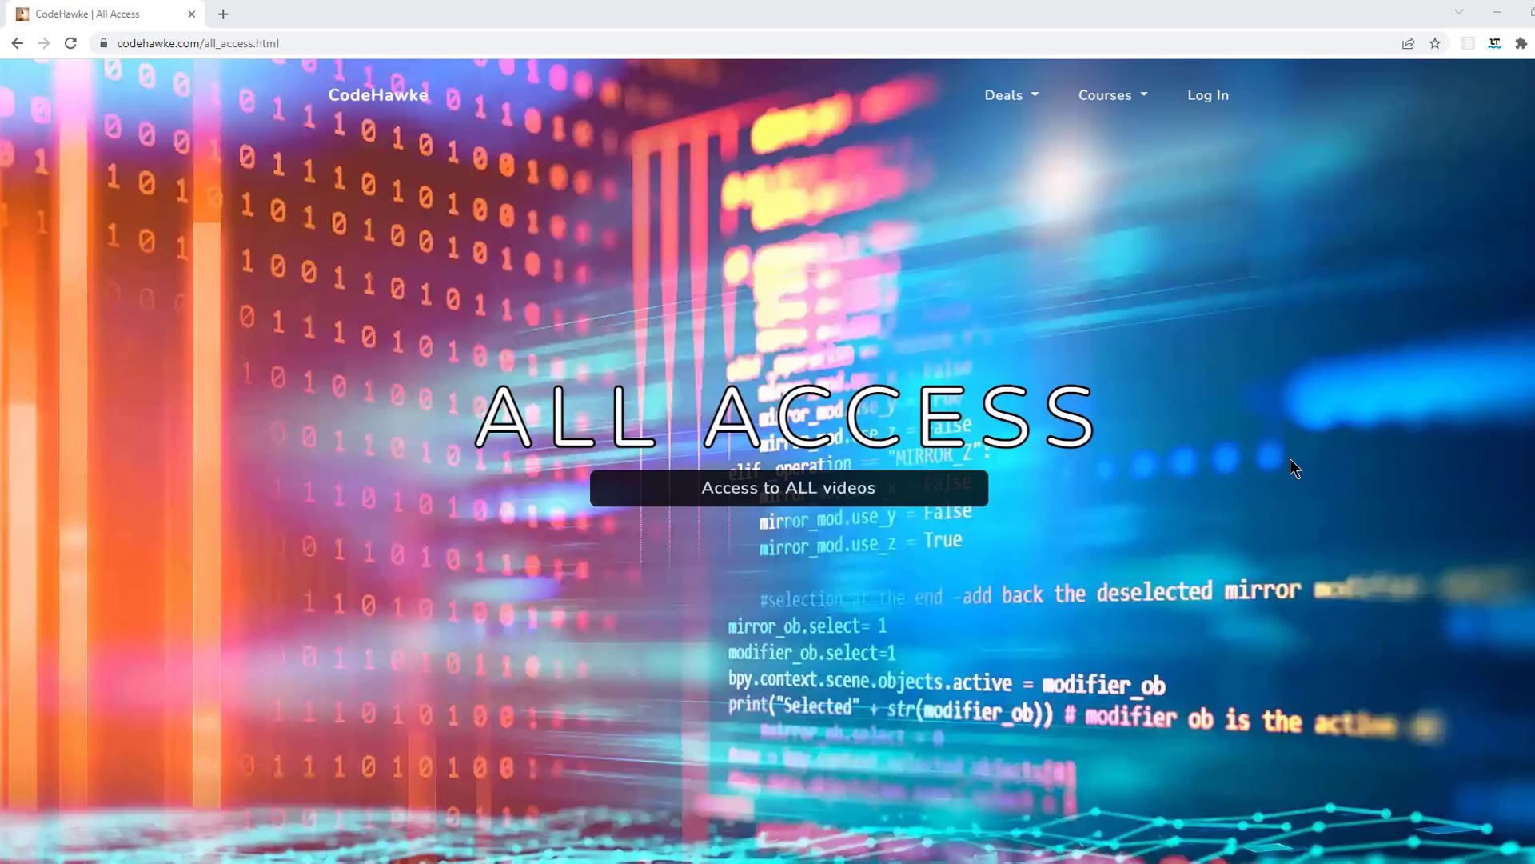
{"action": "mouse_move", "coordinate": [1330, 397]}
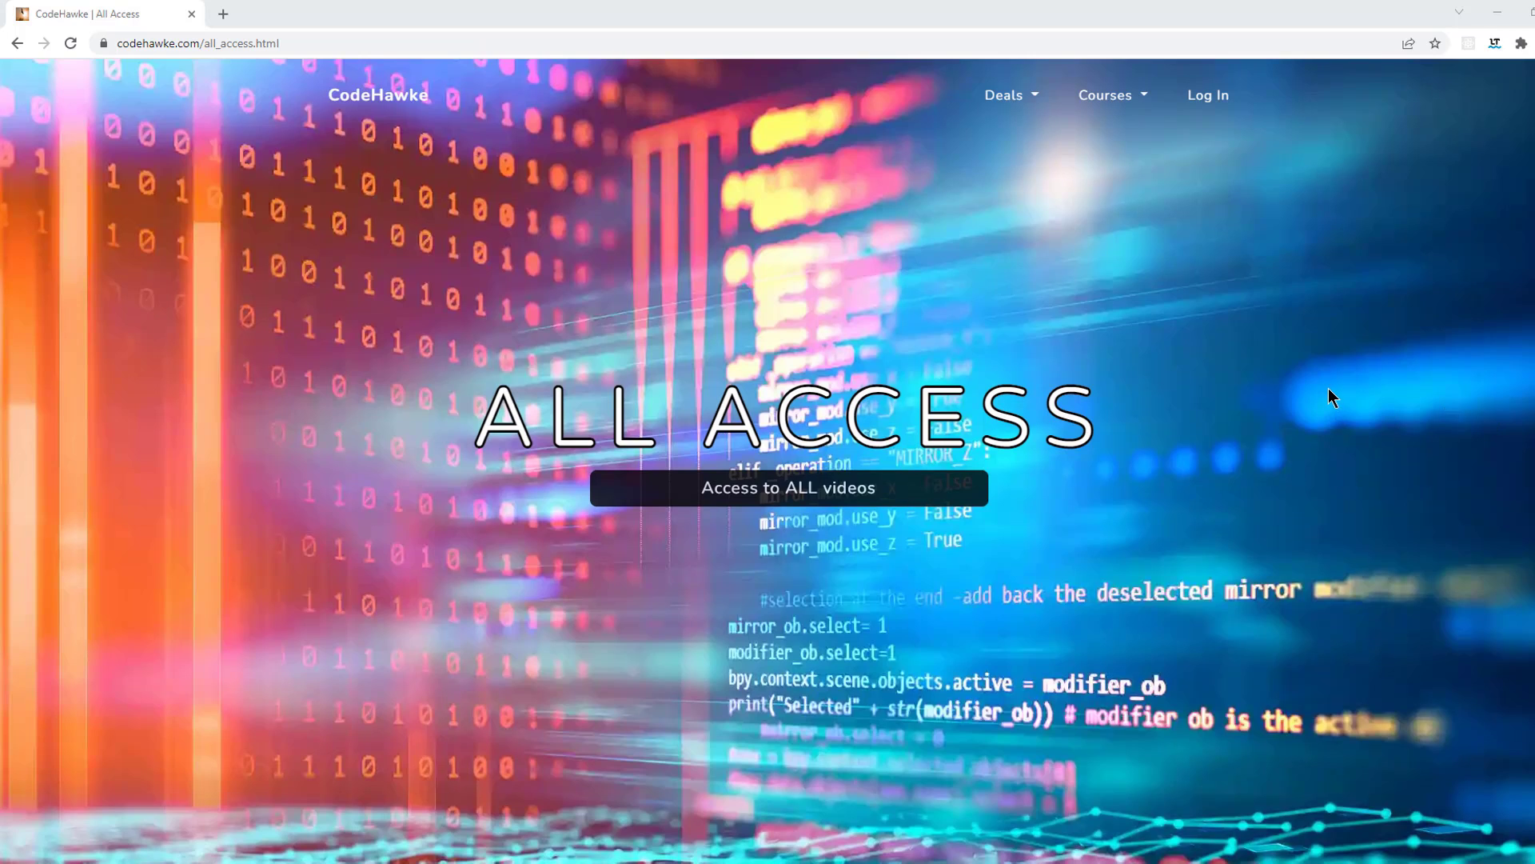
{"action": "mouse_move", "coordinate": [1351, 397]}
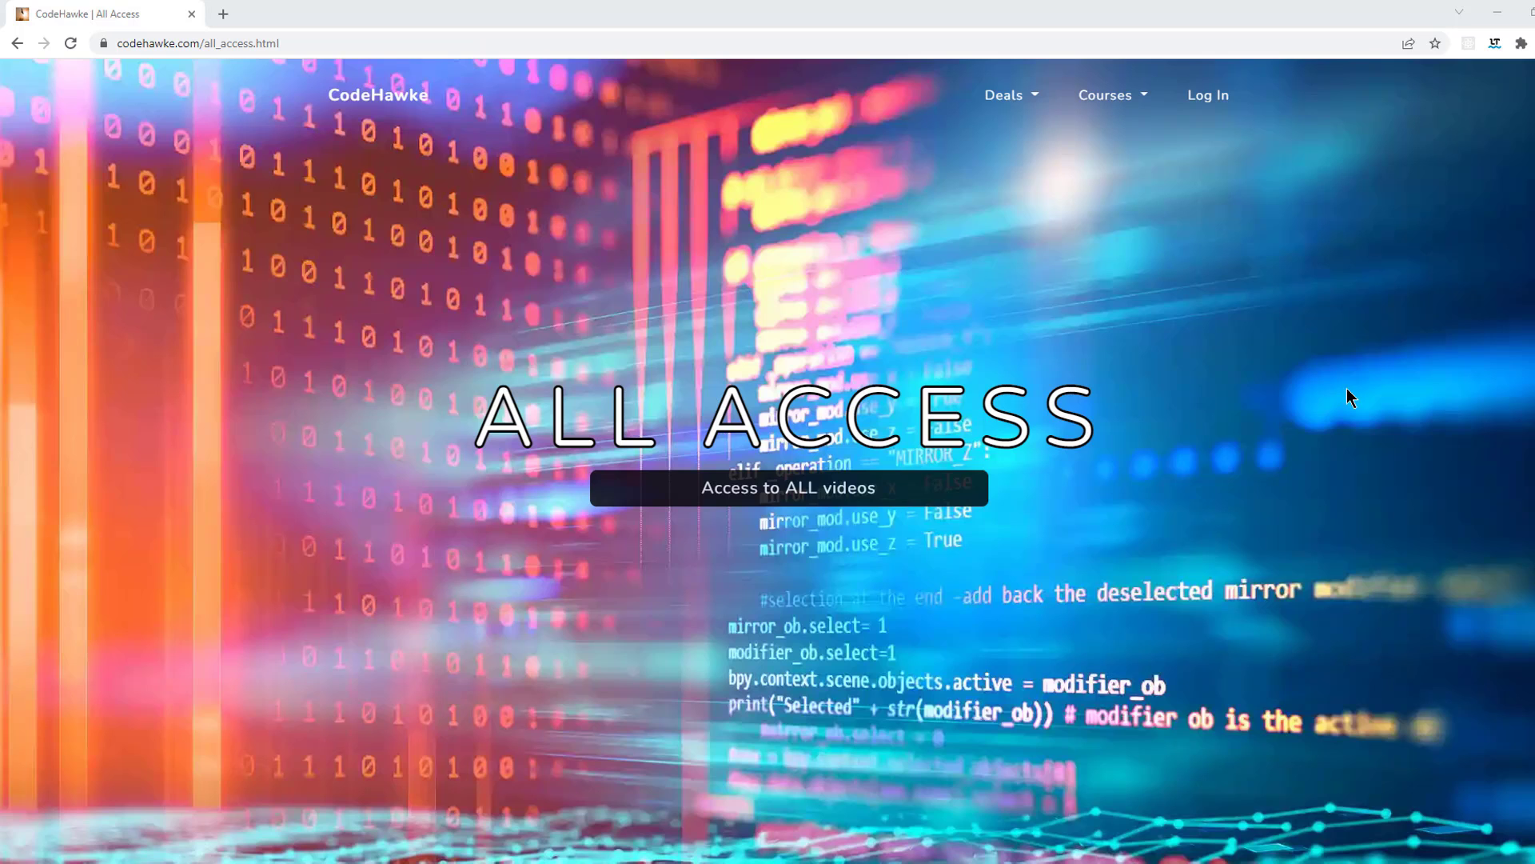
Scroll through Your Courses on the CodeHawke profile to reach Mastering JavaScript
{"action": "scroll", "scroll_direction": "down", "scroll_amount": 3}
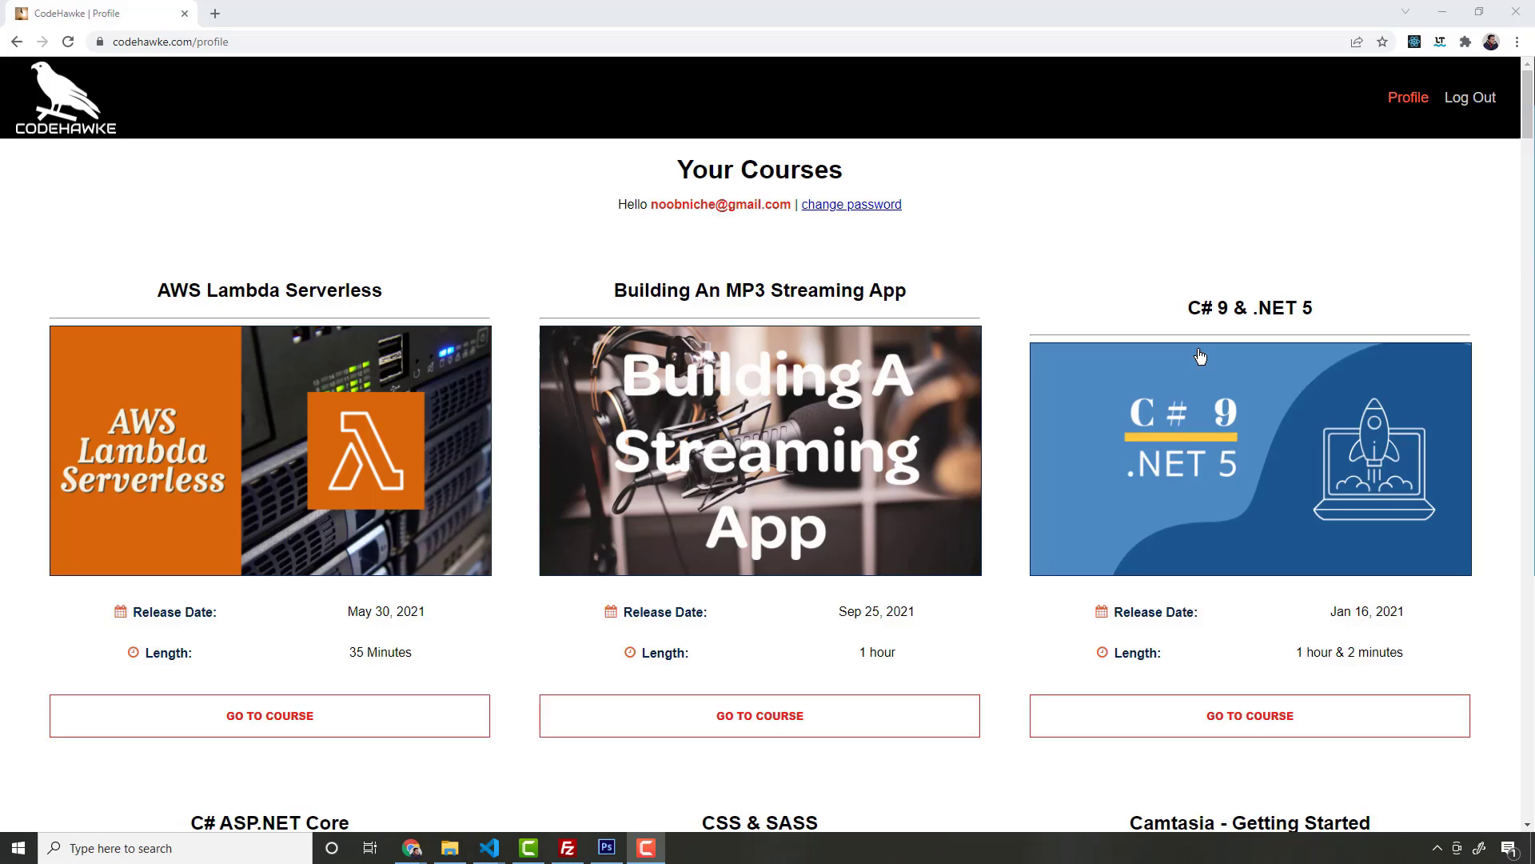
{"action": "mouse_move", "coordinate": [1219, 363]}
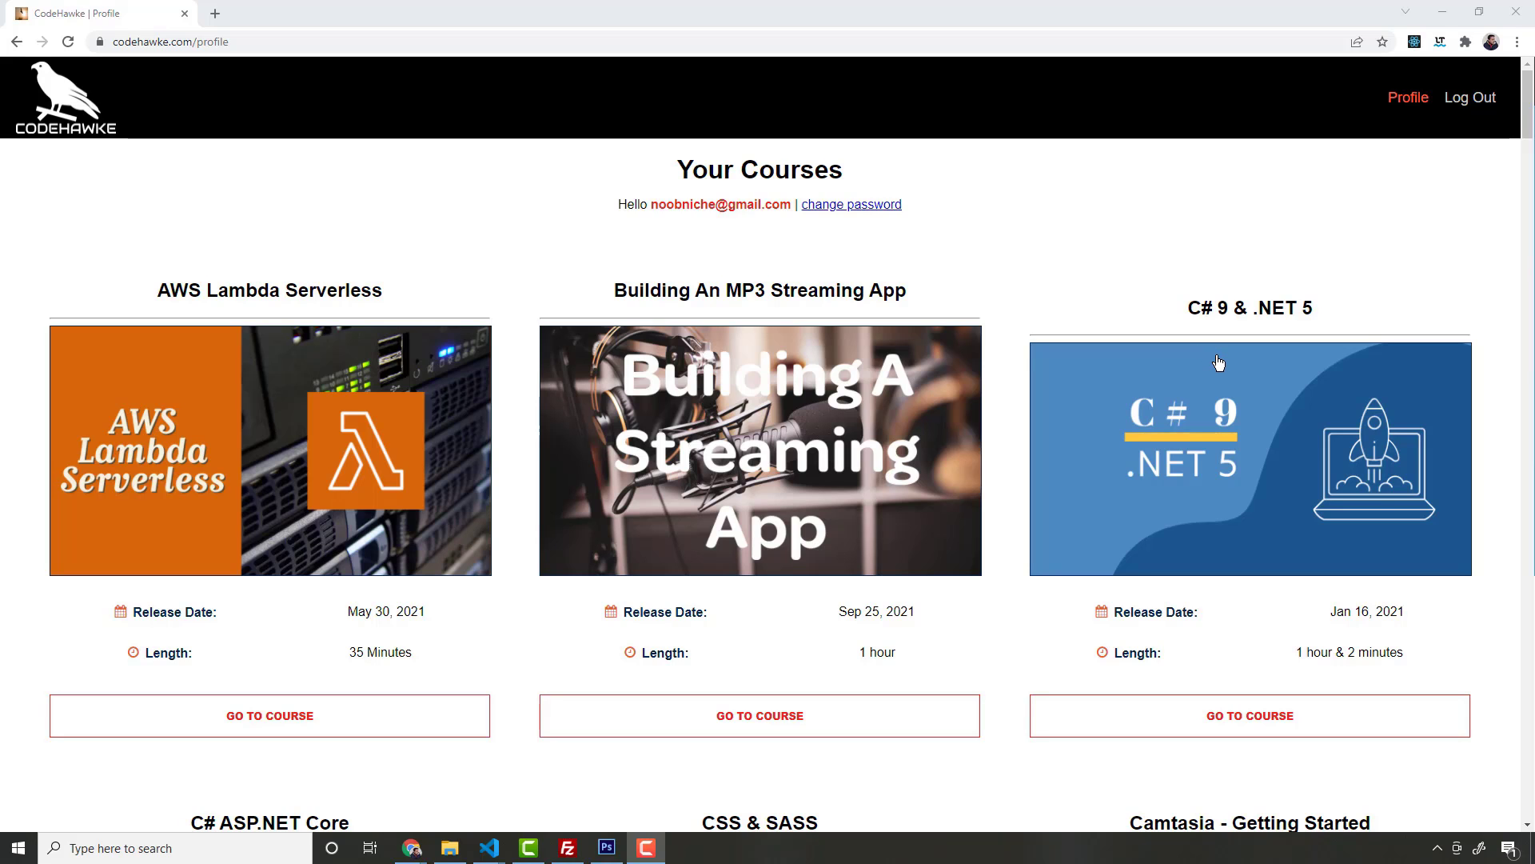
{"action": "scroll", "scroll_direction": "down", "scroll_amount": 3}
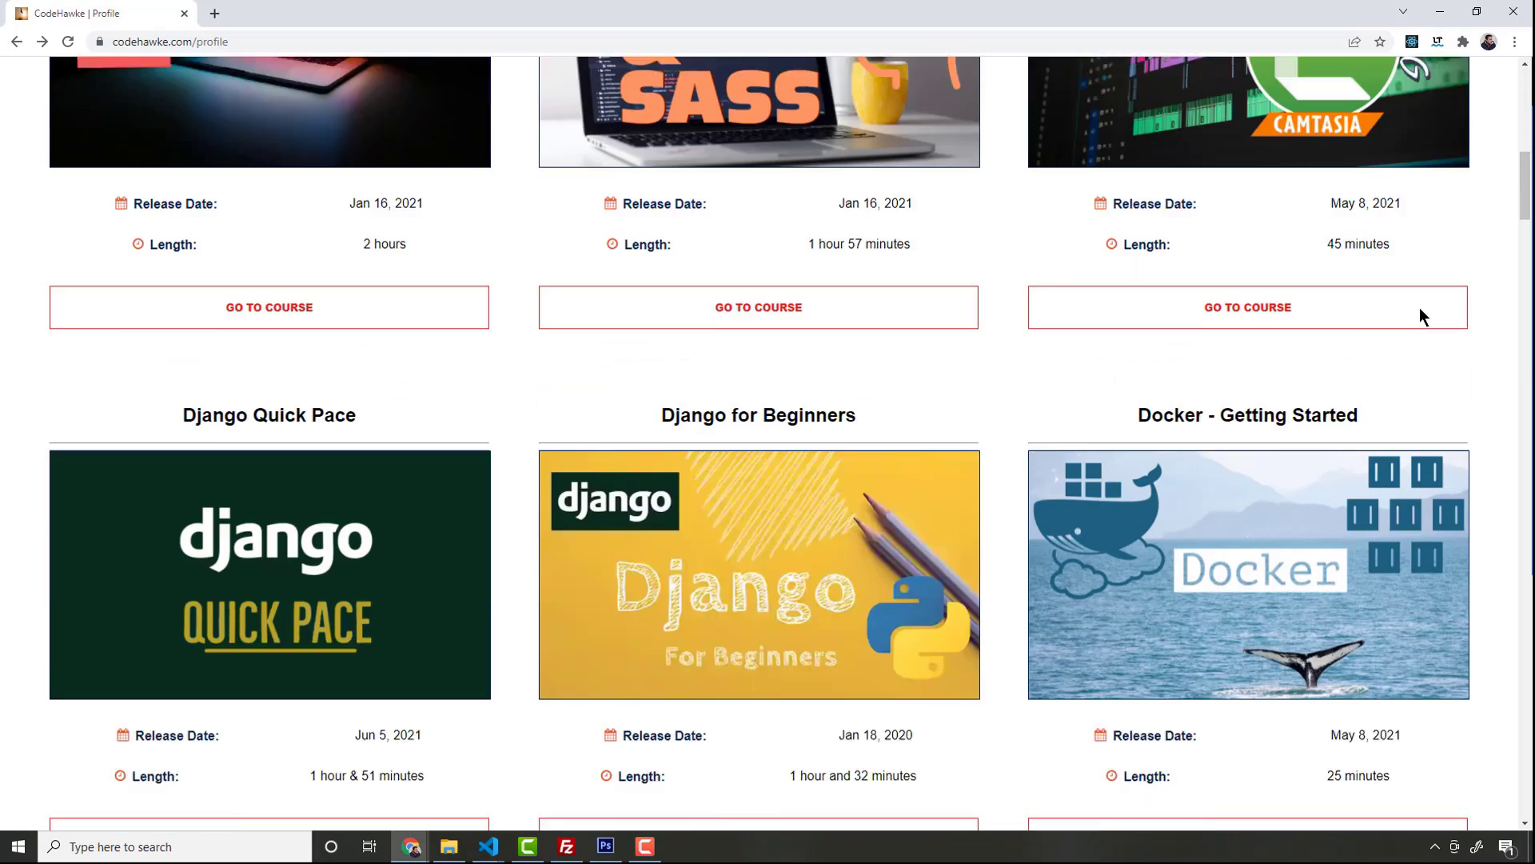
{"action": "scroll", "scroll_direction": "down", "scroll_amount": 3}
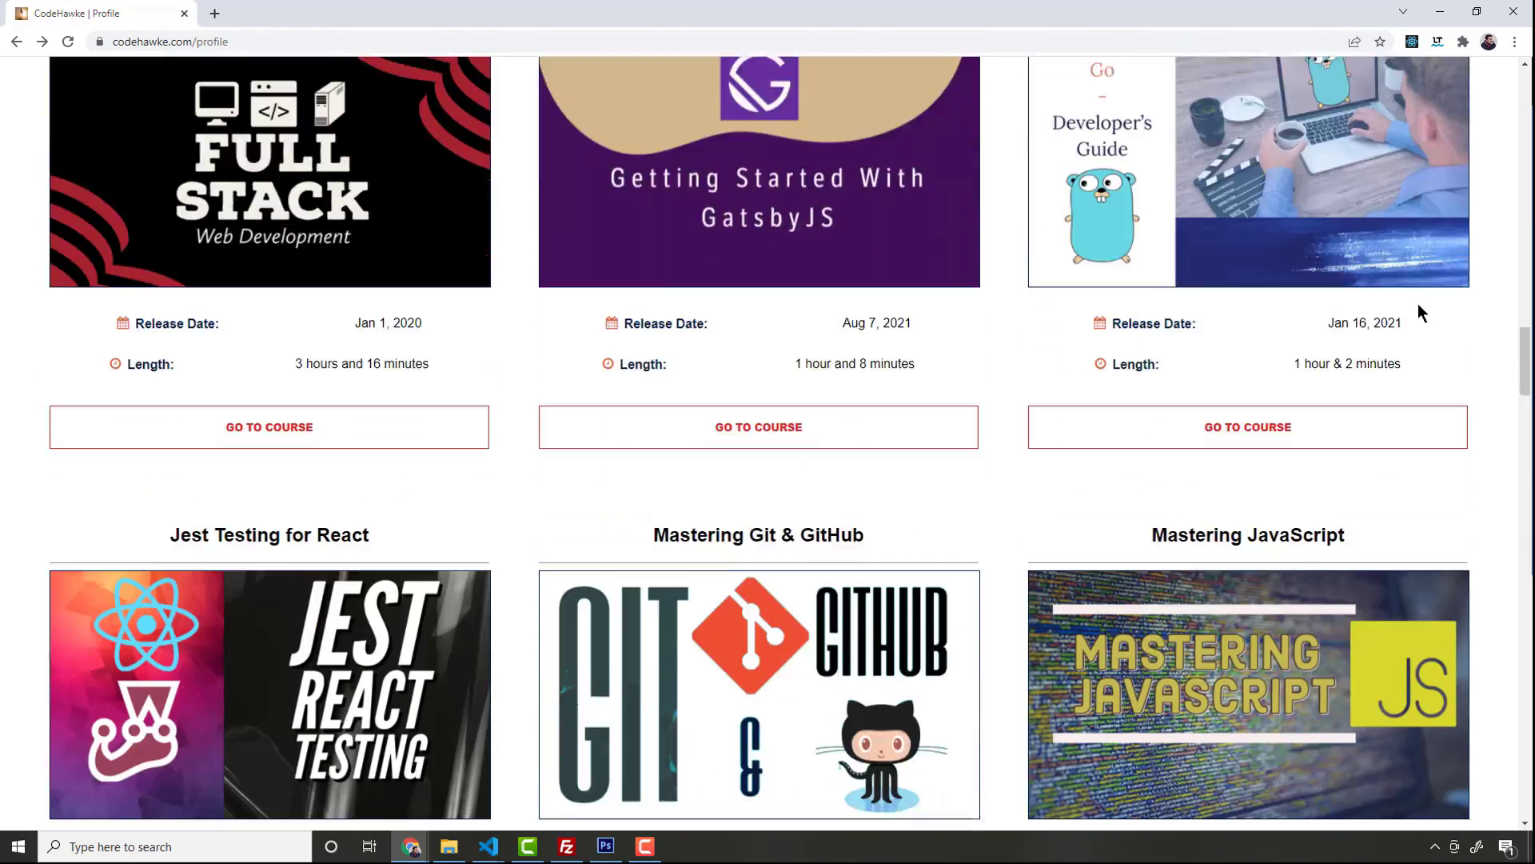
{"action": "scroll", "scroll_direction": "down", "scroll_amount": 3}
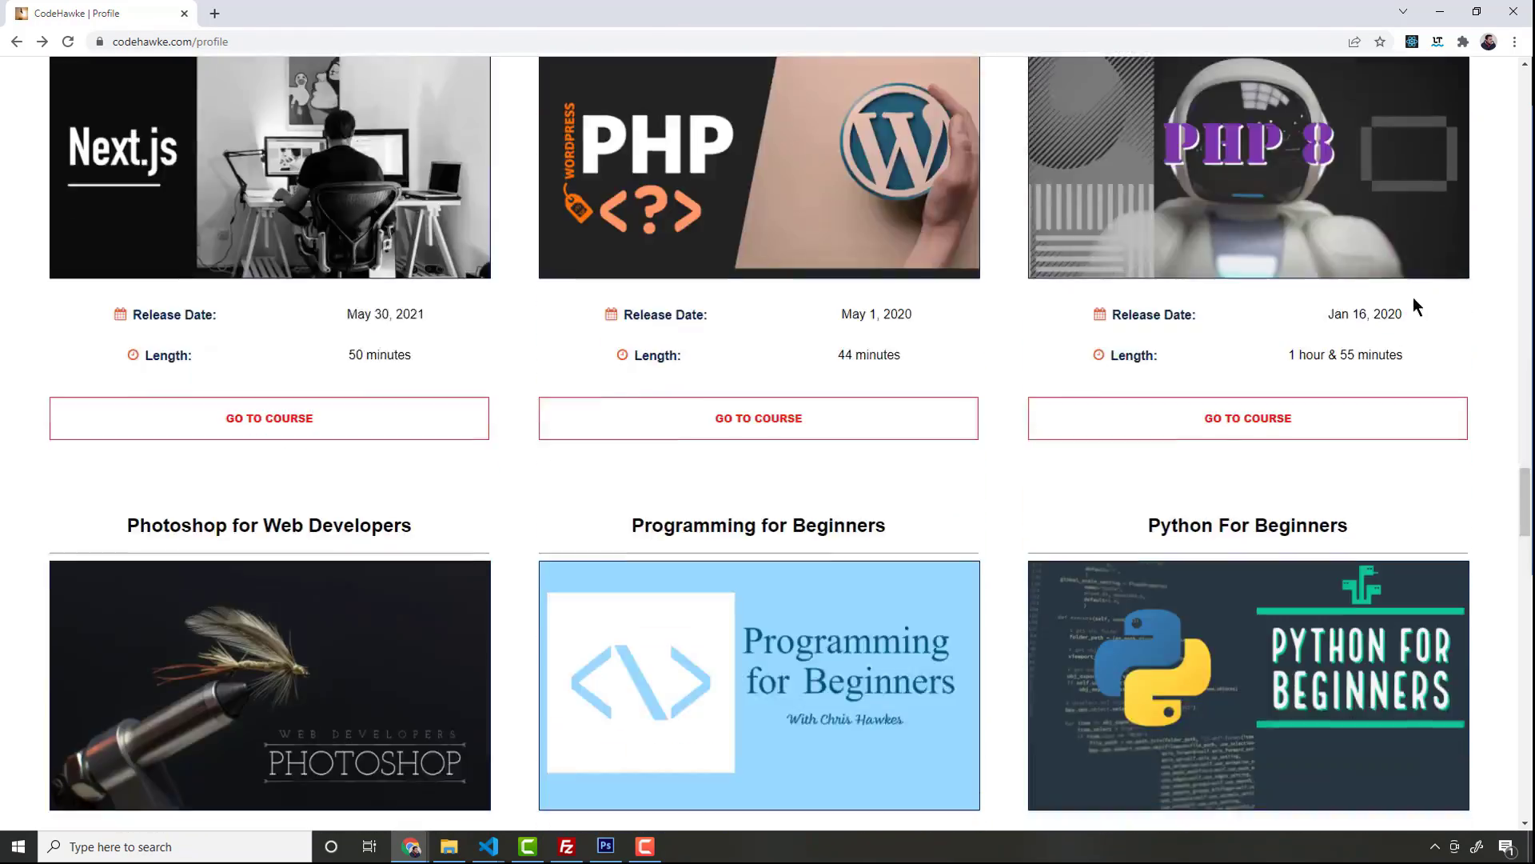
{"action": "scroll", "scroll_direction": "up", "scroll_amount": 3}
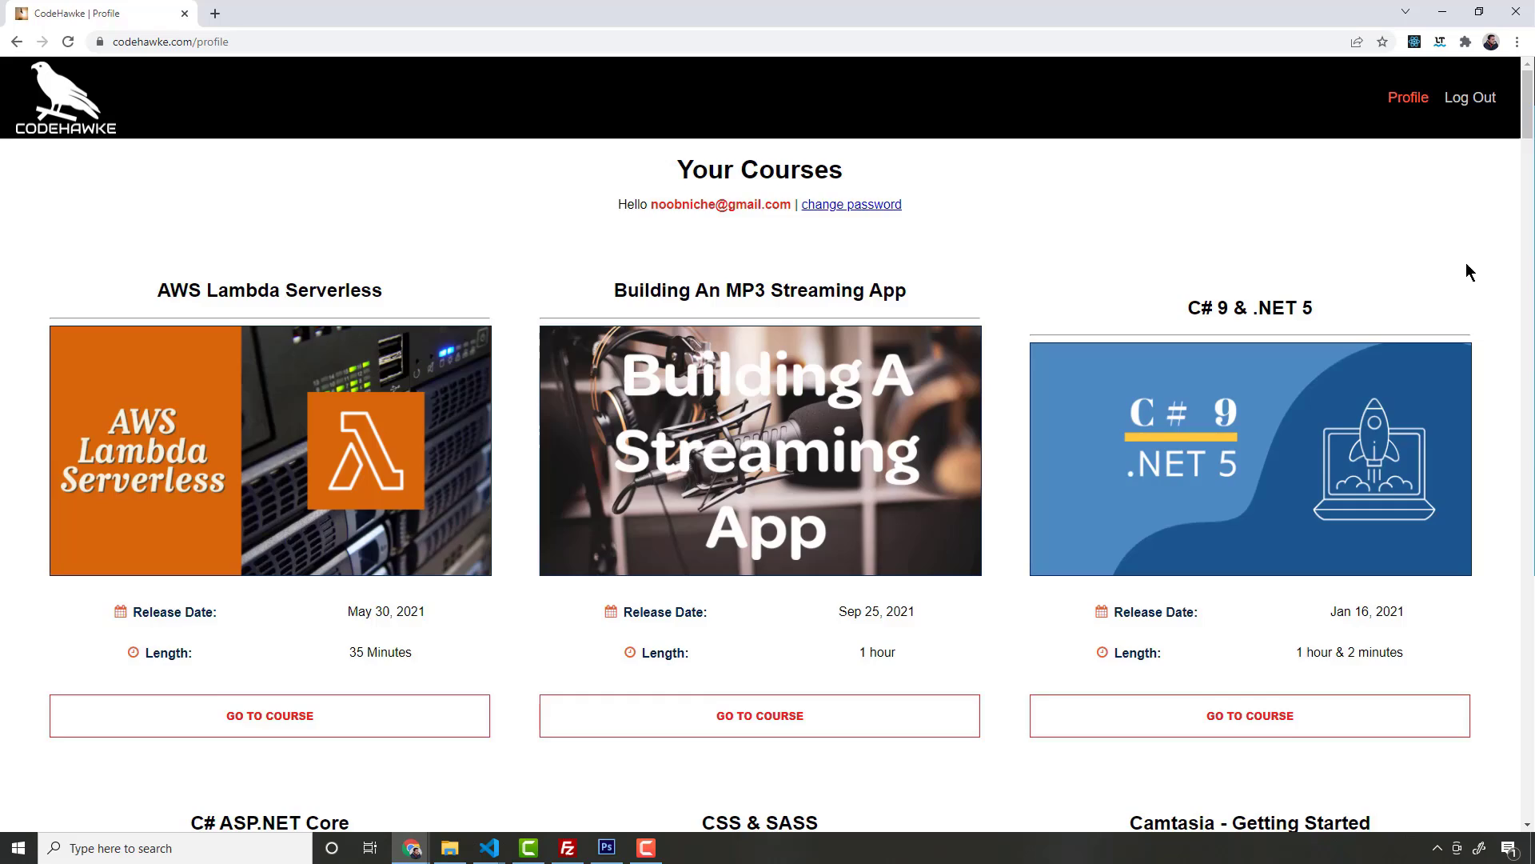
{"action": "scroll", "scroll_direction": "down", "scroll_amount": 3}
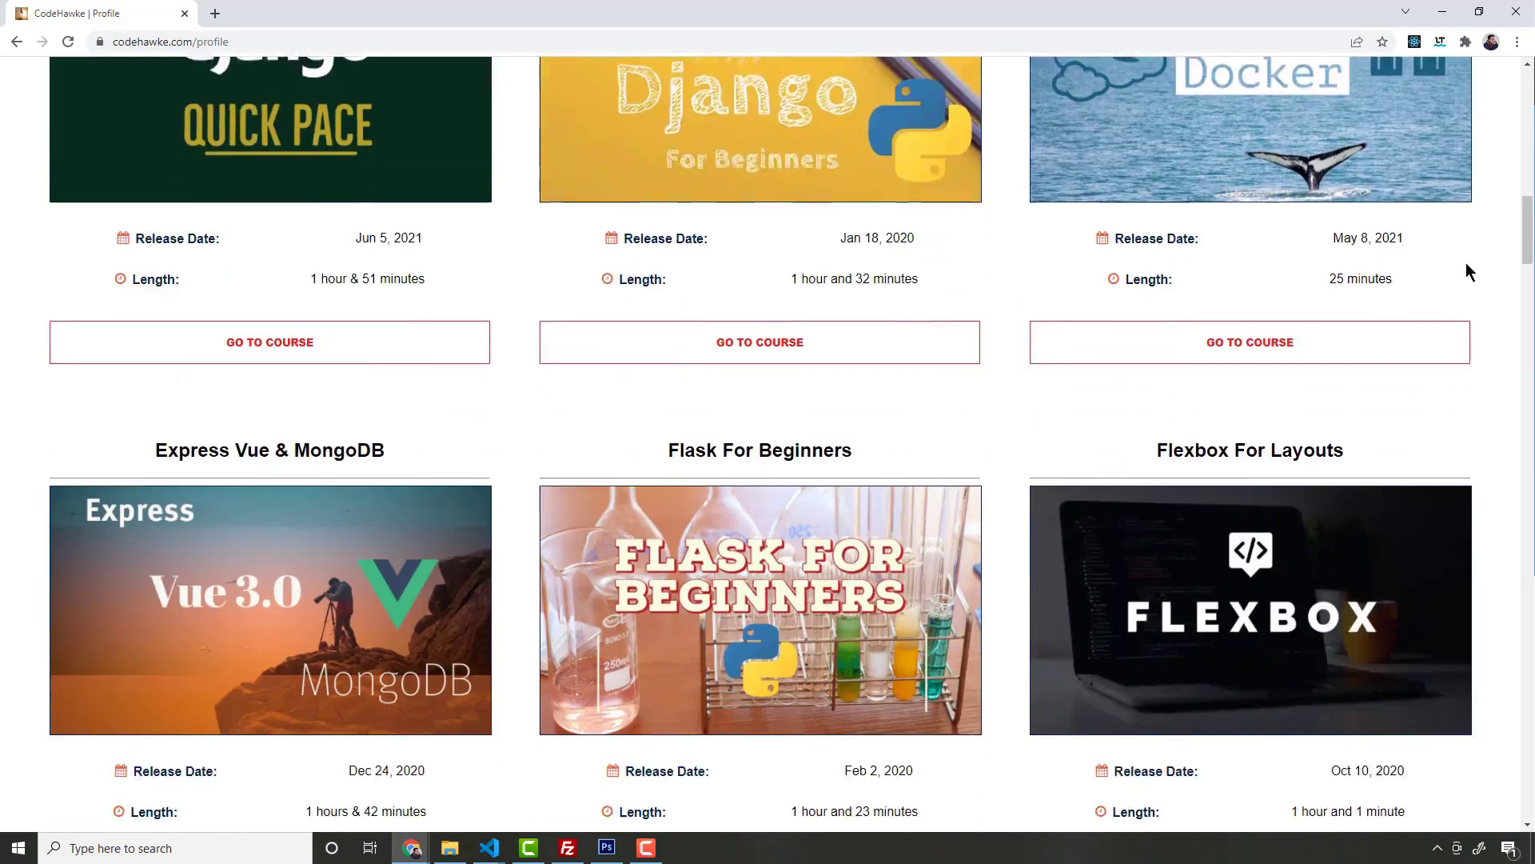
{"action": "scroll", "scroll_direction": "down", "scroll_amount": 3}
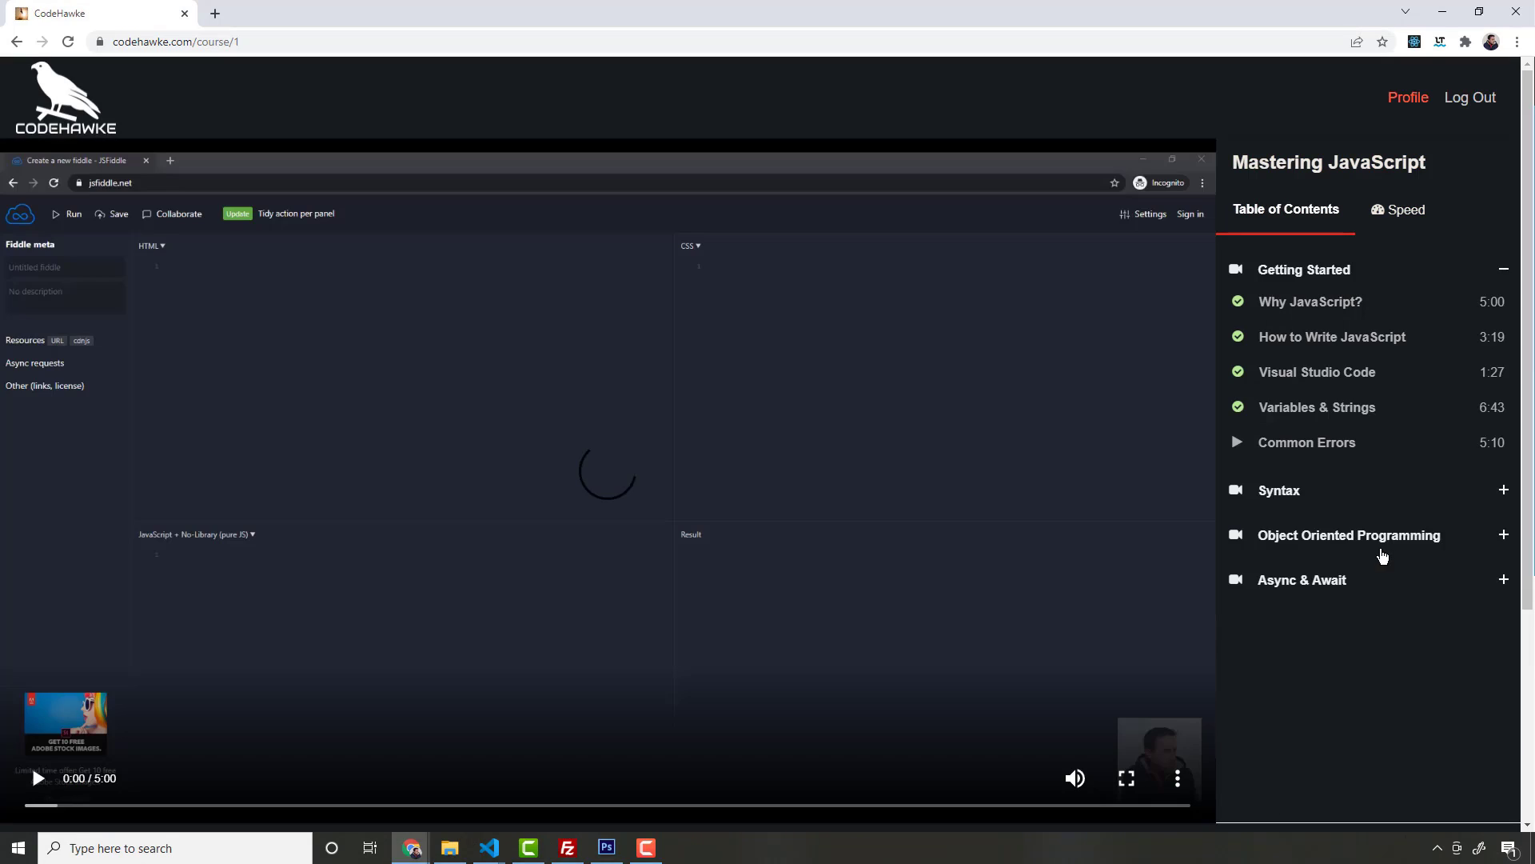
Glance at TypeScript Fundamentals, then open the Vlogs course from the profile course list
{"action": "left_click", "coordinate": [1407, 97]}
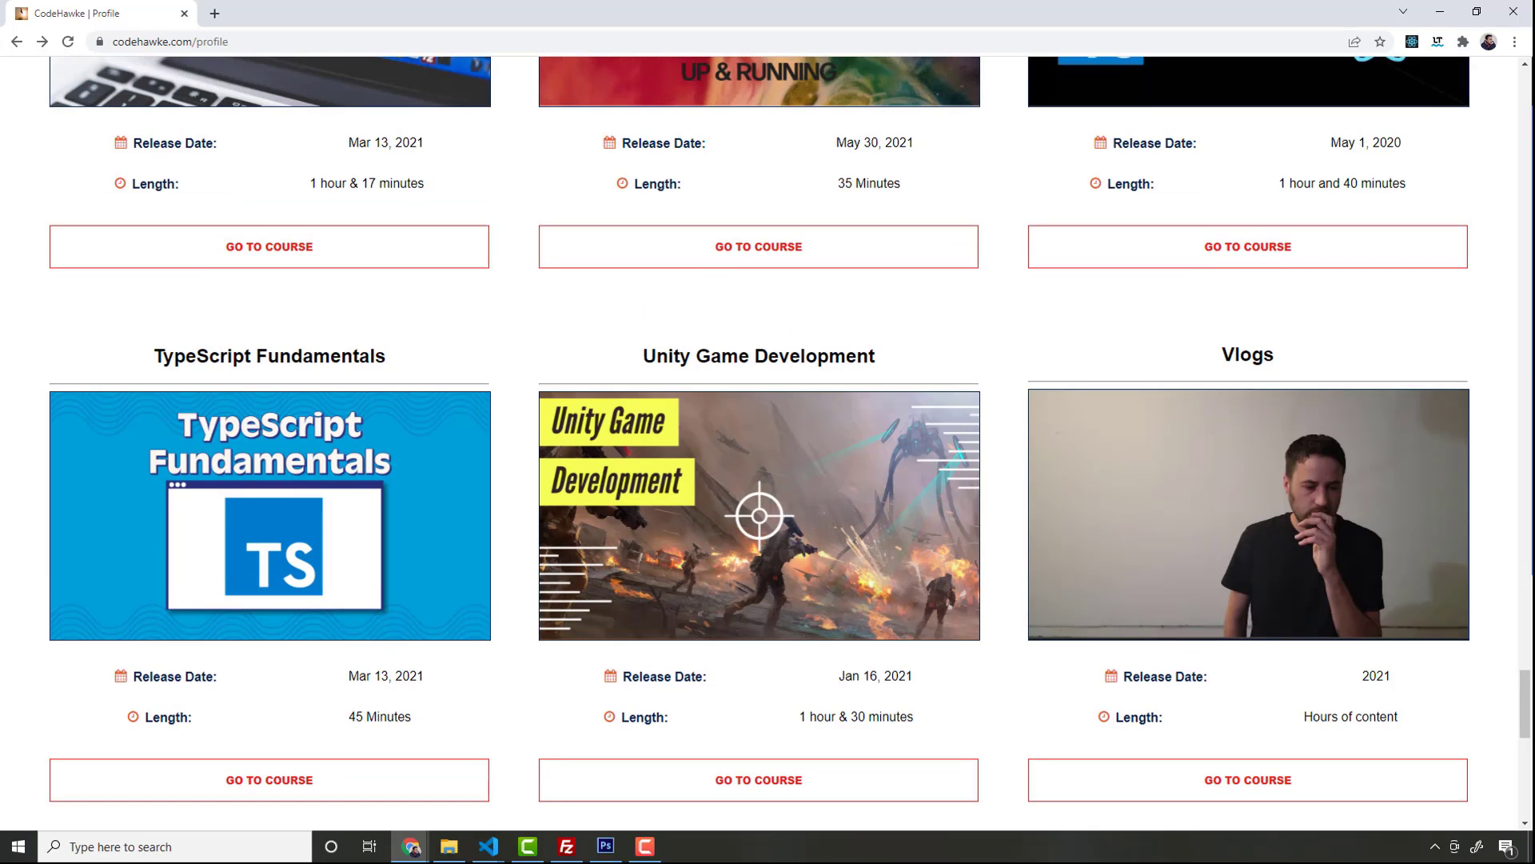
{"action": "left_click", "coordinate": [269, 780]}
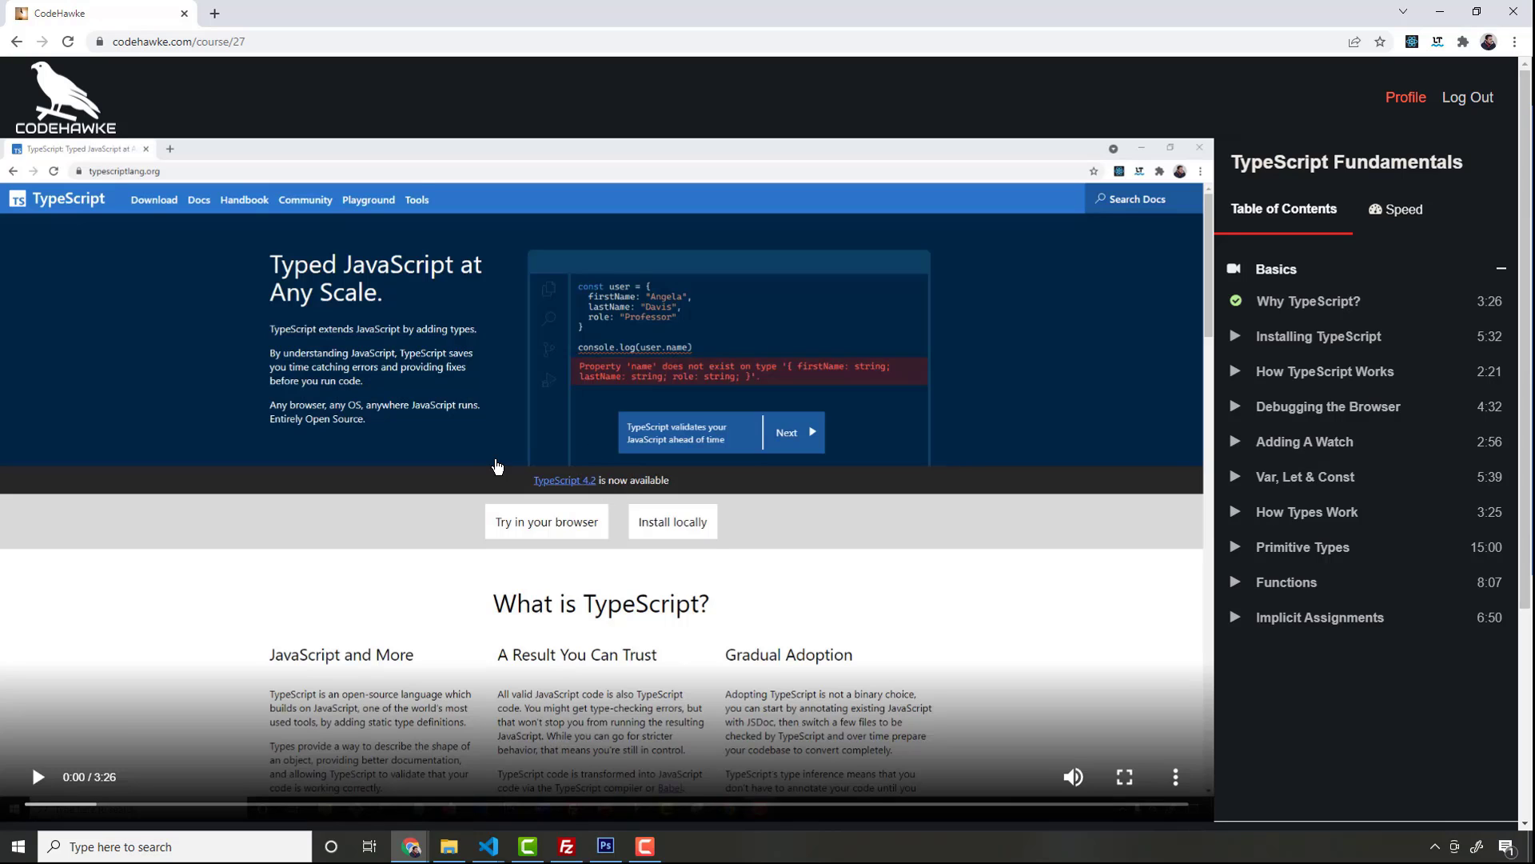
{"action": "left_click", "coordinate": [1404, 96]}
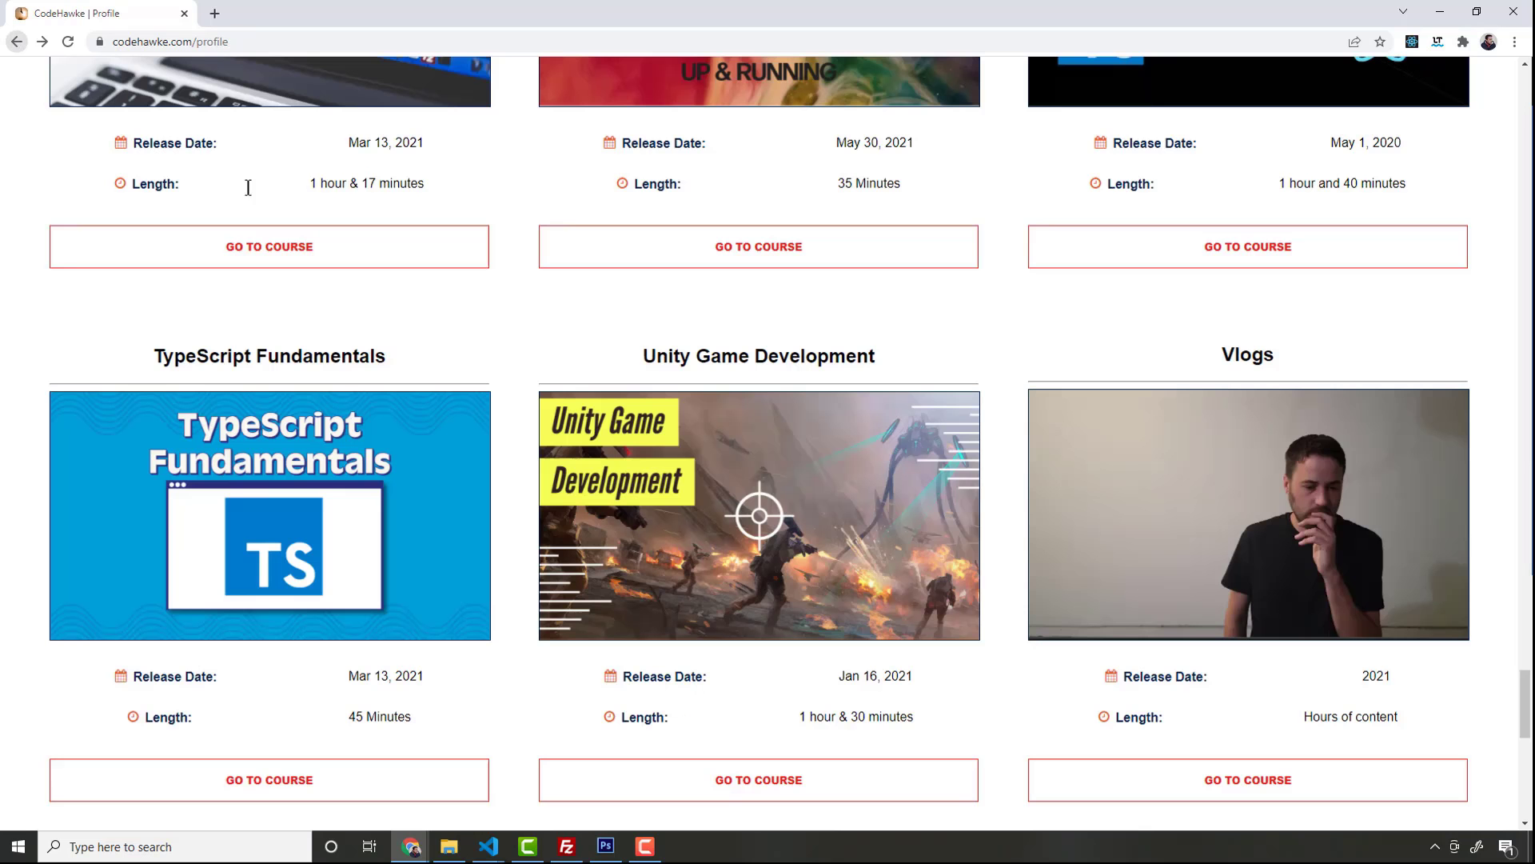
{"action": "left_click", "coordinate": [1247, 780]}
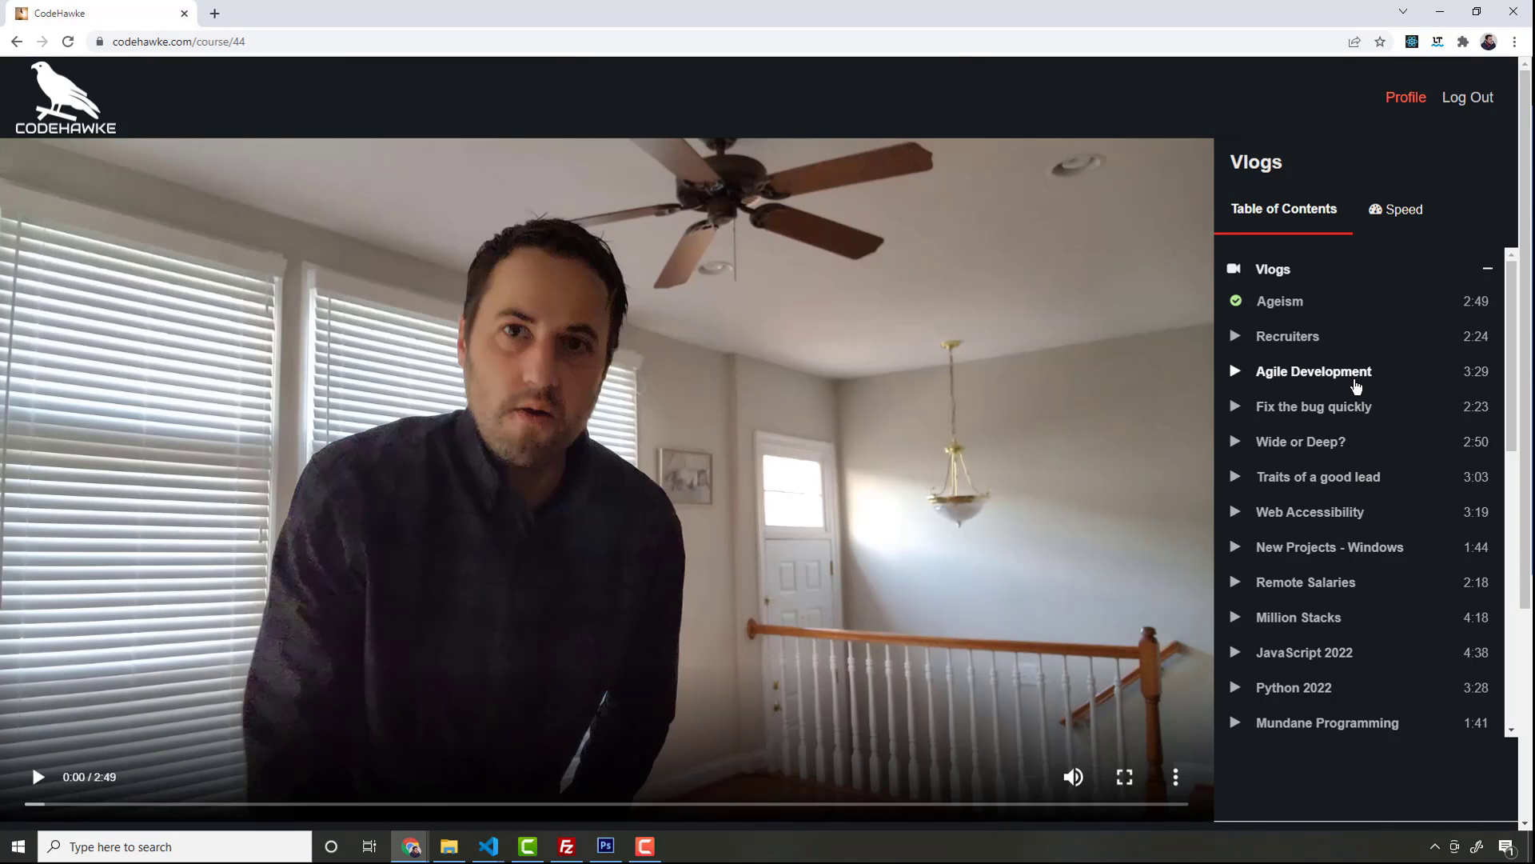
{"action": "mouse_move", "coordinate": [1257, 453]}
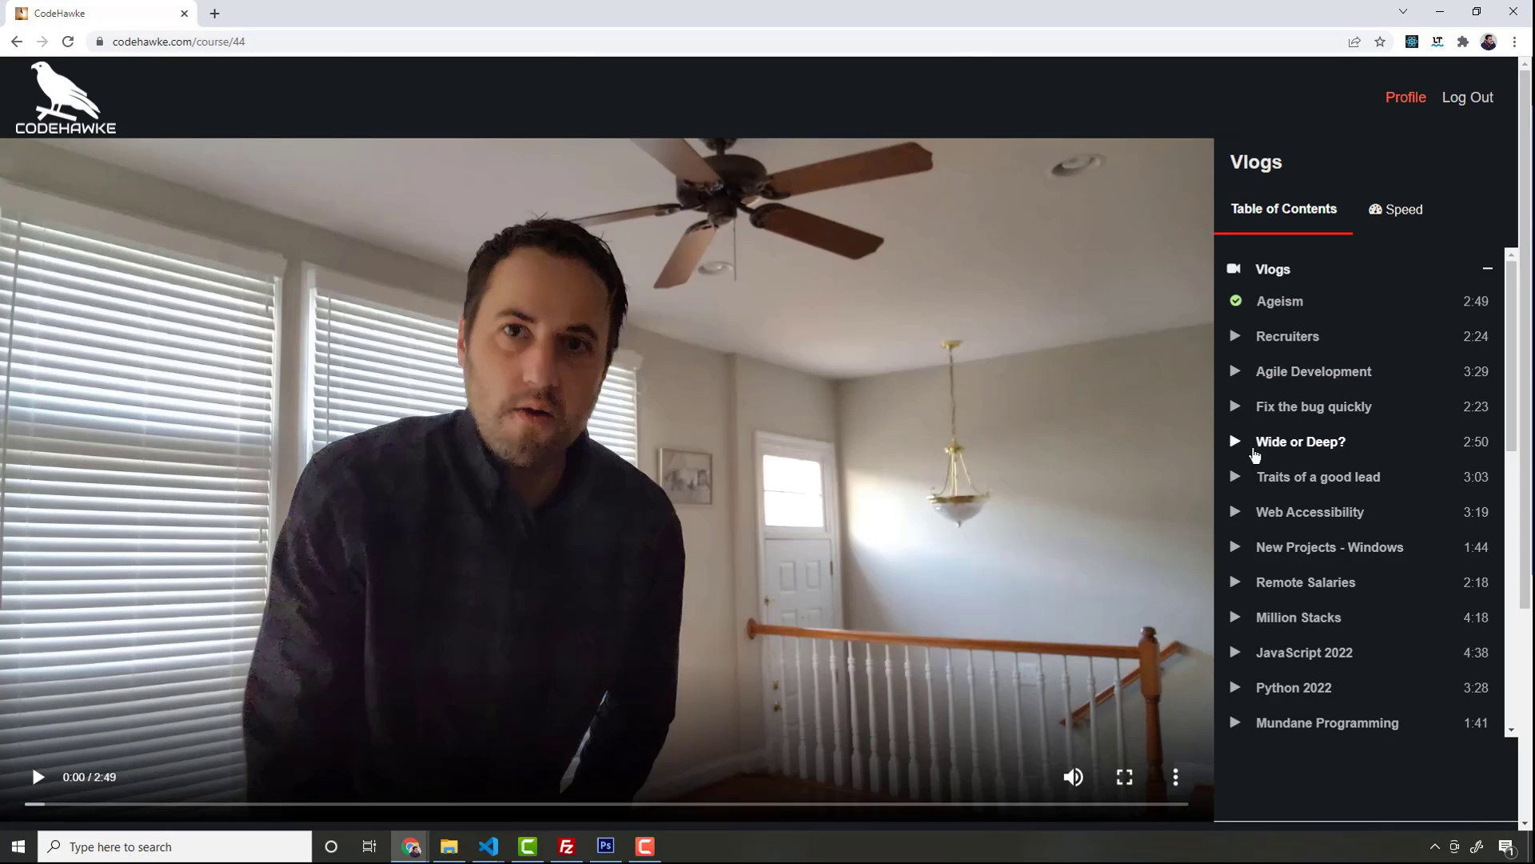